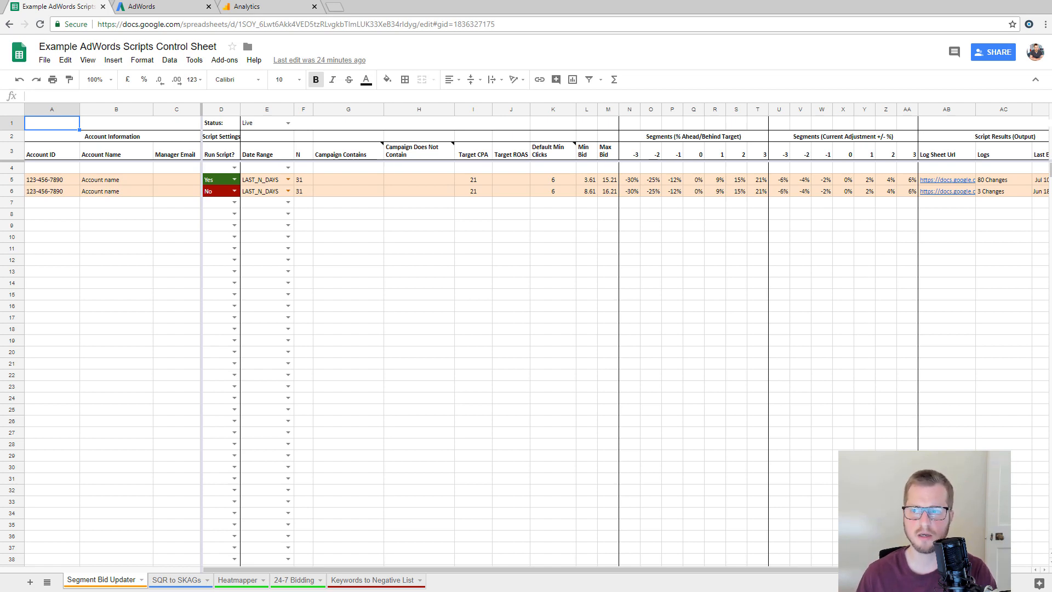
Step: Switch from the Sheets control sheet to the AdEvolver AdWords account overview
left_click(686, 203)
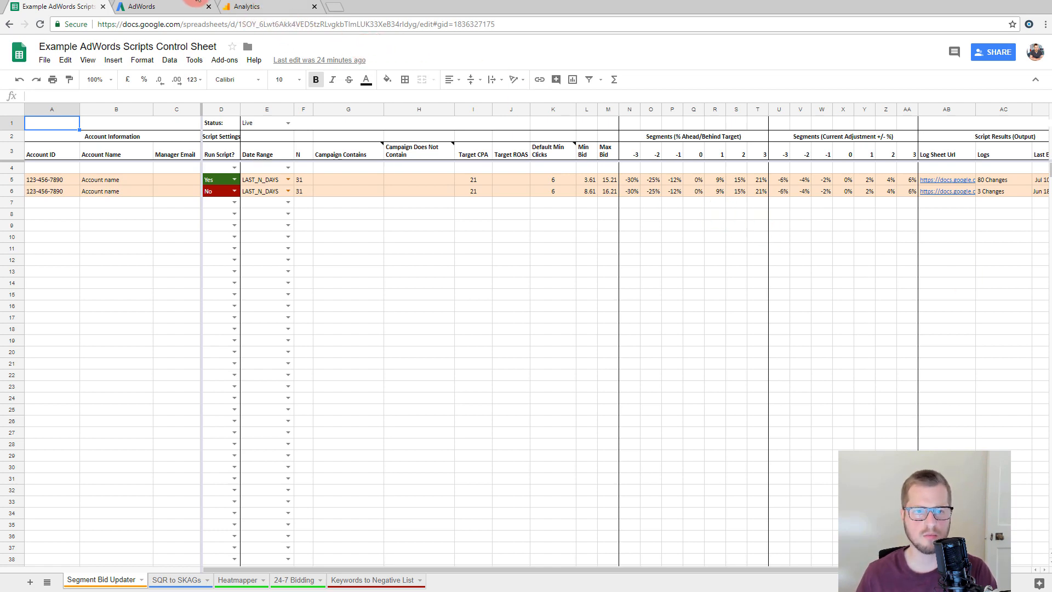
left_click(144, 5)
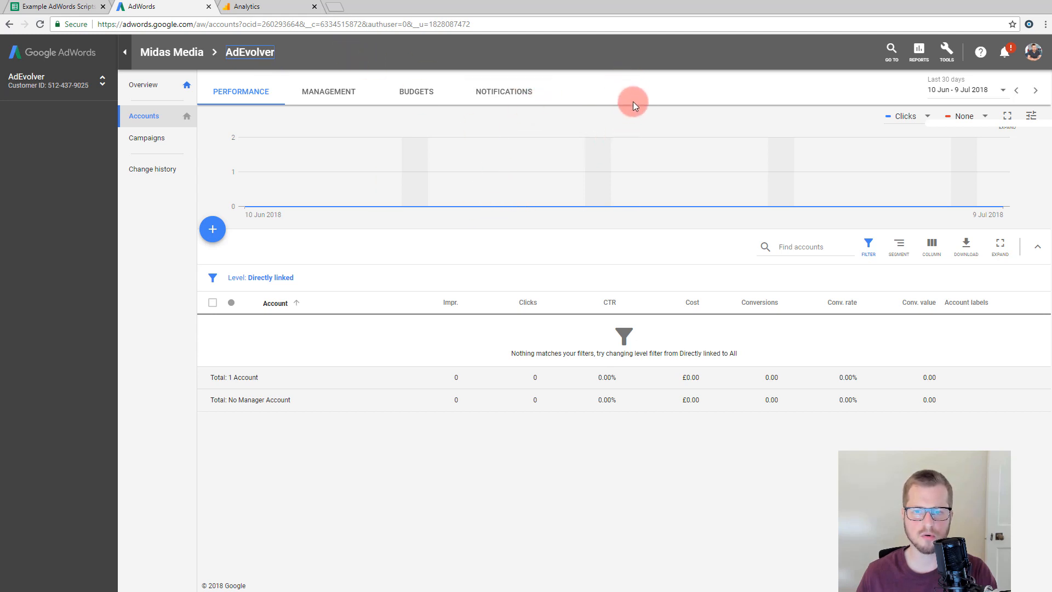
Step: Start a new script under Bulk Actions > Scripts for the bid updater code
left_click(946, 49)
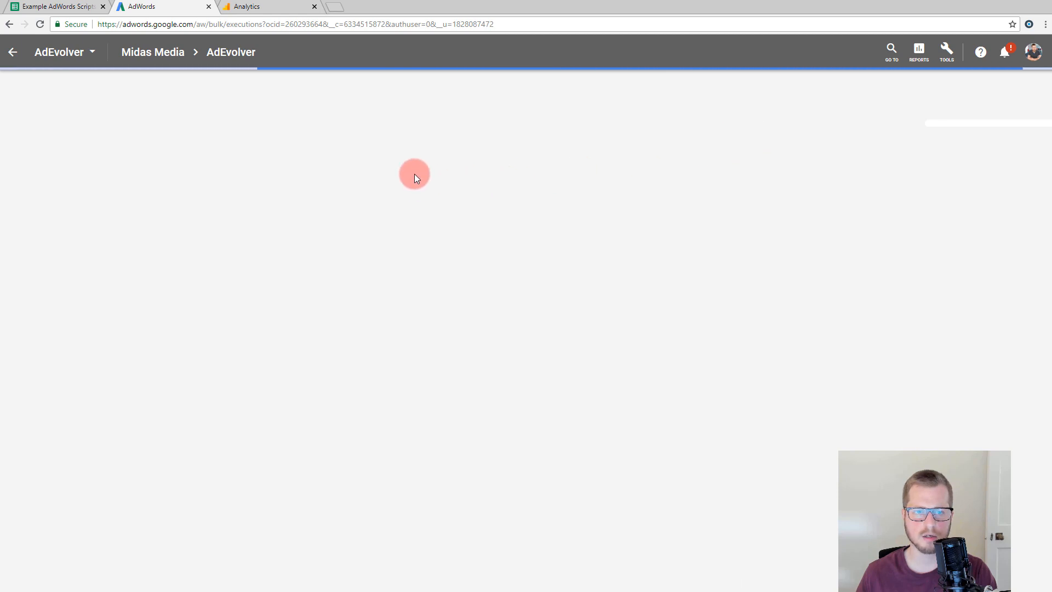
left_click(42, 144)
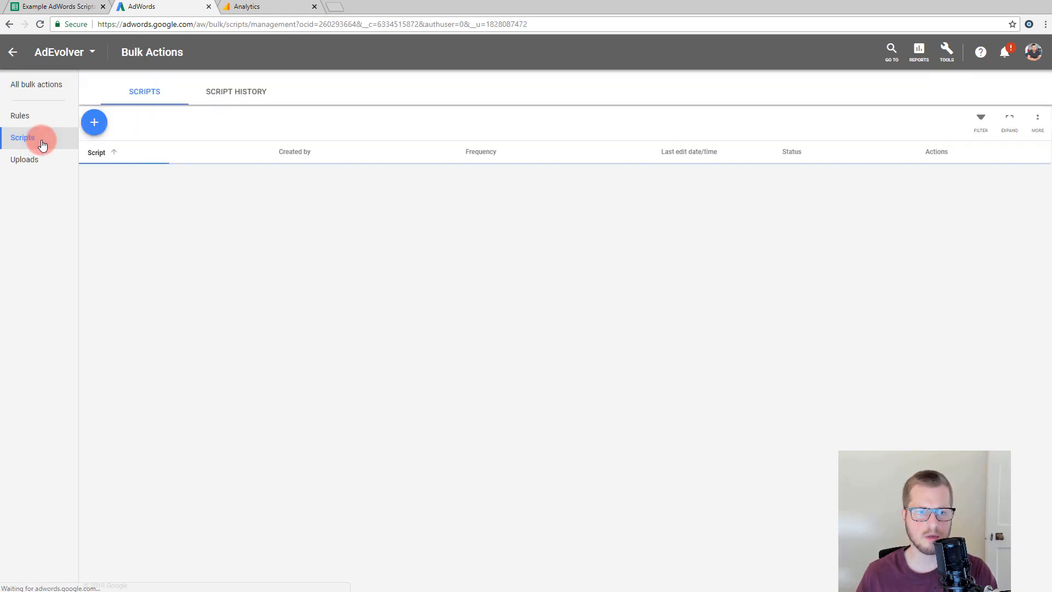
left_click(93, 122)
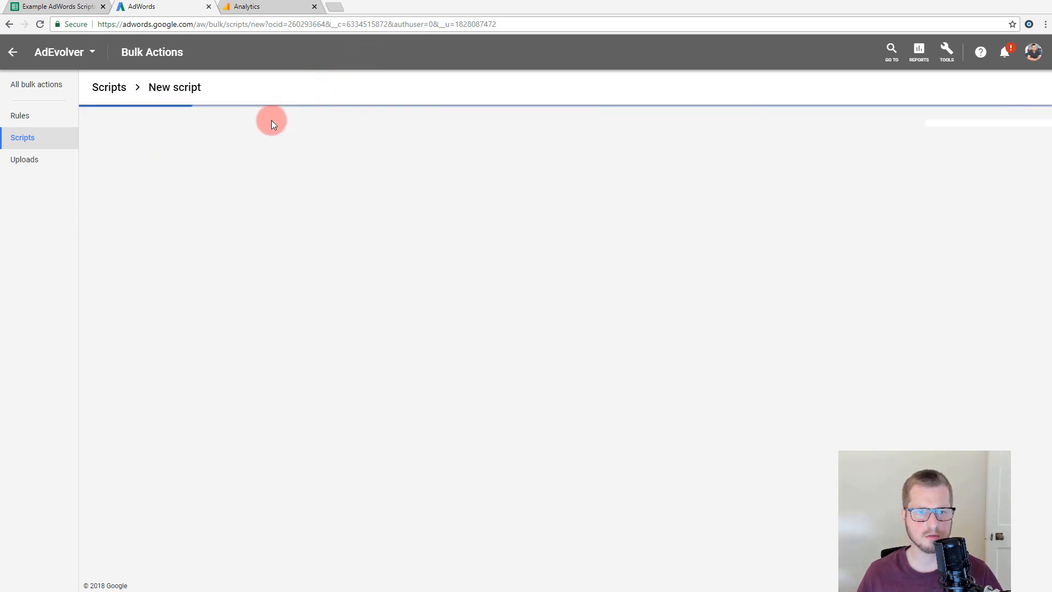
mouse_move(184, 9)
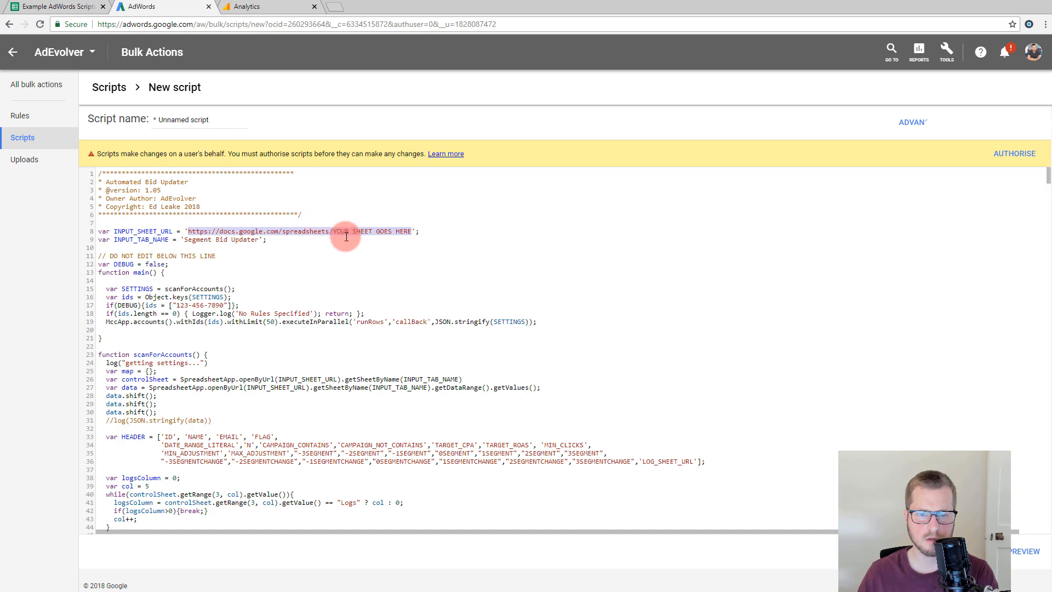
mouse_move(454, 230)
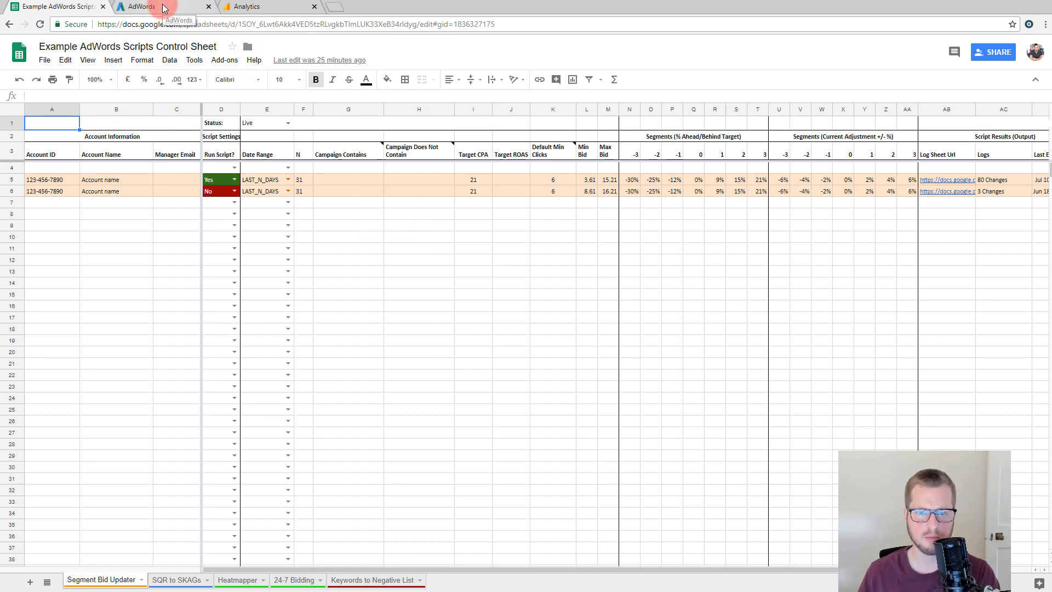
left_click(141, 7)
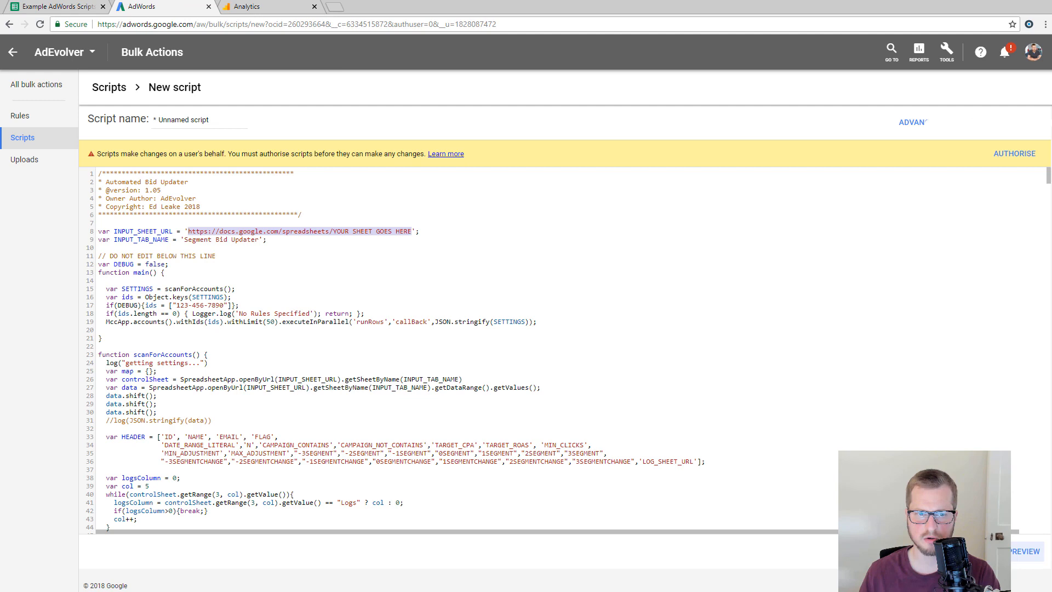
left_click(52, 7)
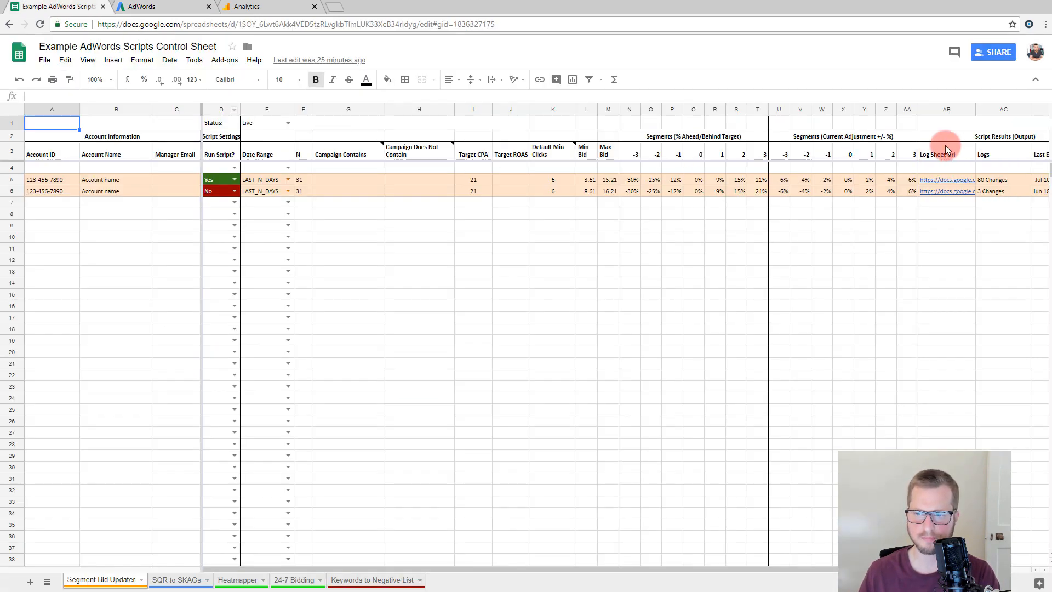
mouse_move(975, 174)
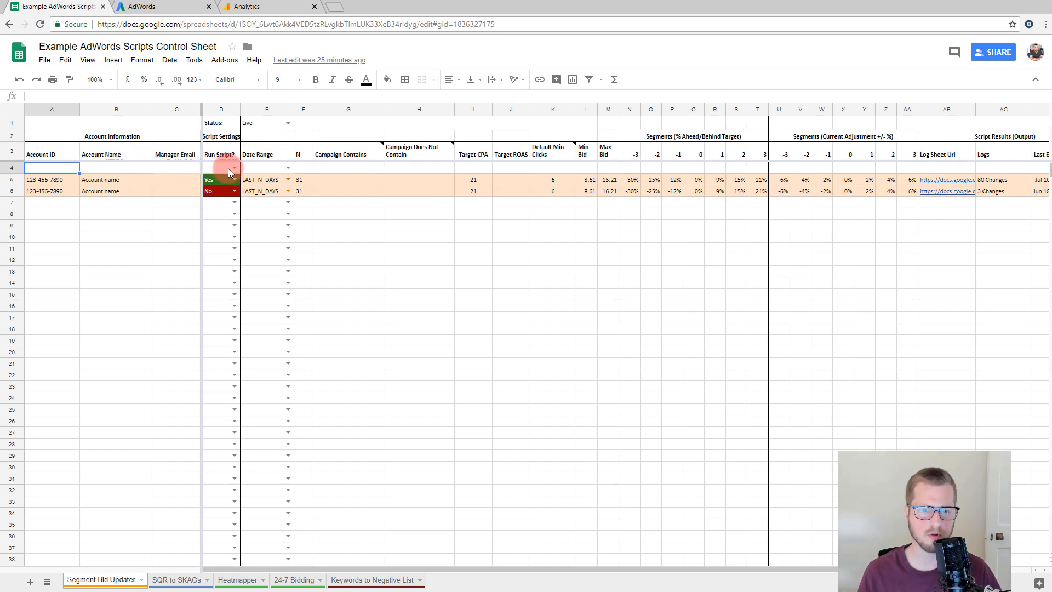
Step: Review the example account rows and their campaign filter cells
left_click(232, 168)
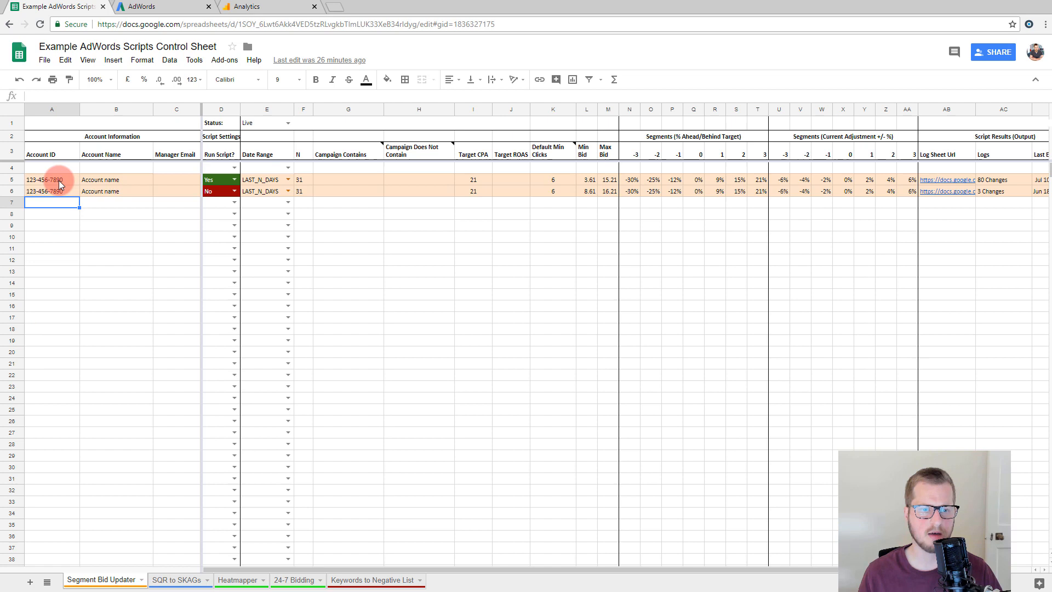
left_click(115, 190)
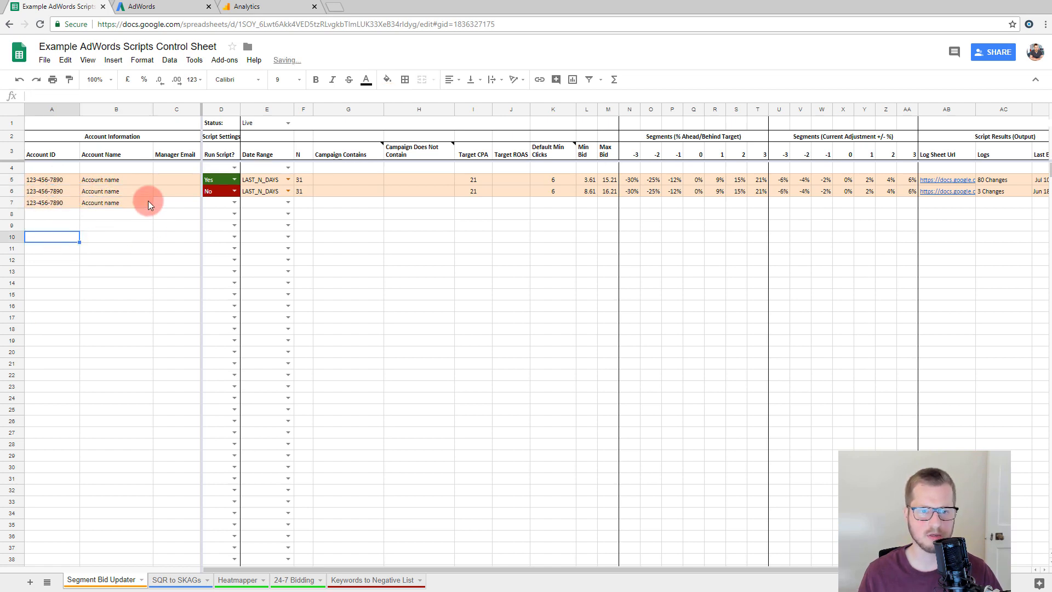
left_click(336, 192)
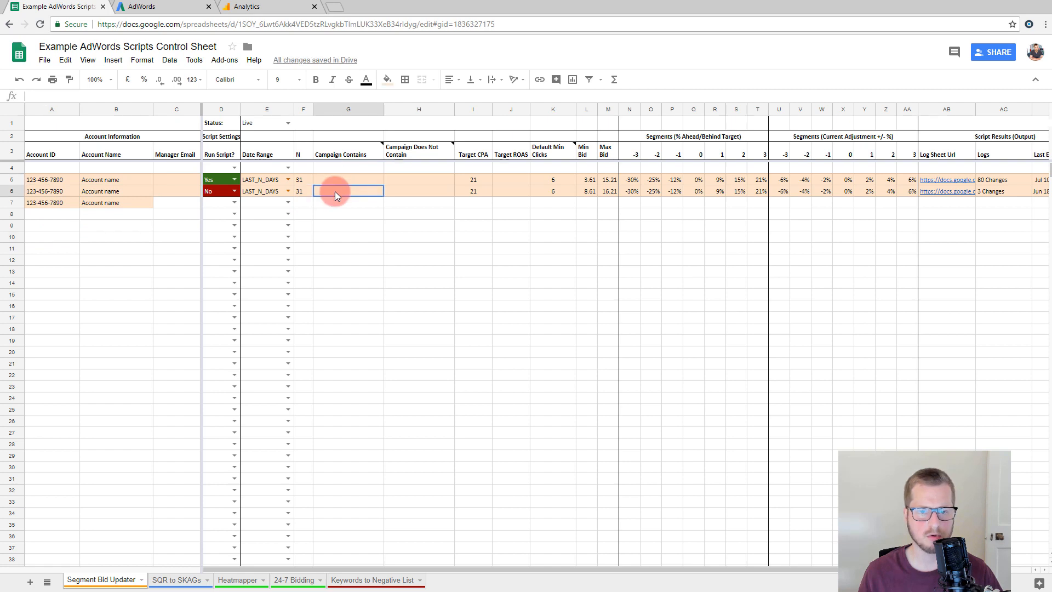
left_click(348, 202)
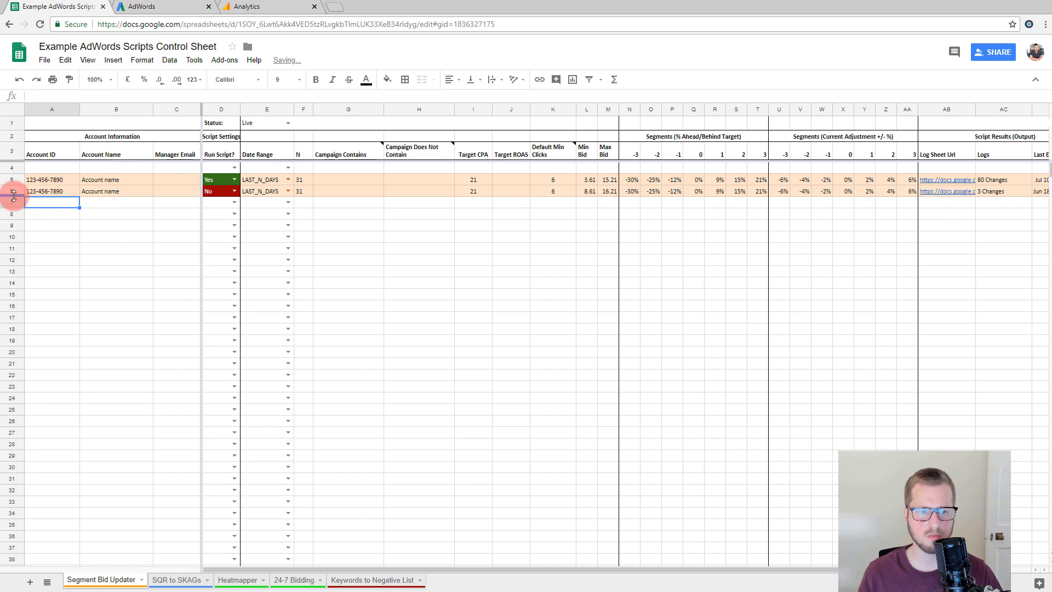
Step: Delete the second example row and the empty row, leaving one account under the headers
right_click(10, 180)
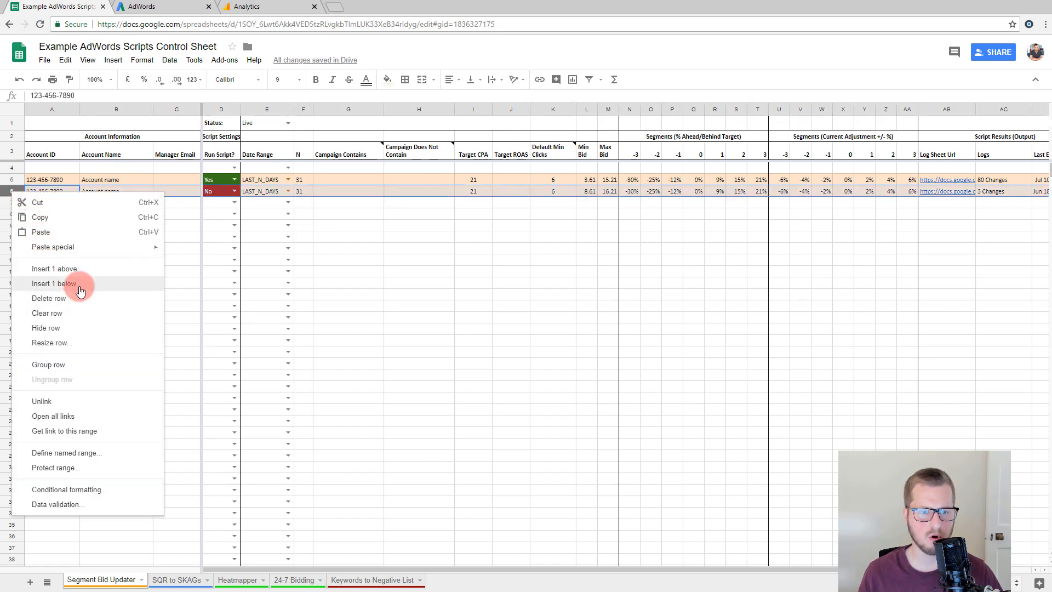
left_click(48, 298)
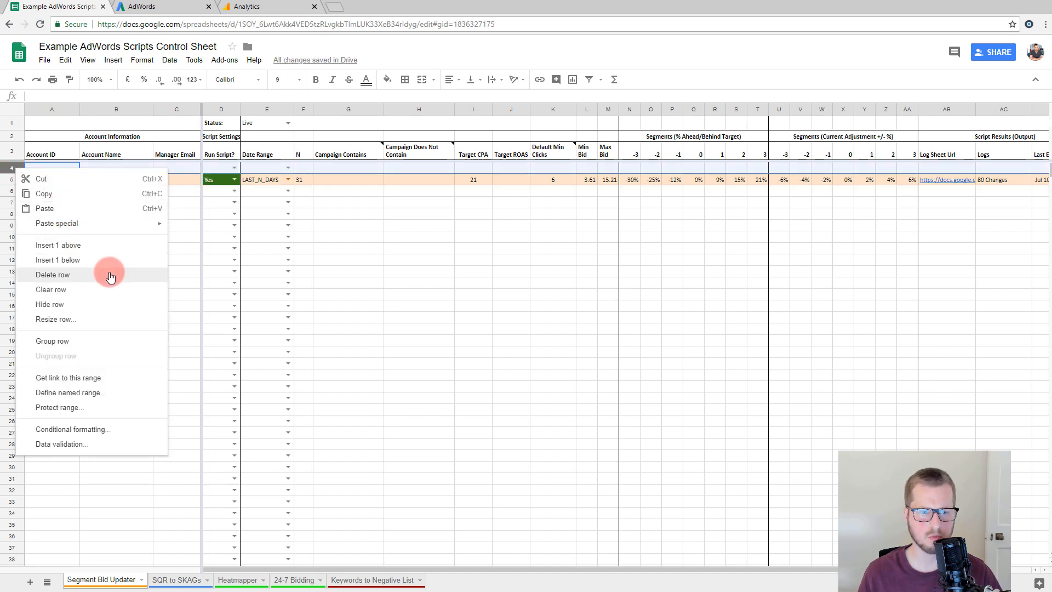
left_click(52, 274)
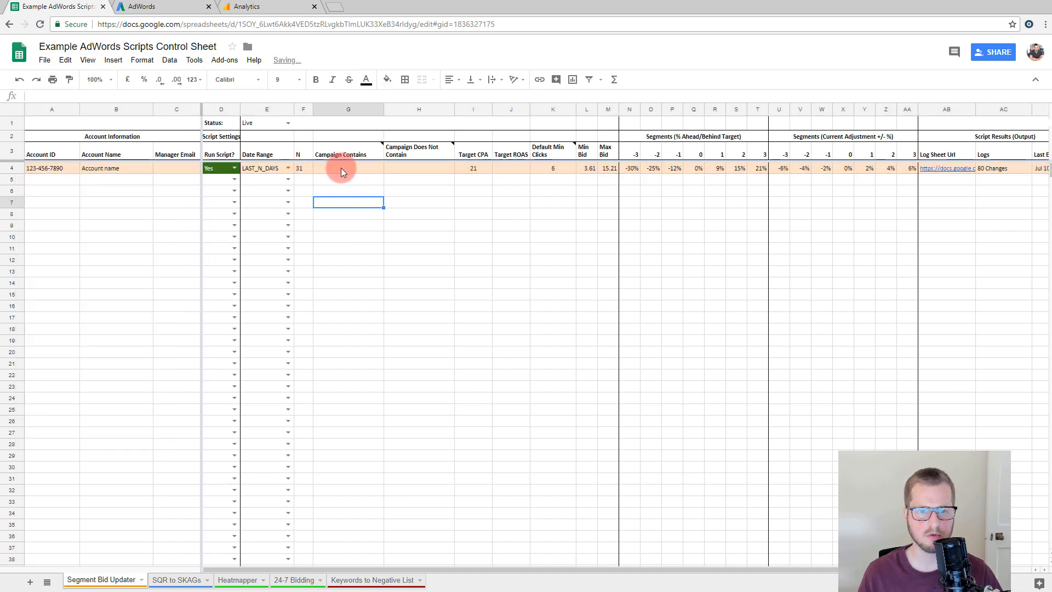
left_click(334, 167)
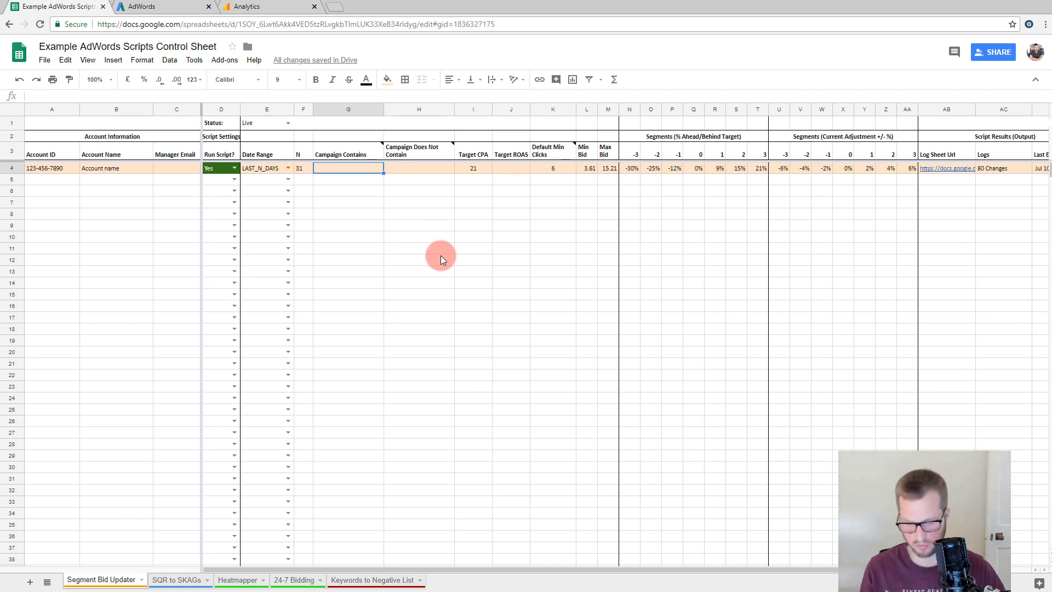
type("yellow")
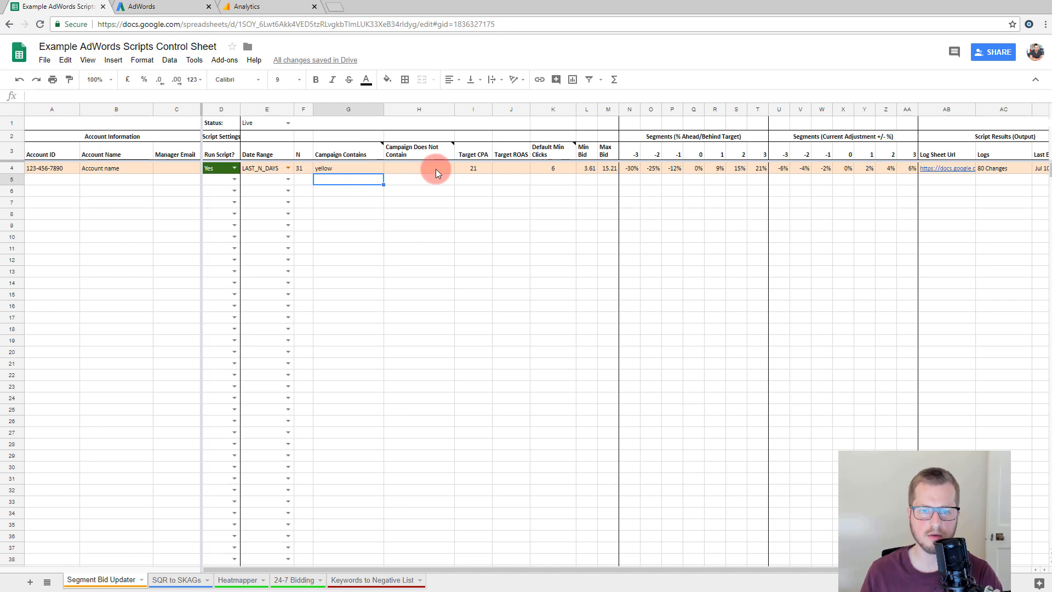
key("Delete")
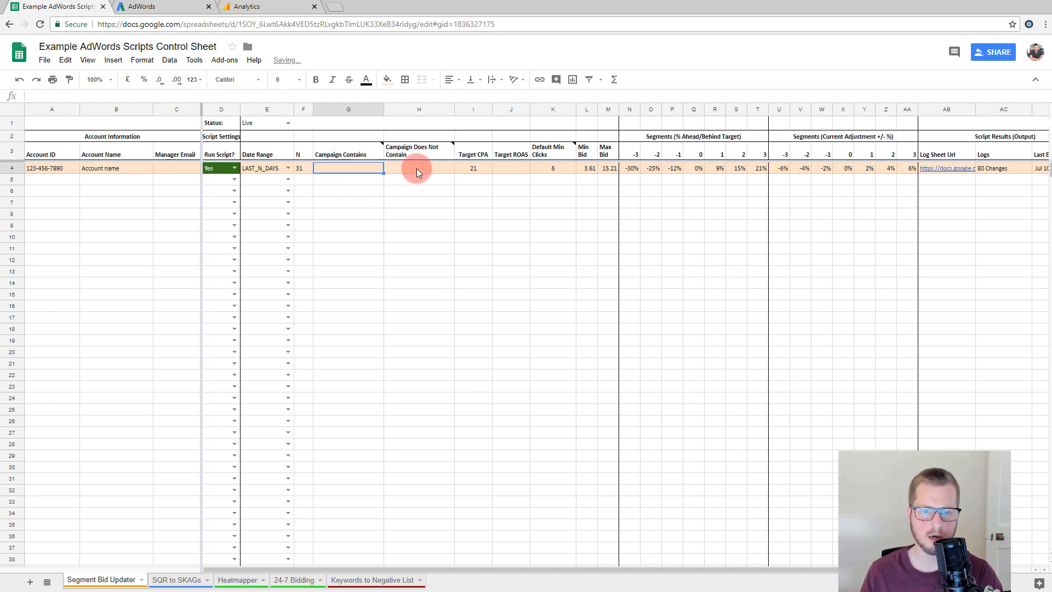
type("brand")
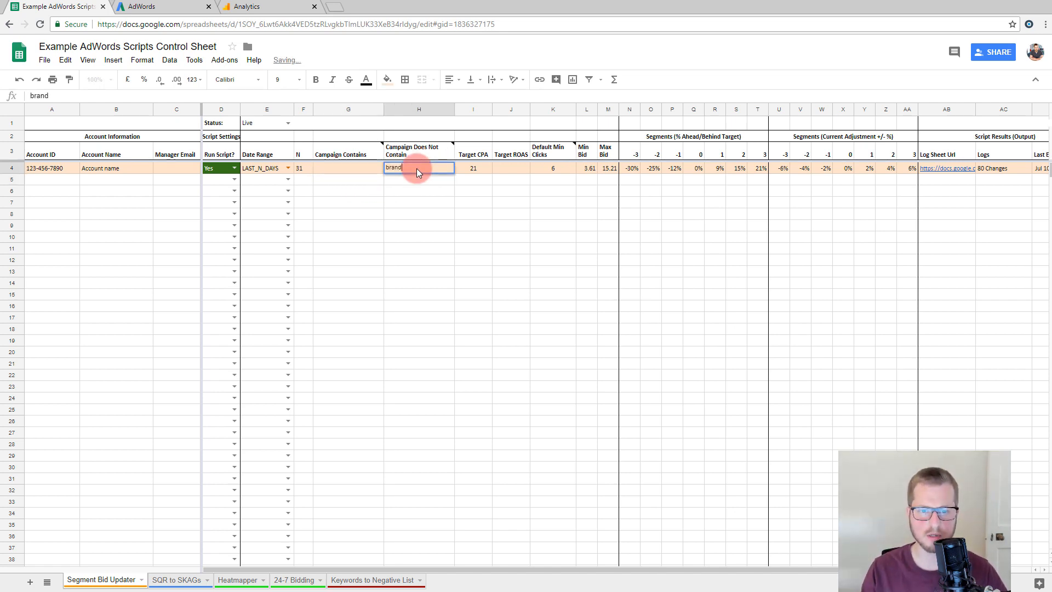
key("Enter")
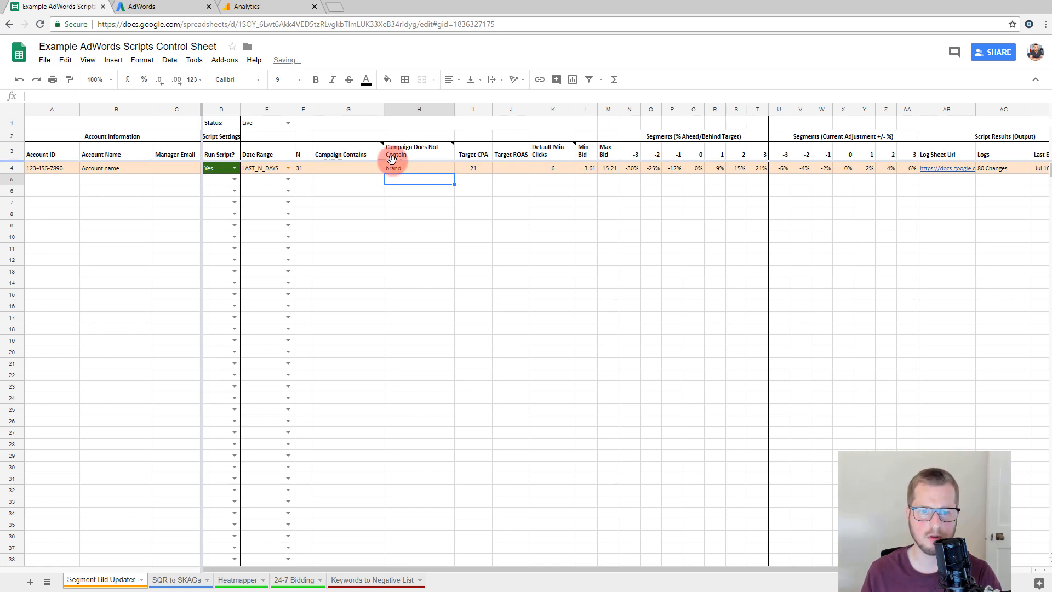
left_click(419, 214)
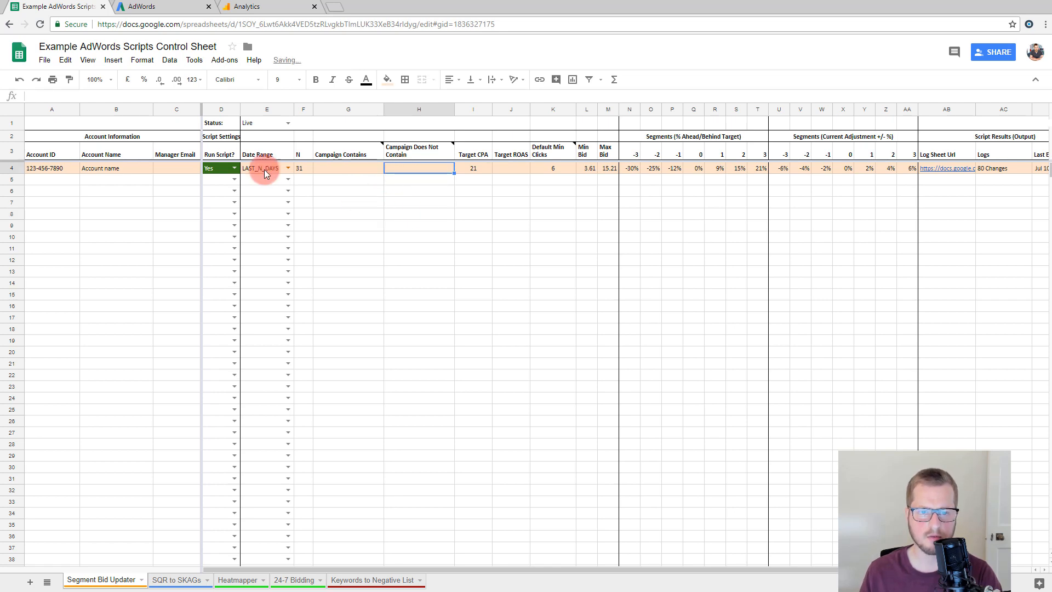
left_click(289, 168)
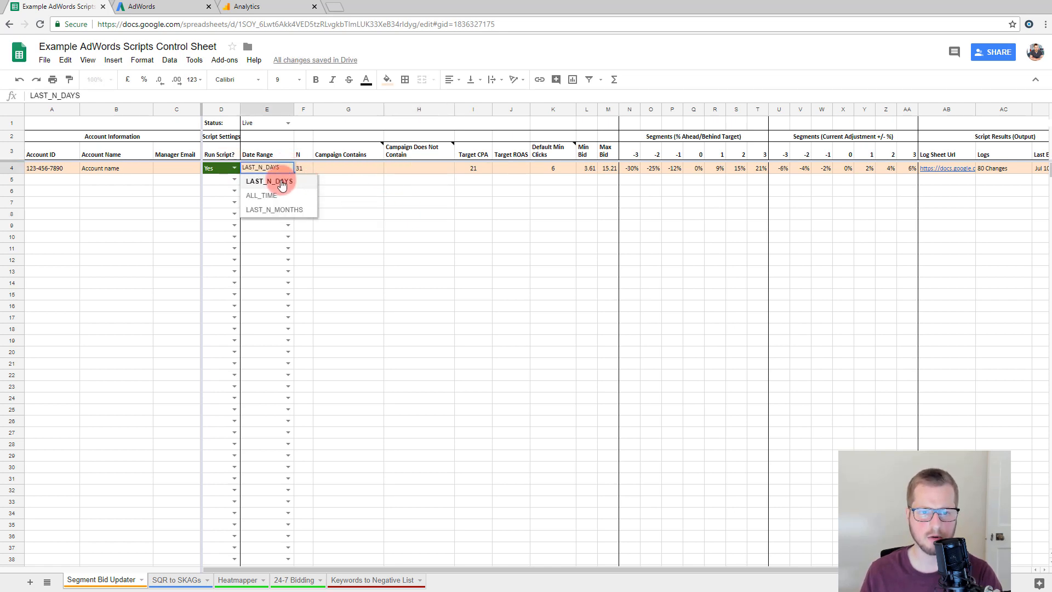
mouse_move(285, 209)
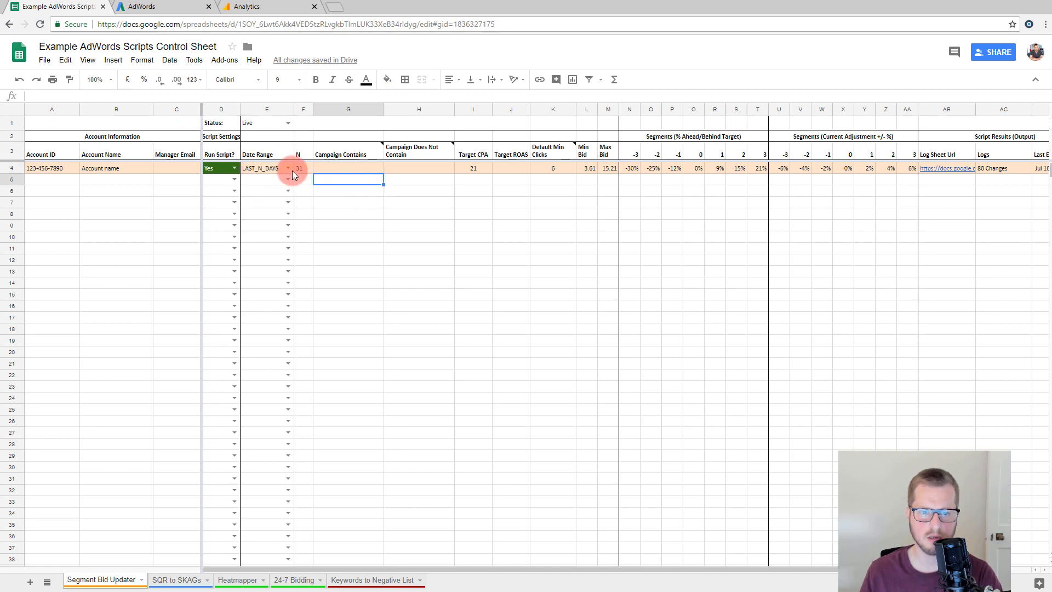
left_click(301, 168)
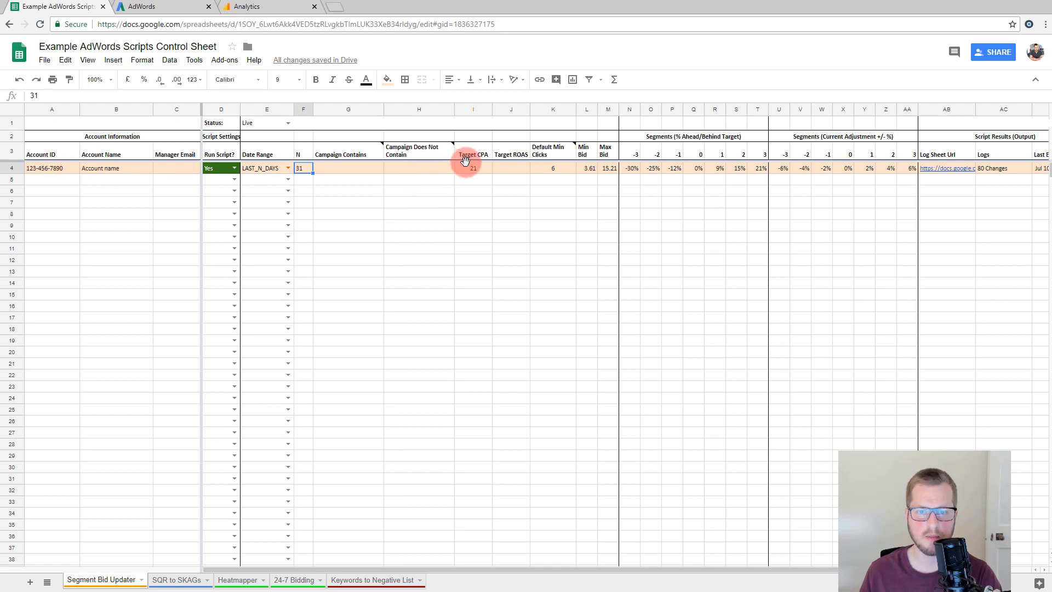
Step: Start a Target CPA value for the account and recheck its account ID
left_click(511, 168)
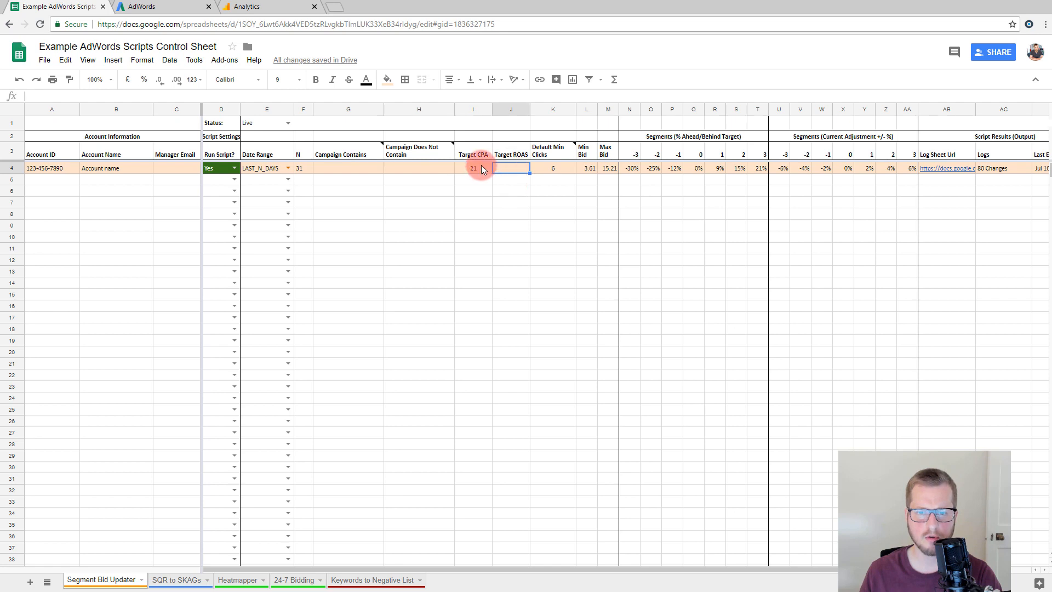
left_click(473, 168)
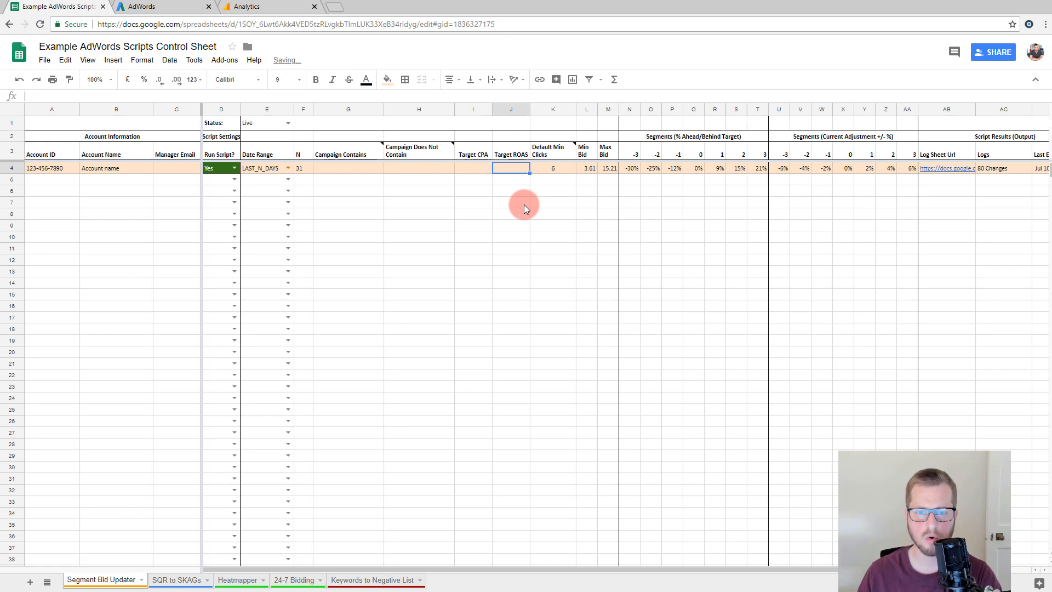
type("5")
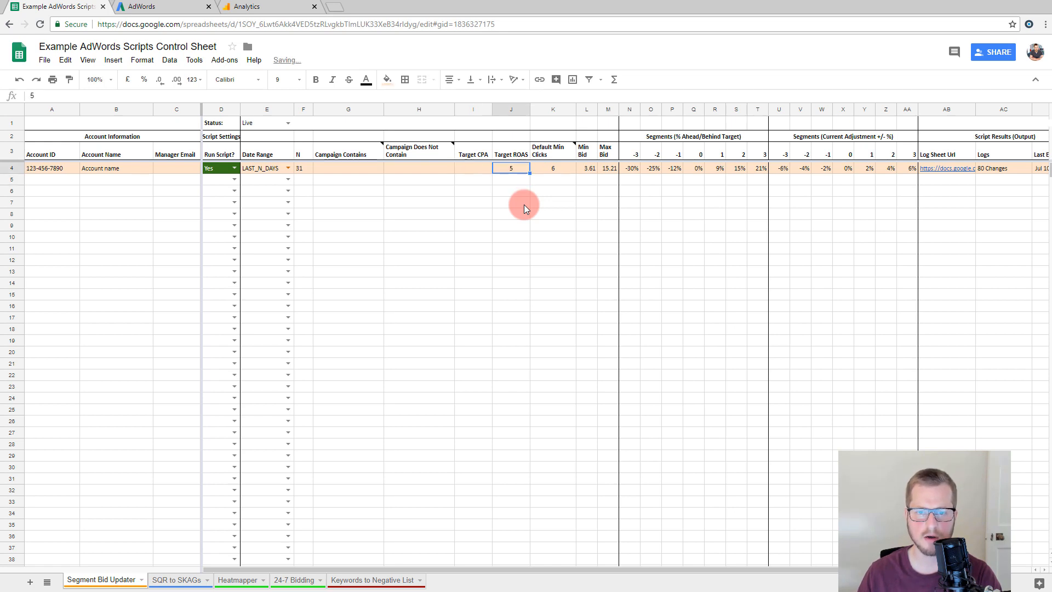
mouse_move(560, 200)
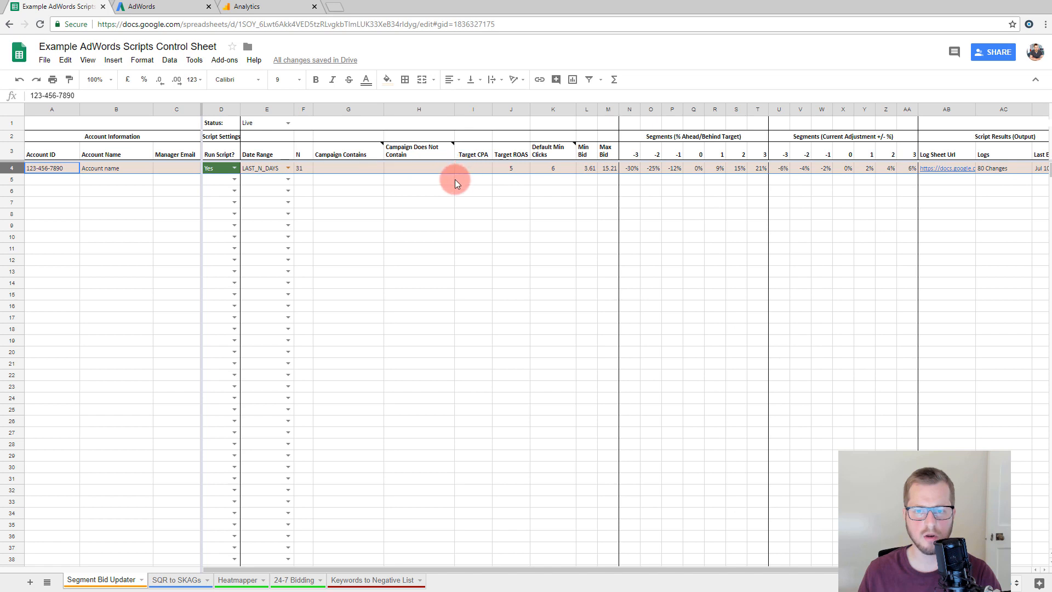
left_click(49, 168)
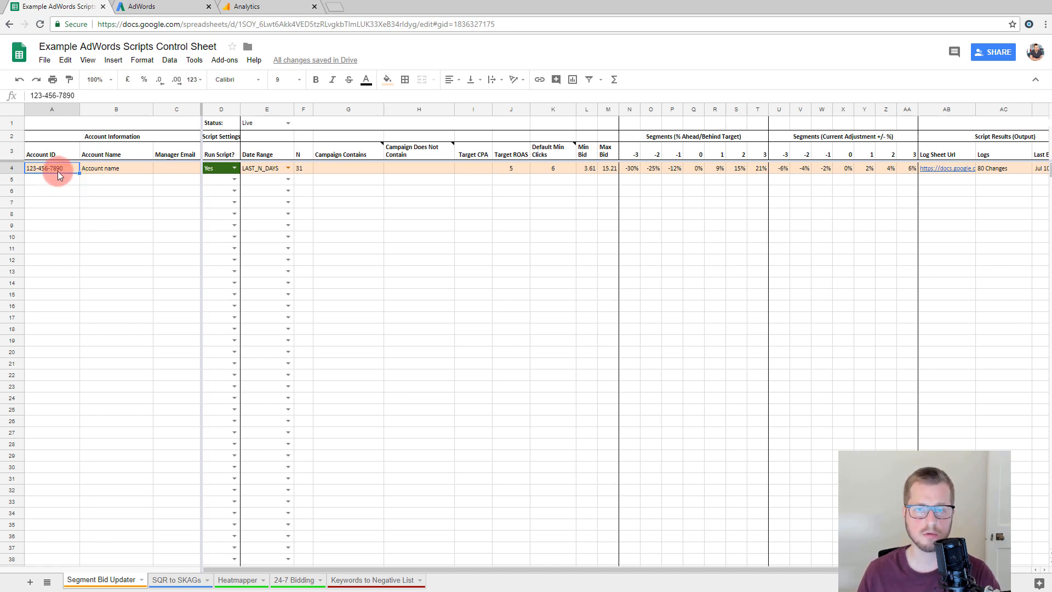
mouse_move(70, 156)
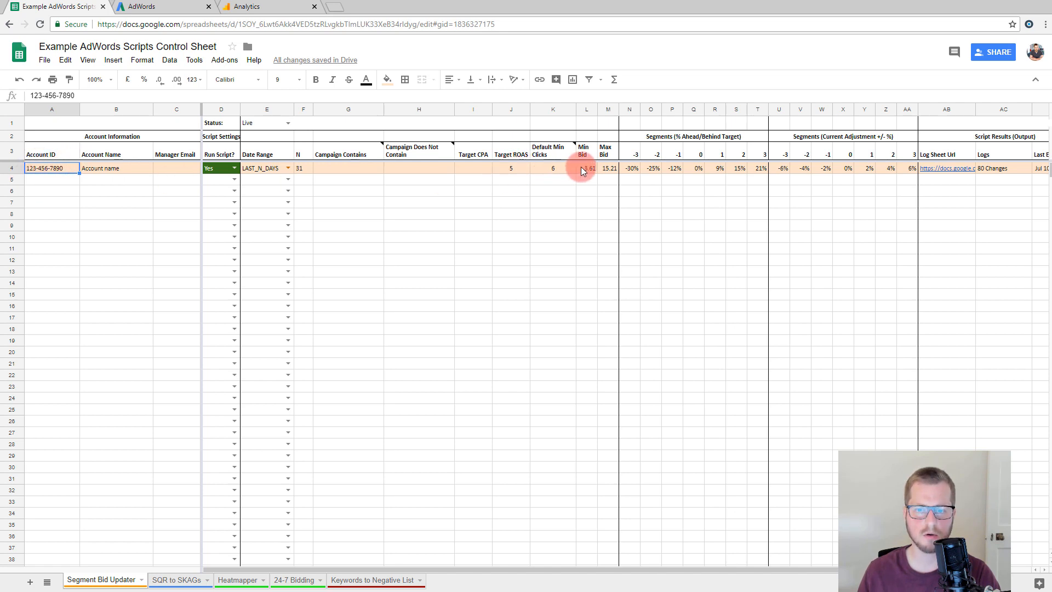
Step: Clear the Target ROAS and set the account's Target CPA to 50
left_click(585, 168)
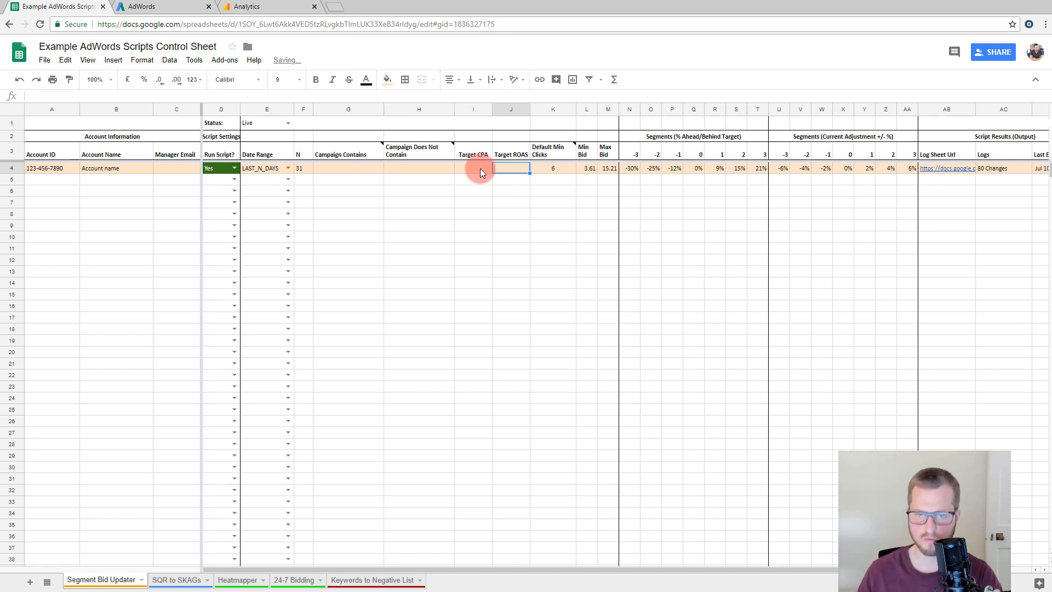
type("5")
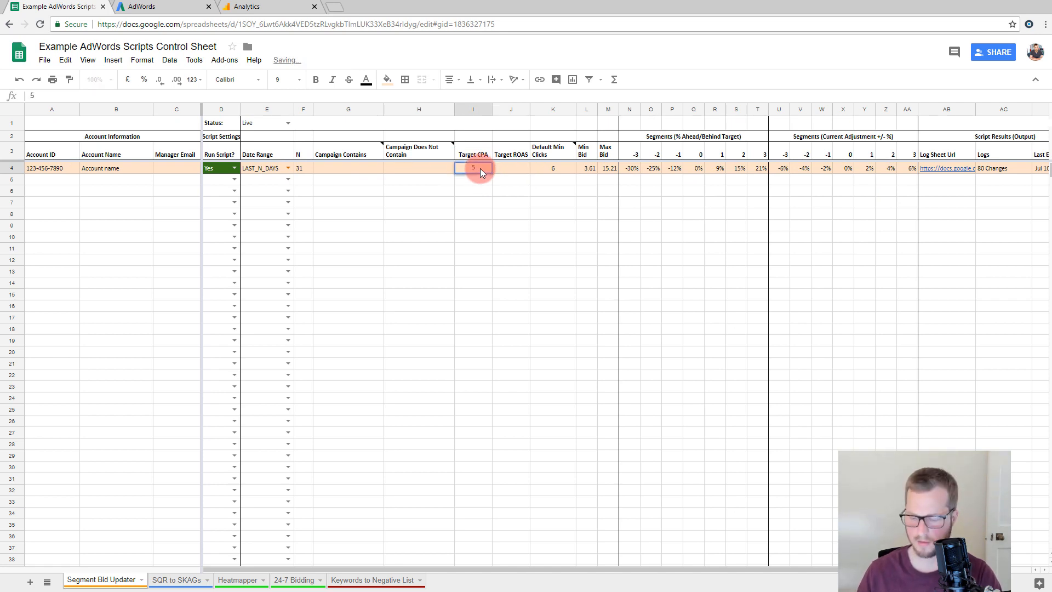
type("50")
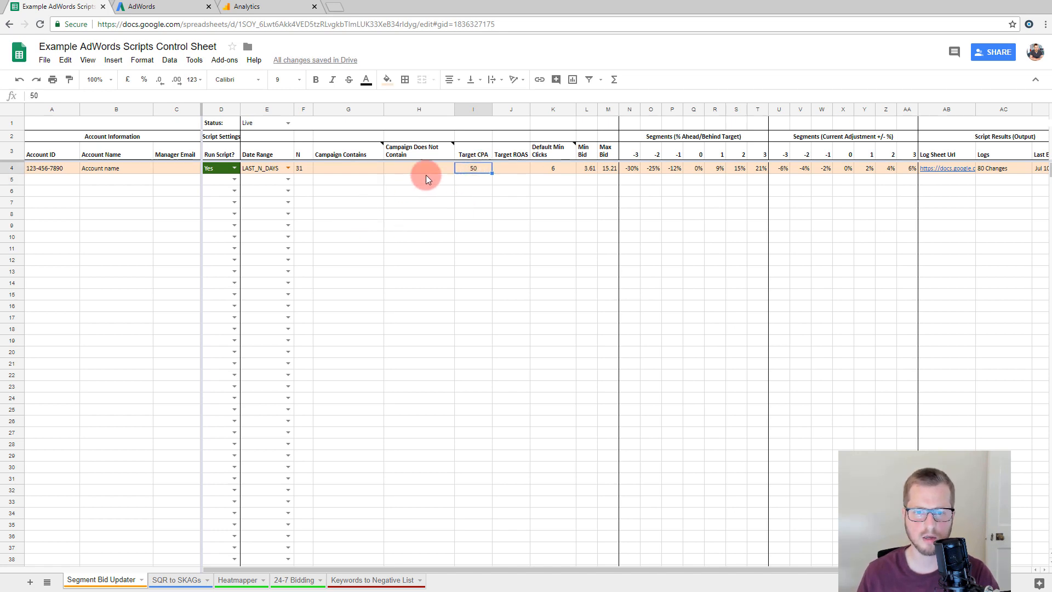
Step: Try a second row with Target CPA 22 and a red exclusion on the first account
left_click(473, 181)
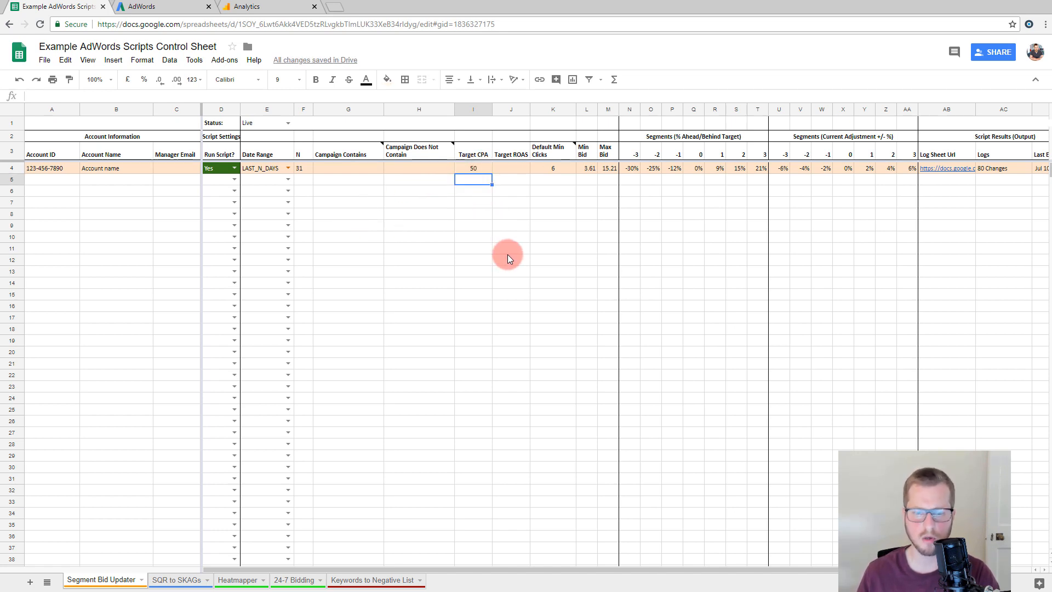
type("22")
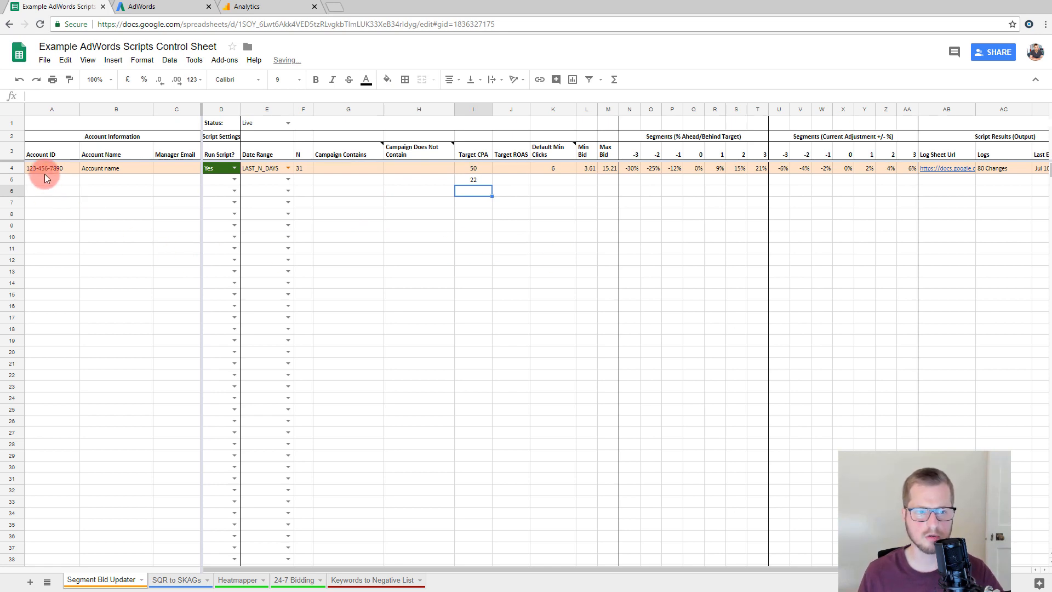
left_click(51, 168)
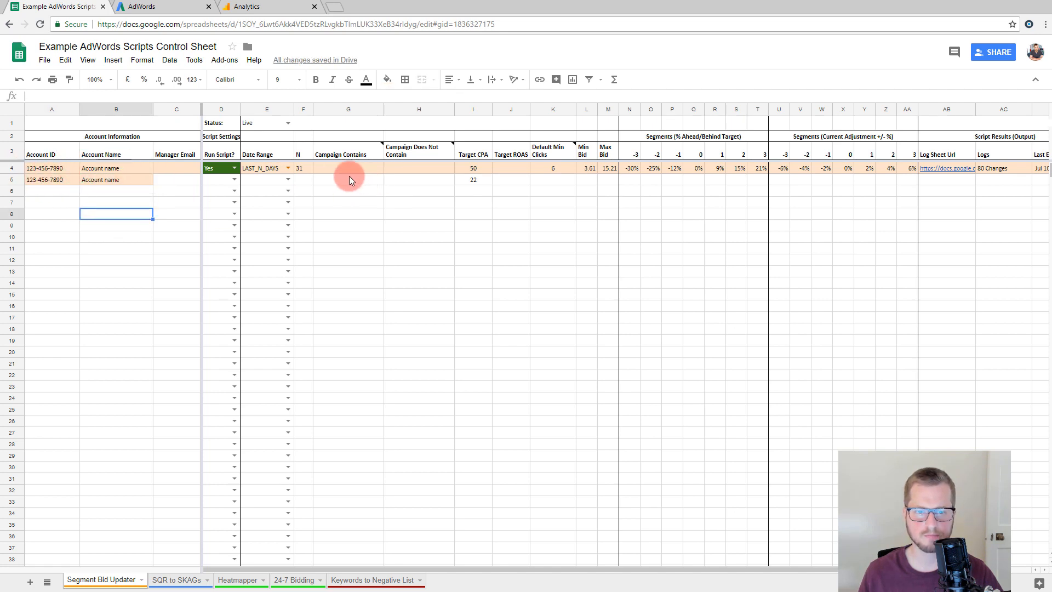
left_click(418, 168)
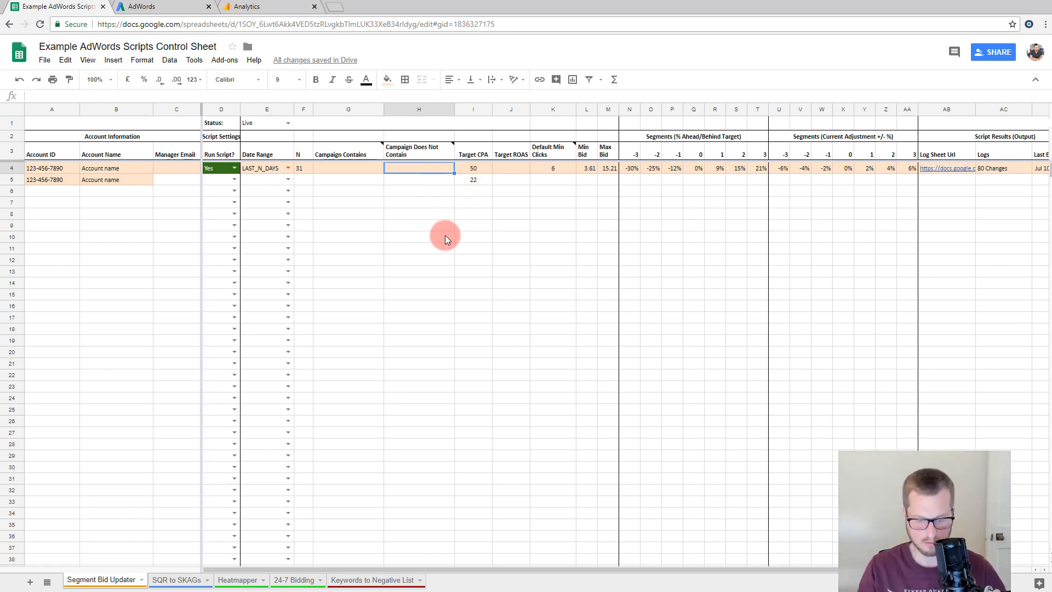
type("red")
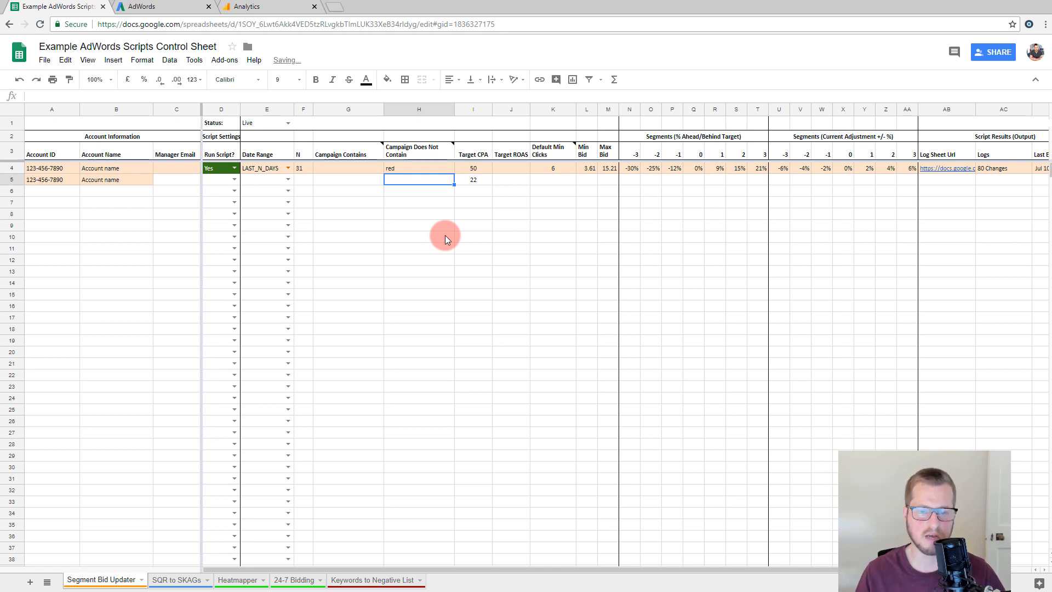
type("yellow")
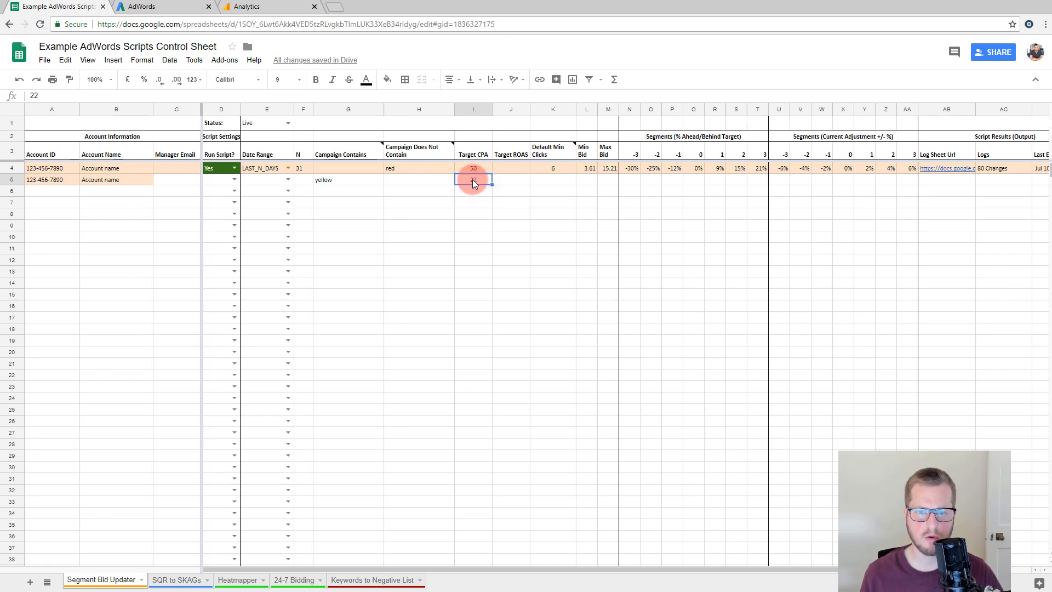
Step: Change the first account's Campaign Does Not Contain filter to yellow
left_click(348, 179)
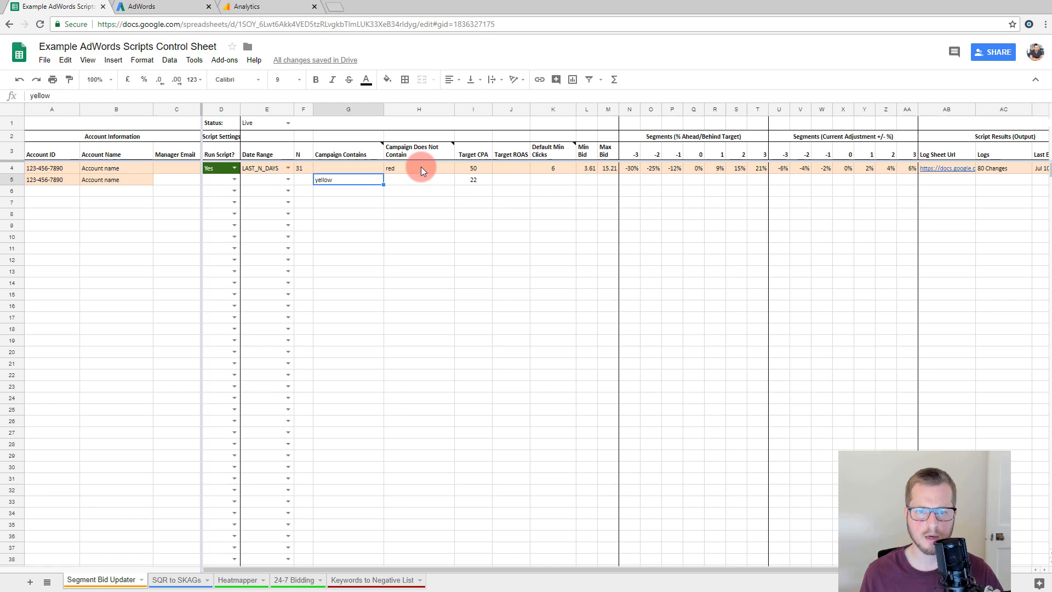
left_click(419, 168)
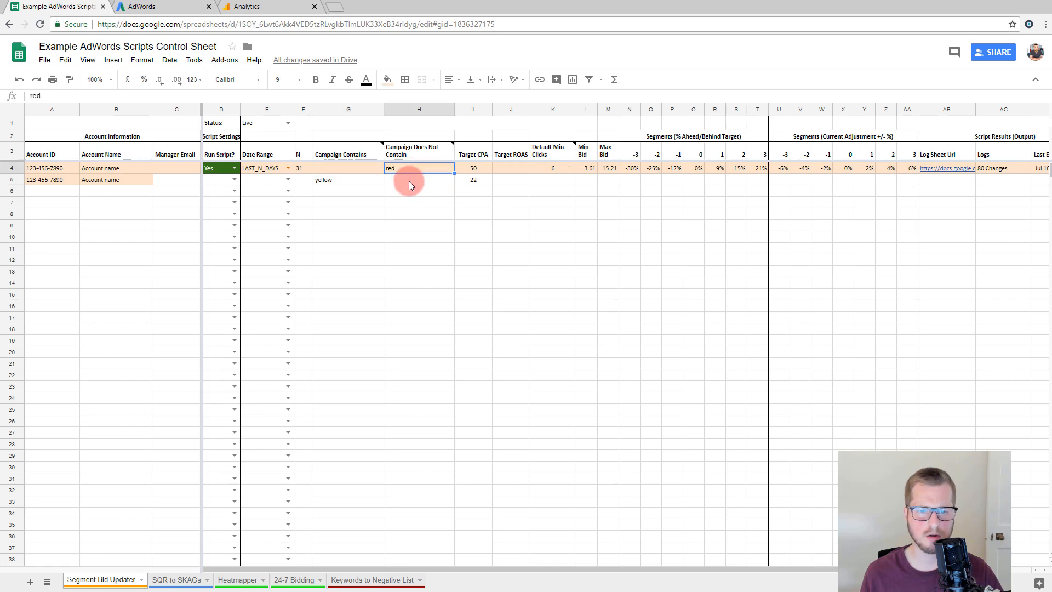
type("y")
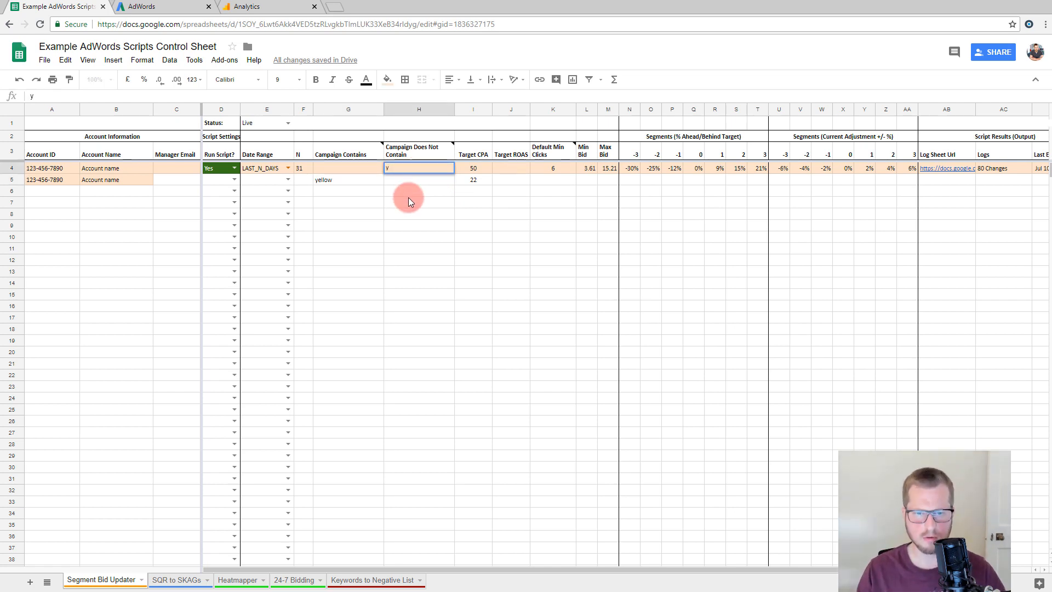
type("yellow")
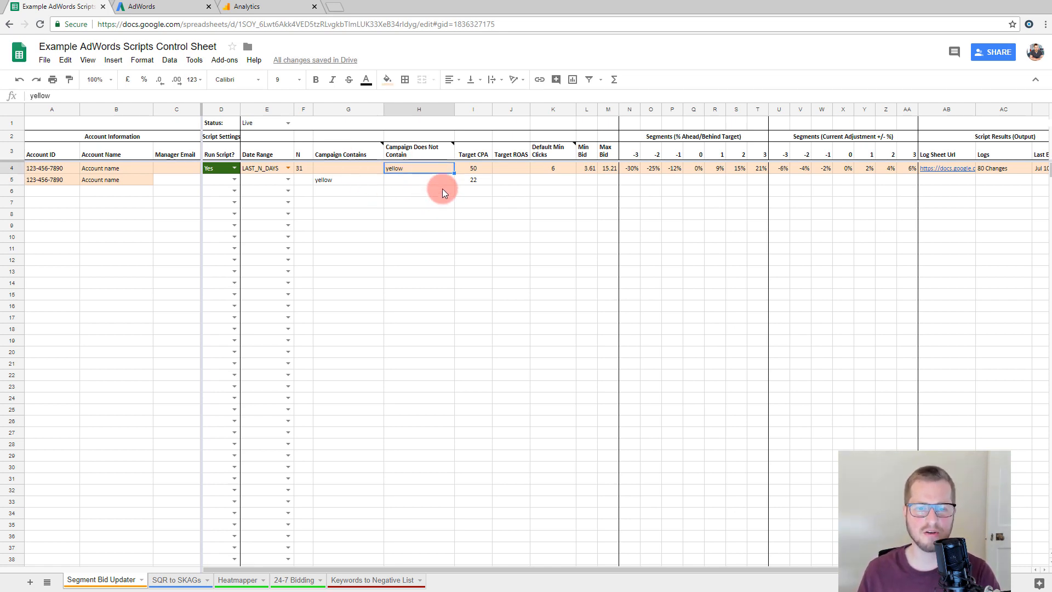
mouse_move(348, 188)
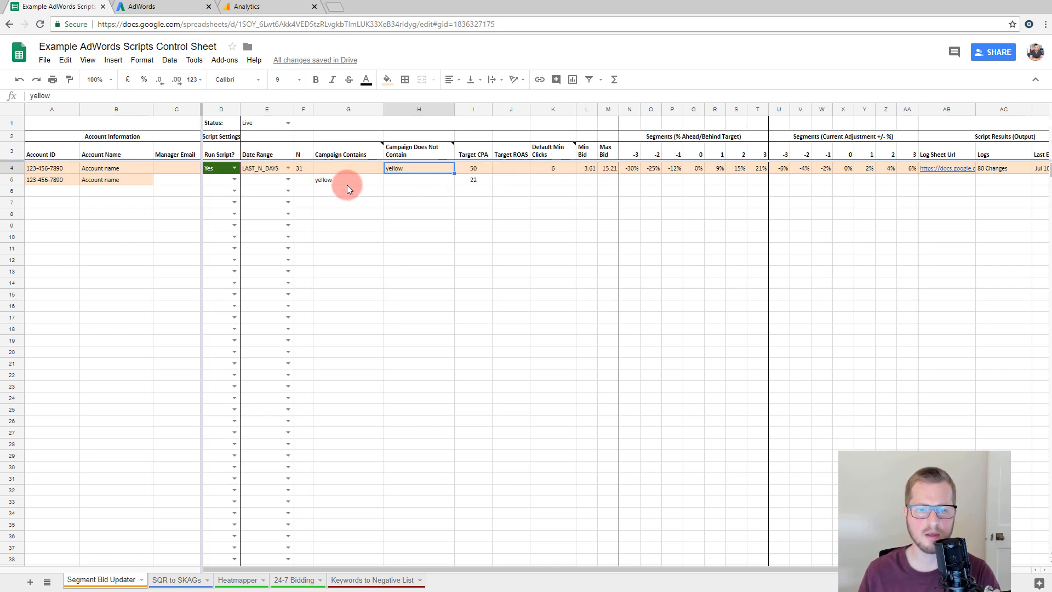
Step: Fill the test row's min bid 2.51 and max bid 7.81, then clear its contents
left_click(347, 179)
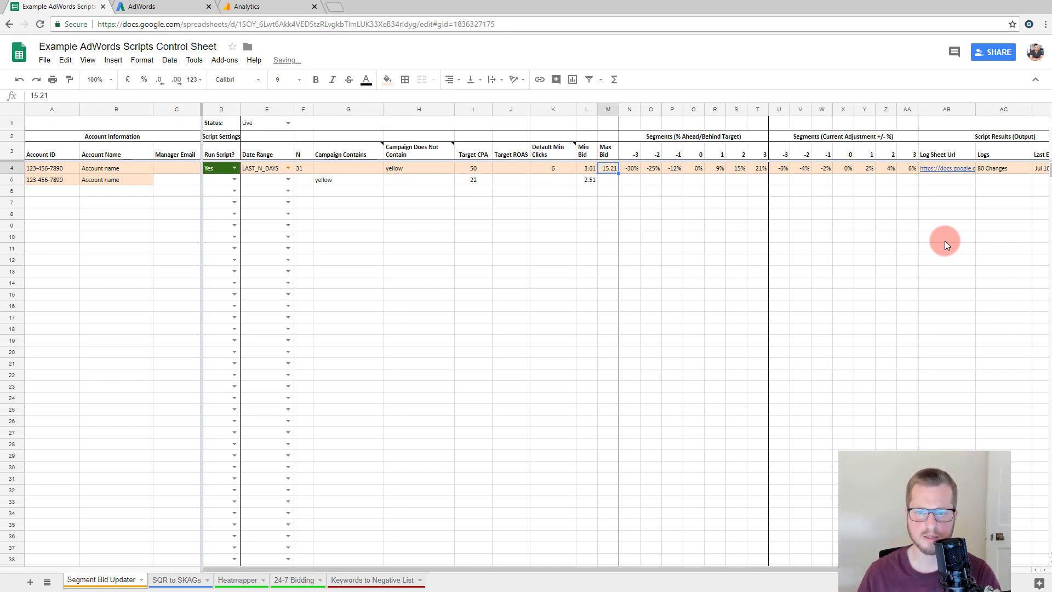
type("7")
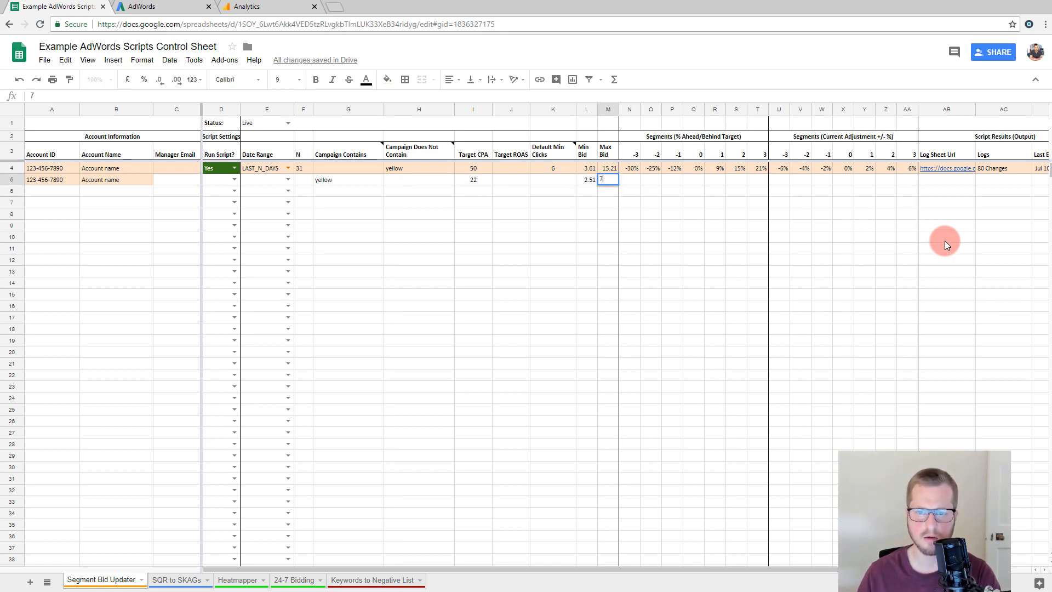
key("Enter")
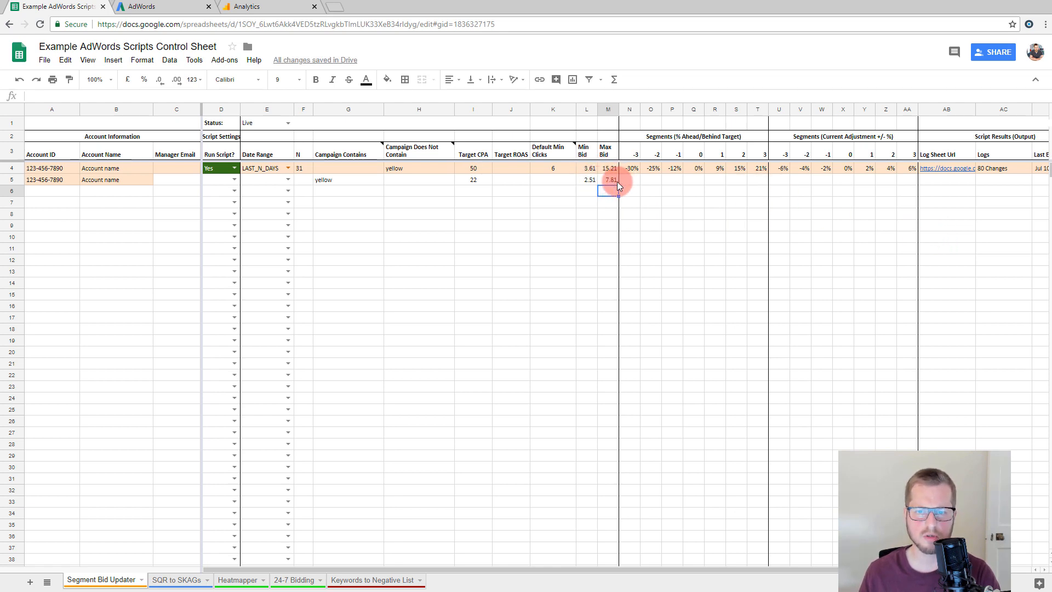
left_click(587, 180)
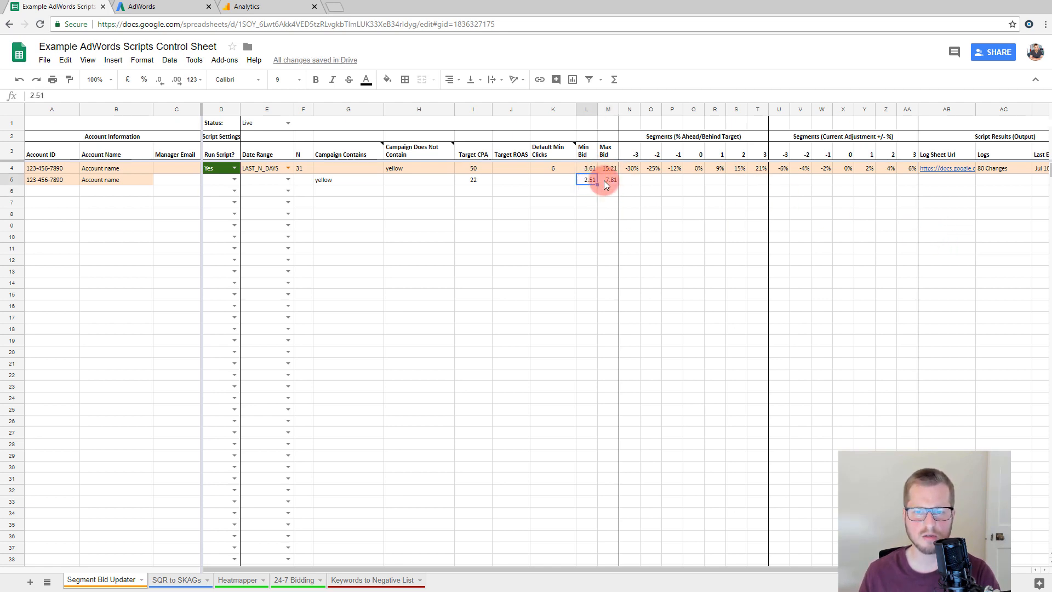
left_click(608, 180)
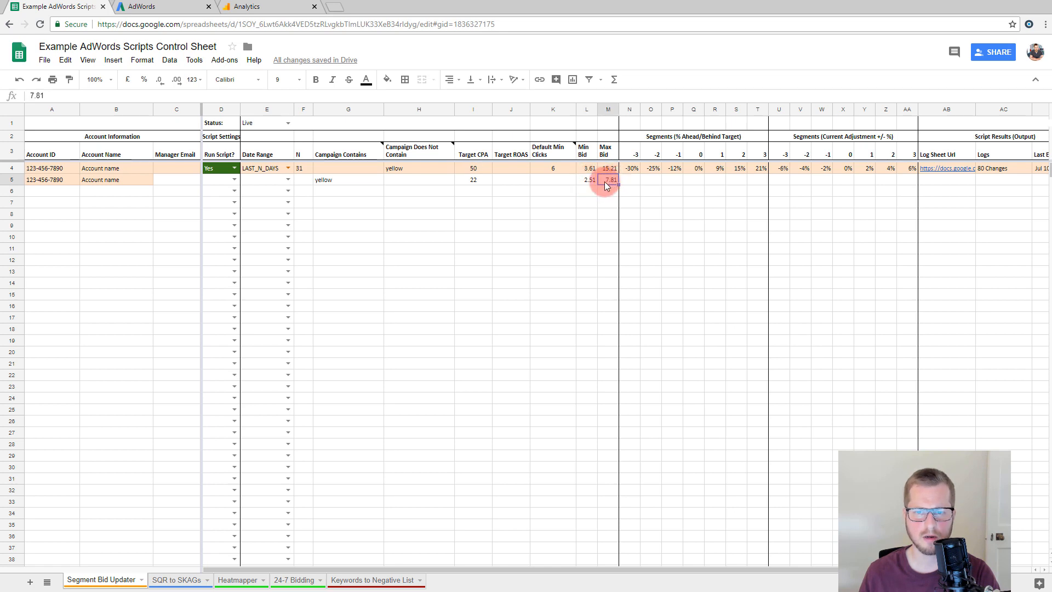
left_click(553, 179)
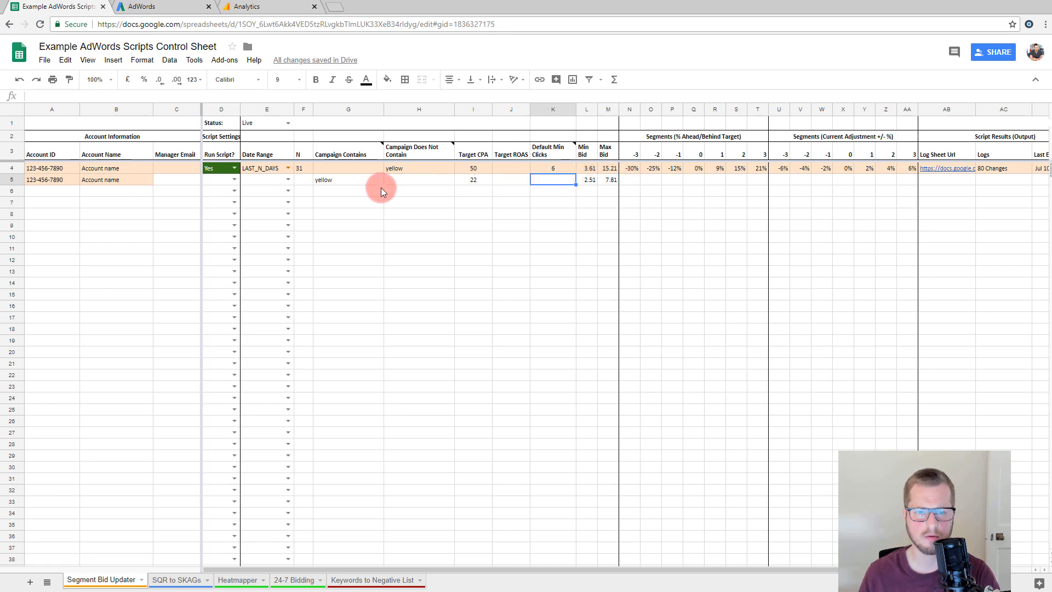
left_click(418, 180)
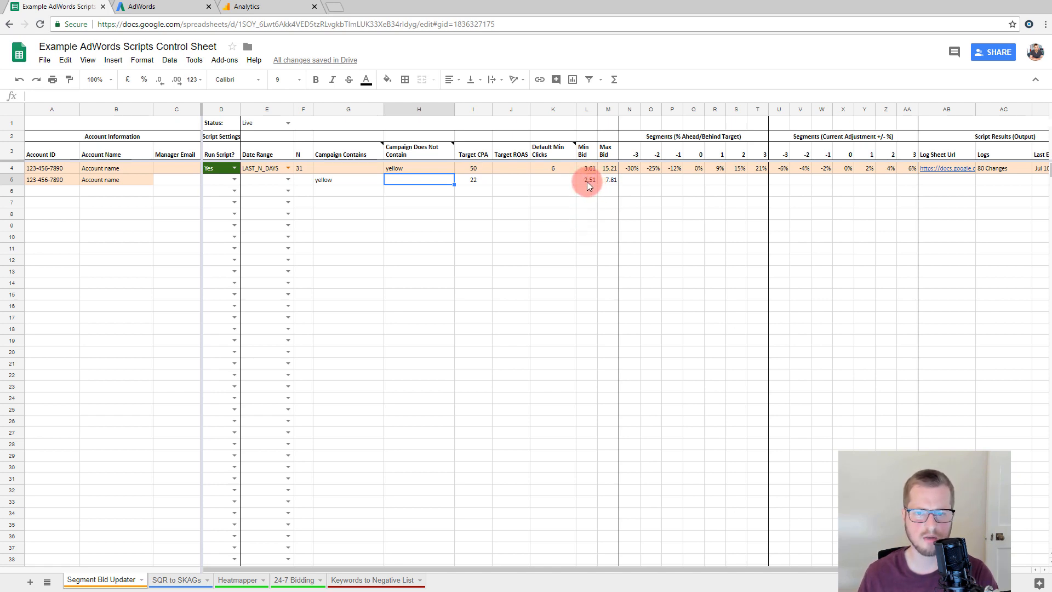
left_click(587, 180)
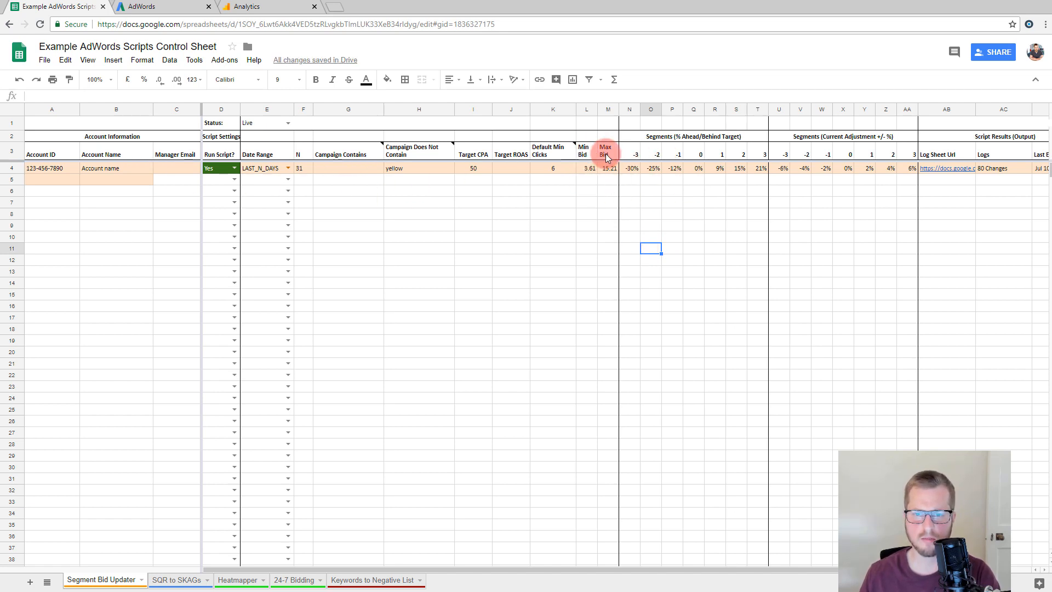
Step: Raise the account's Default Min Clicks from 6 to 20
left_click(552, 168)
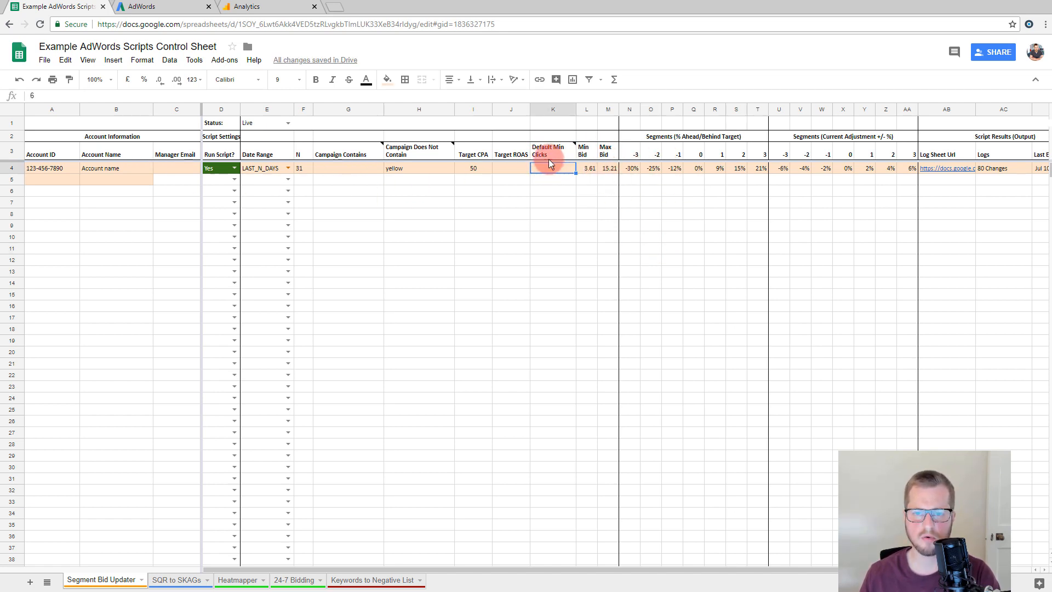
type("6")
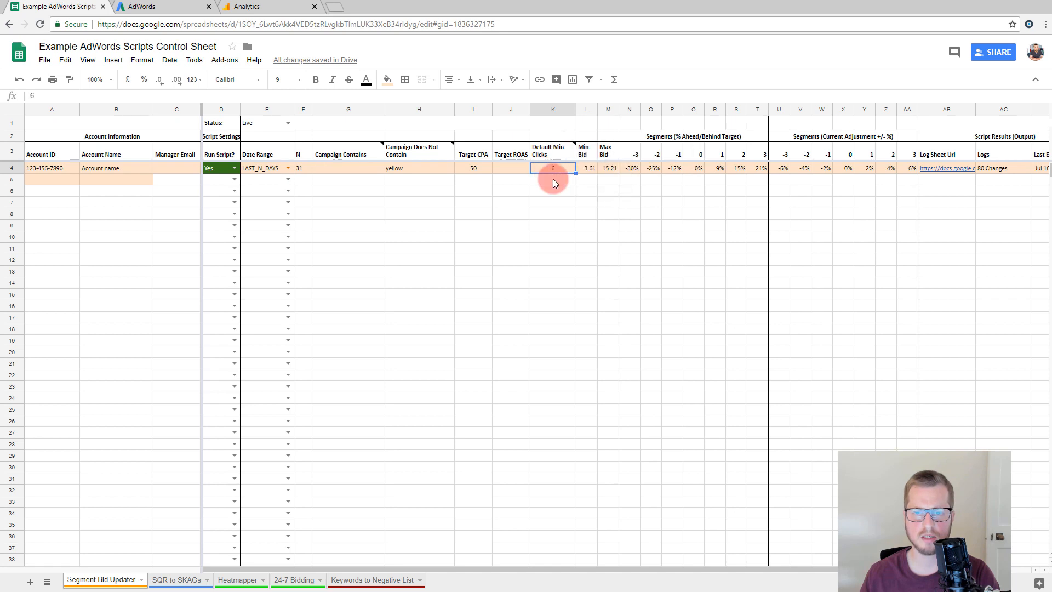
left_click(553, 182)
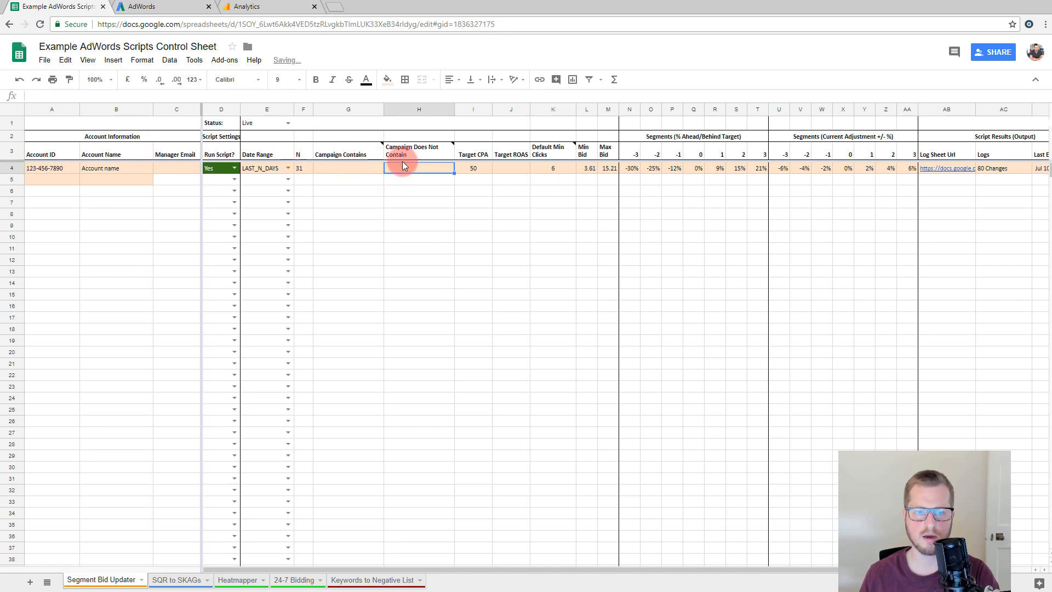
left_click(552, 168)
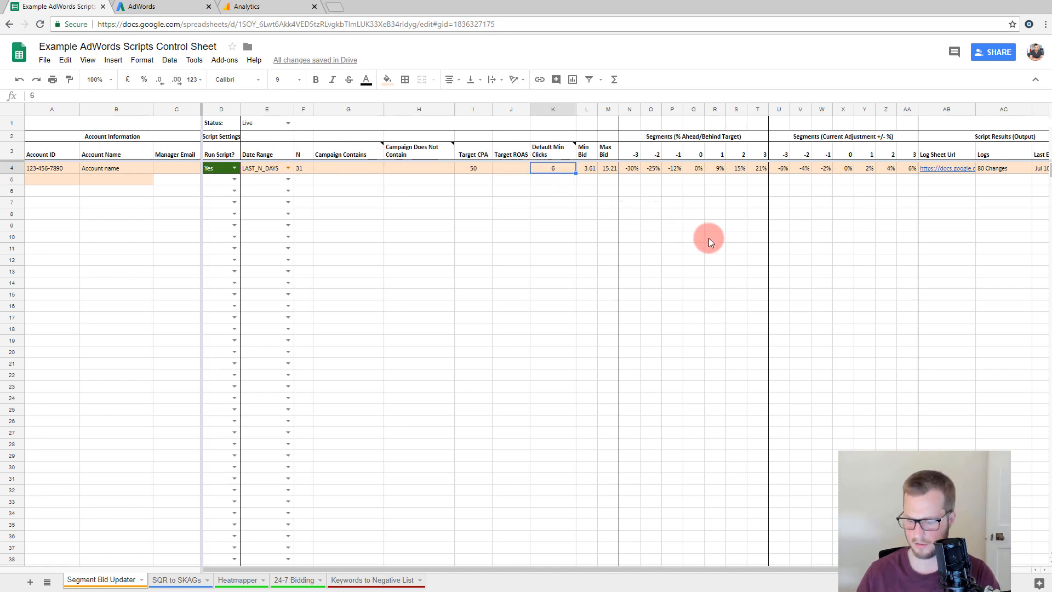
type("20")
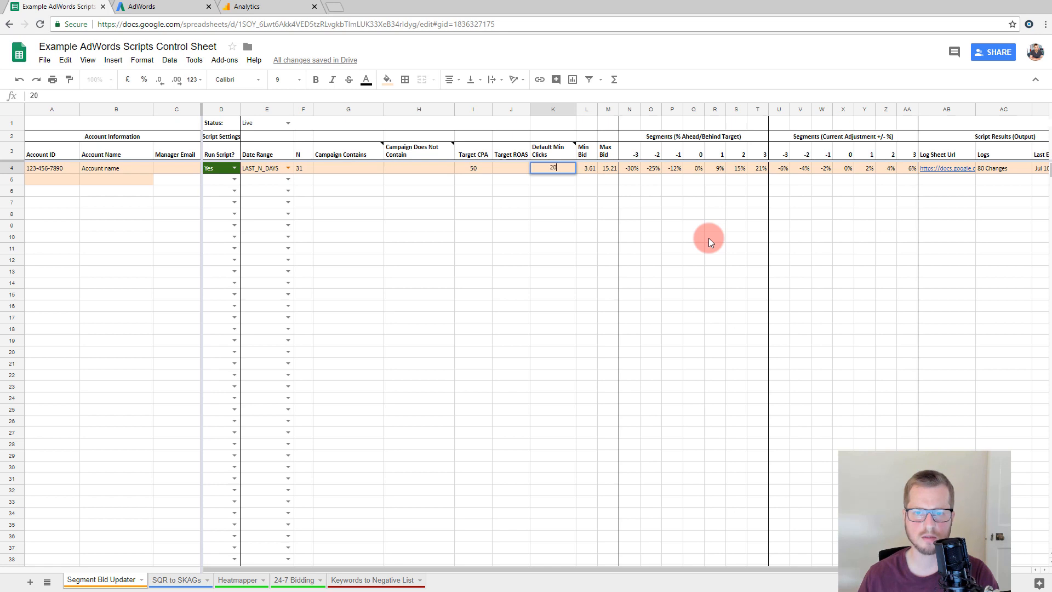
key("Enter")
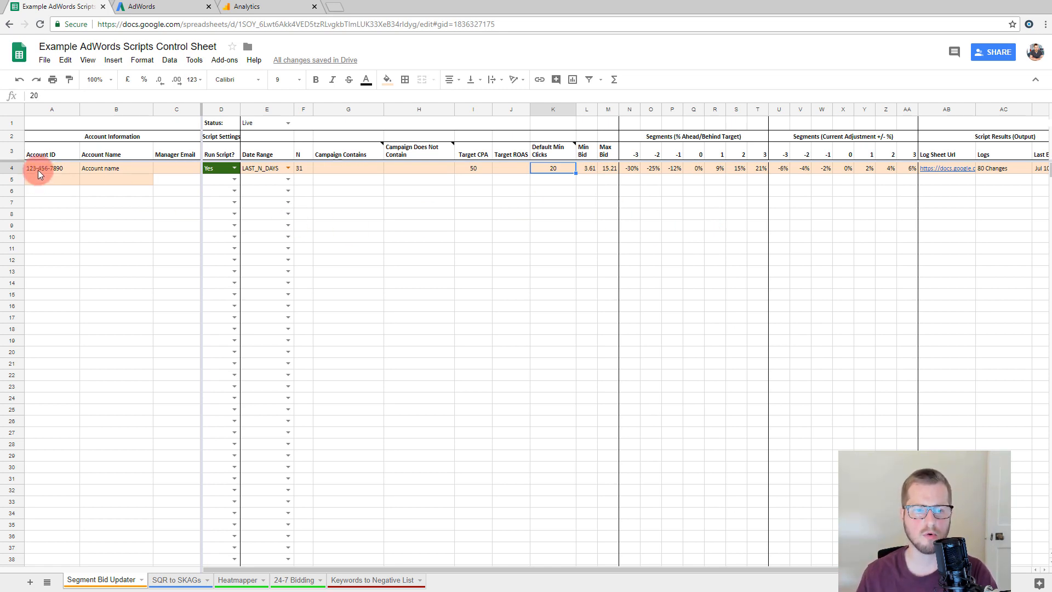
Step: Copy the account ID and name into rows 5–7 and set Default Min Clicks to 21
left_click(44, 169)
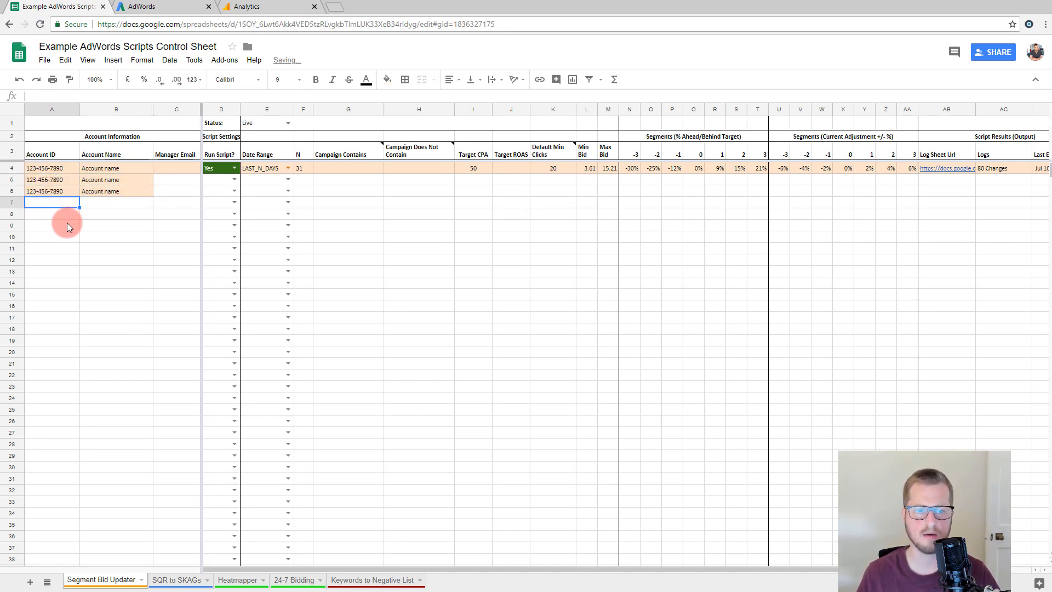
left_click(52, 202)
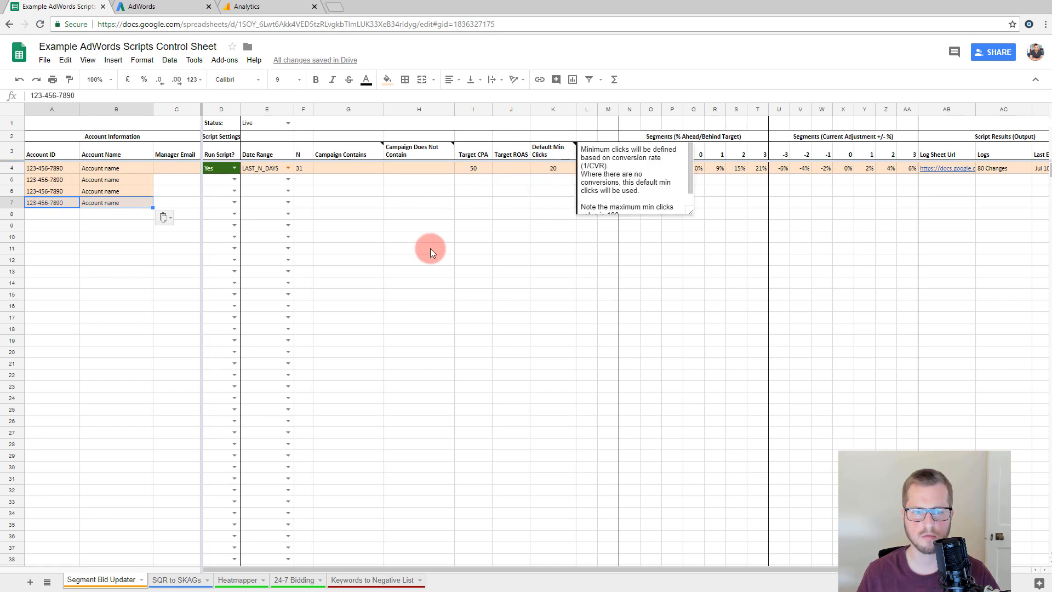
left_click(553, 168)
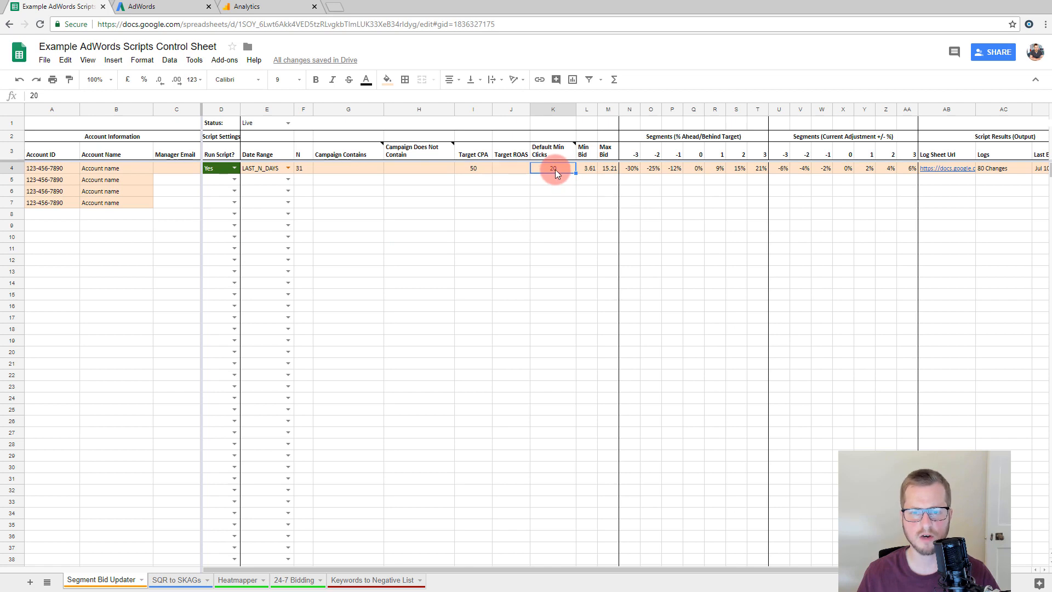
mouse_move(589, 232)
type("21")
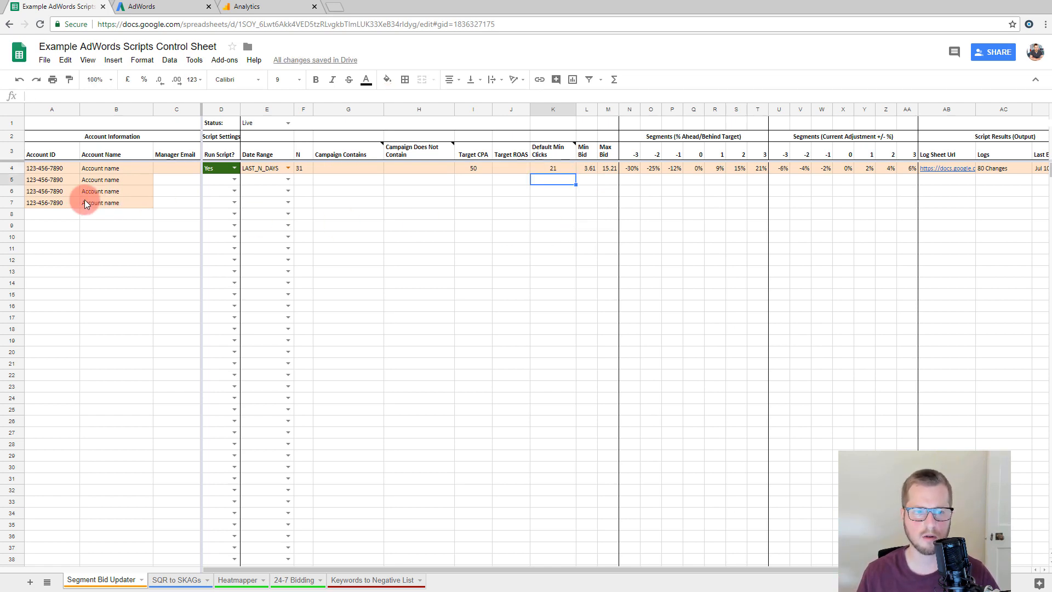
left_click(52, 179)
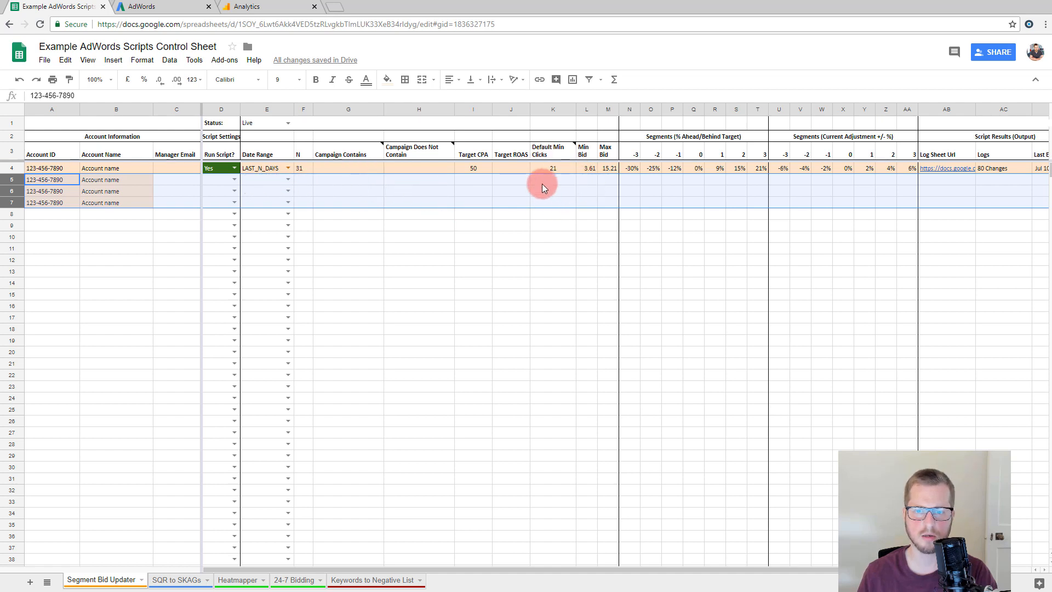
mouse_move(562, 186)
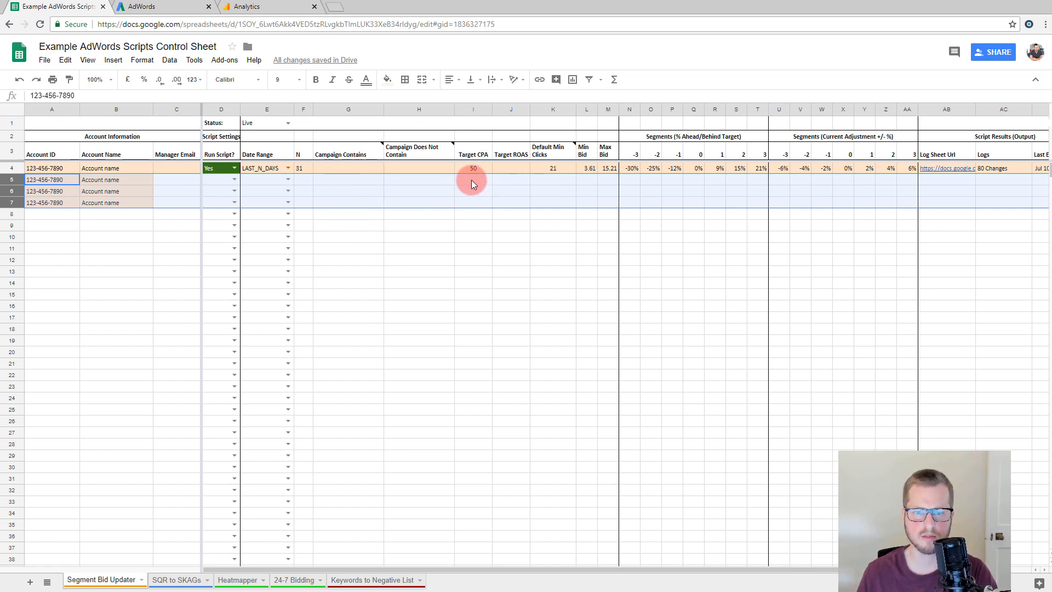
mouse_move(505, 178)
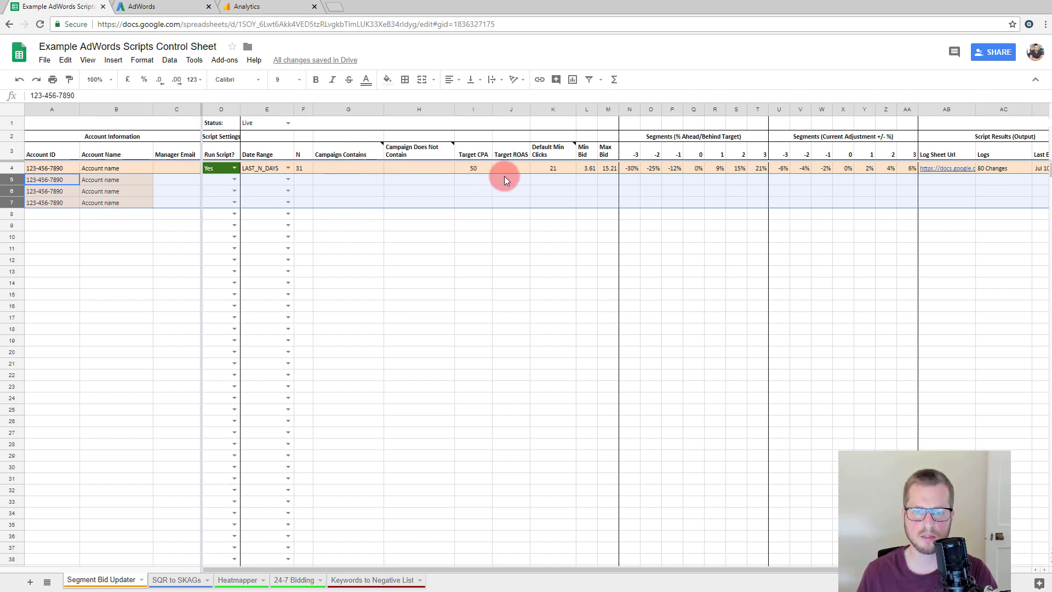
mouse_move(541, 187)
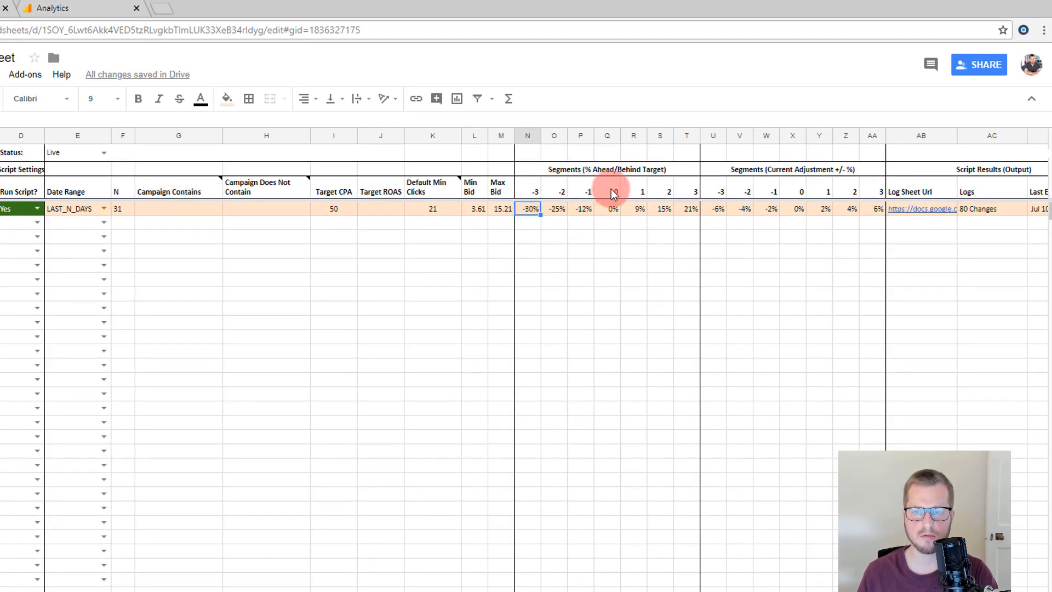
Step: Review the Target CPA, Target ROAS and segment headings before editing
left_click(607, 192)
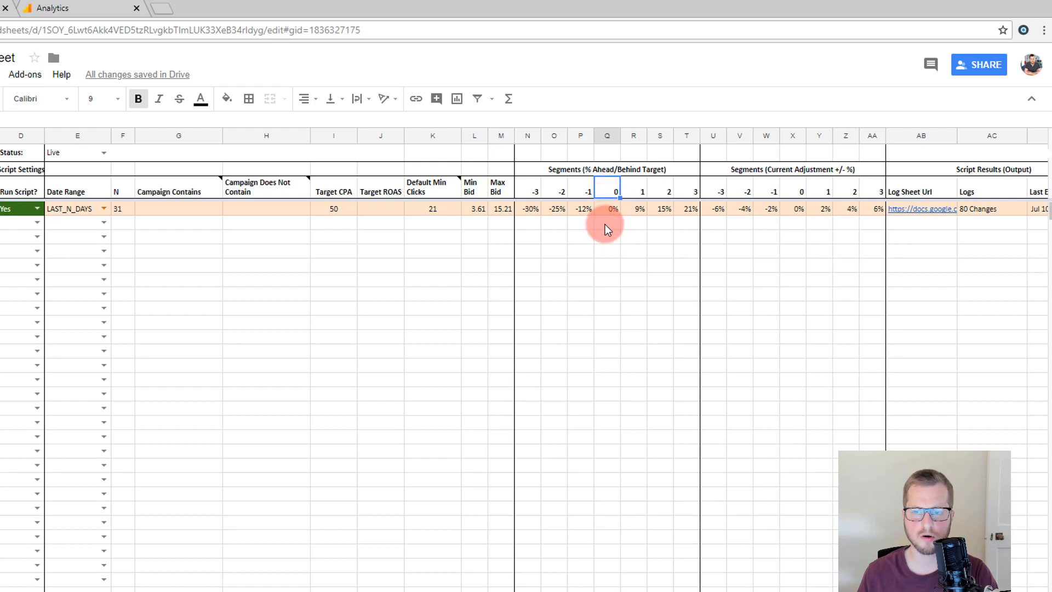
left_click(333, 208)
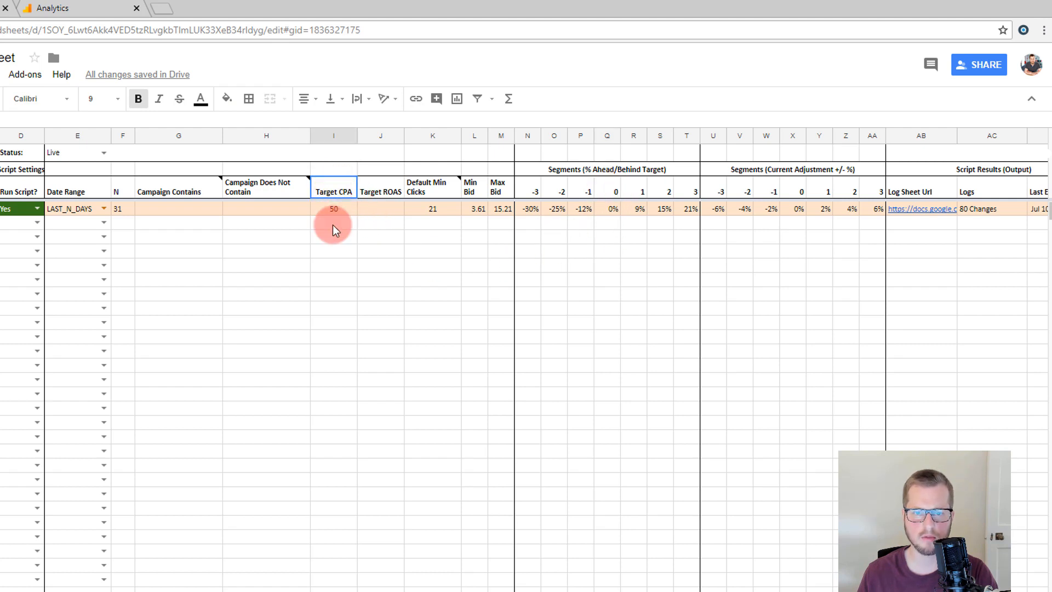
left_click(381, 192)
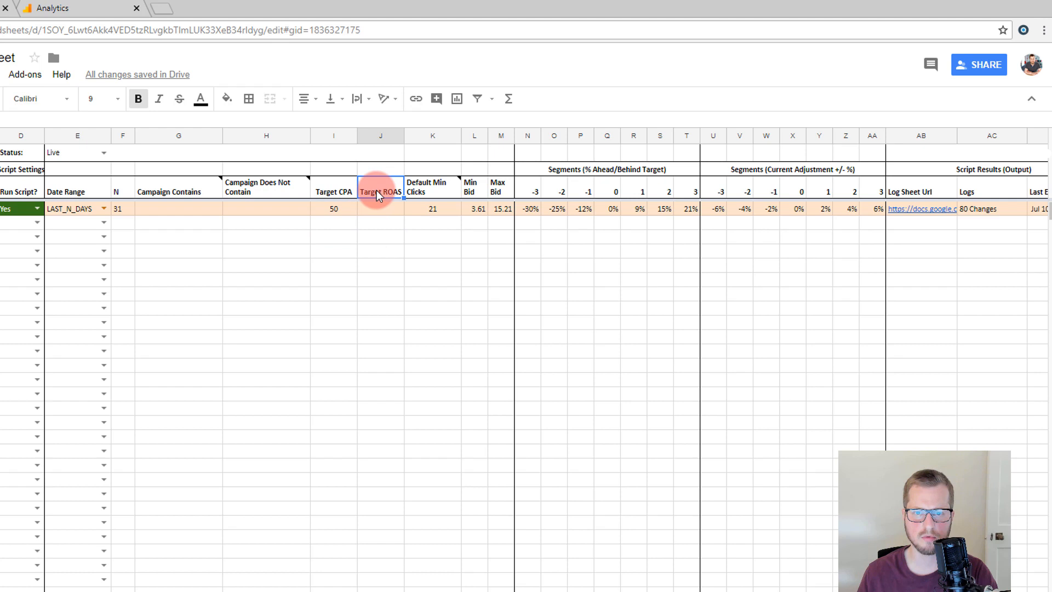
left_click(608, 192)
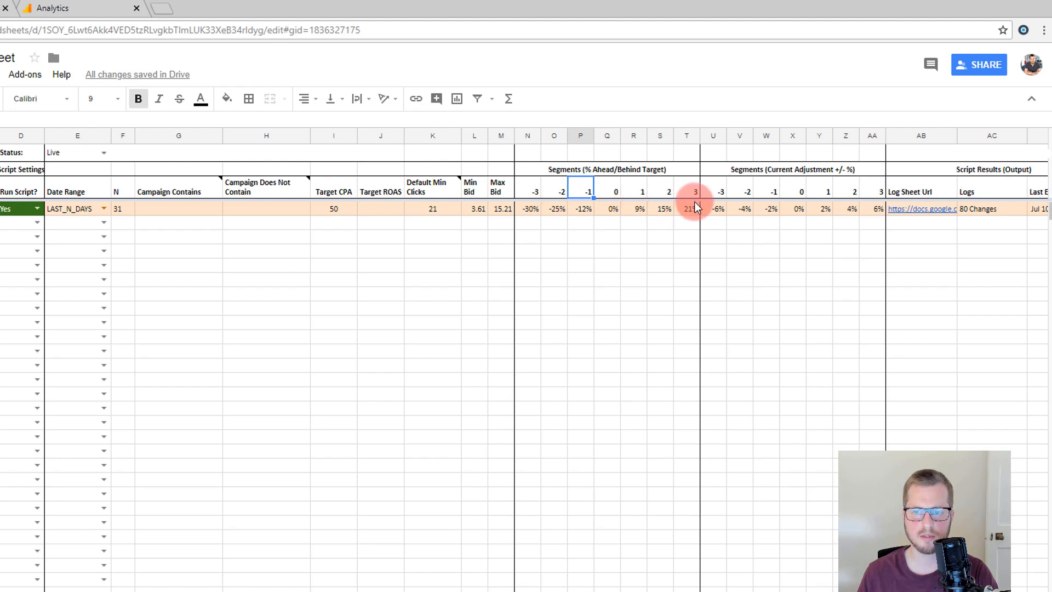
Step: Enter ahead/behind segments -25%, -15%, -10%, 0%, 10%, 15%, 25%
left_click(638, 208)
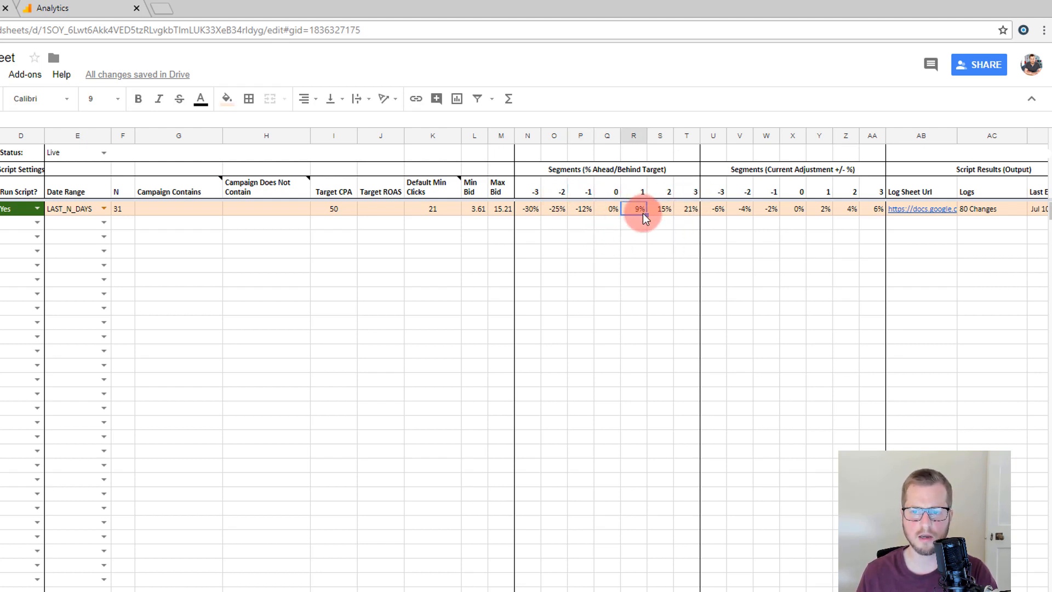
mouse_move(880, 338)
type("10")
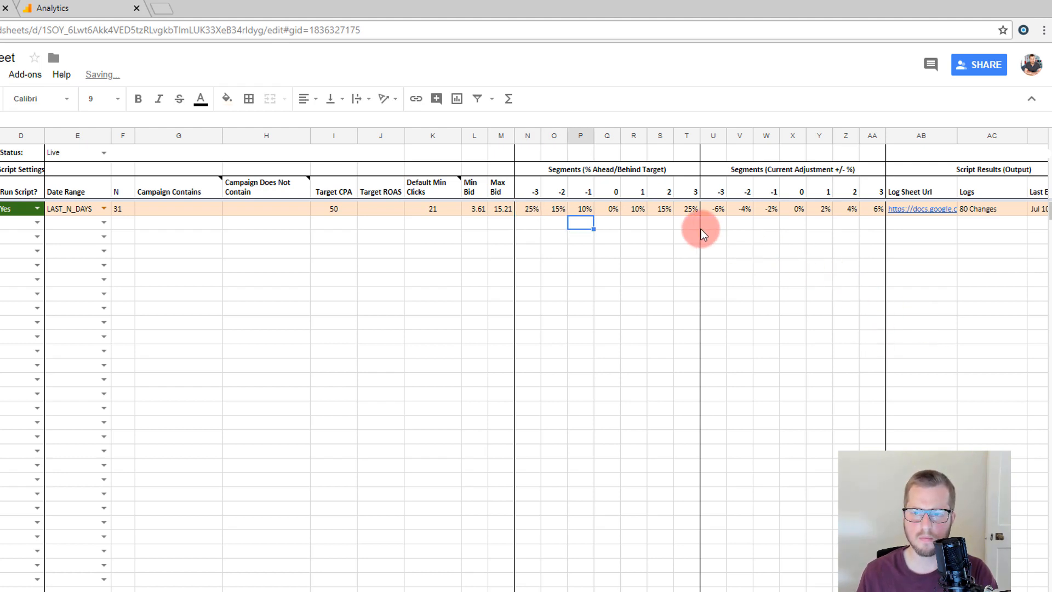
left_click(607, 208)
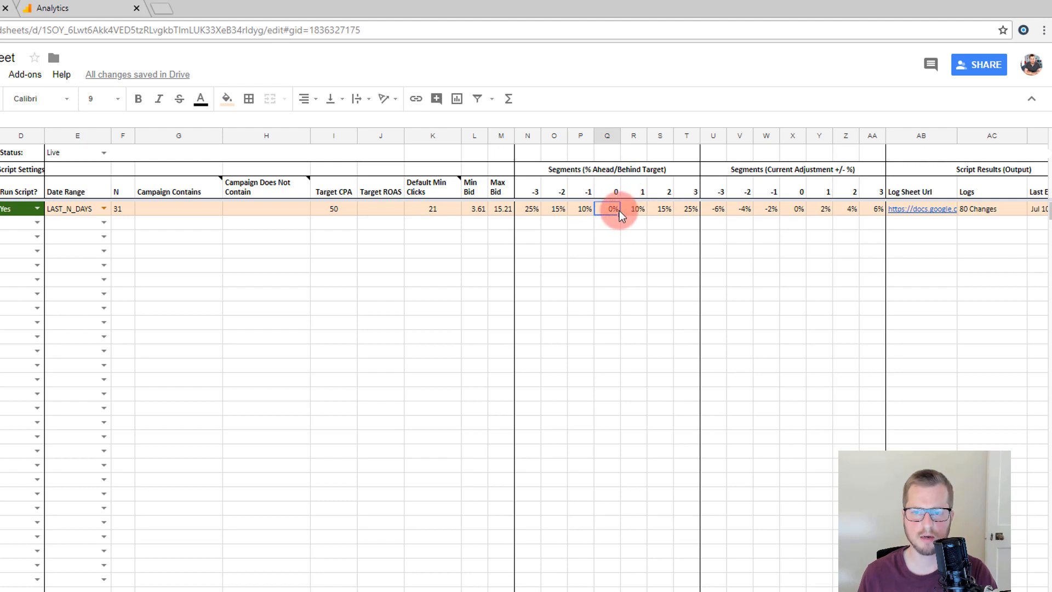
left_click(581, 208)
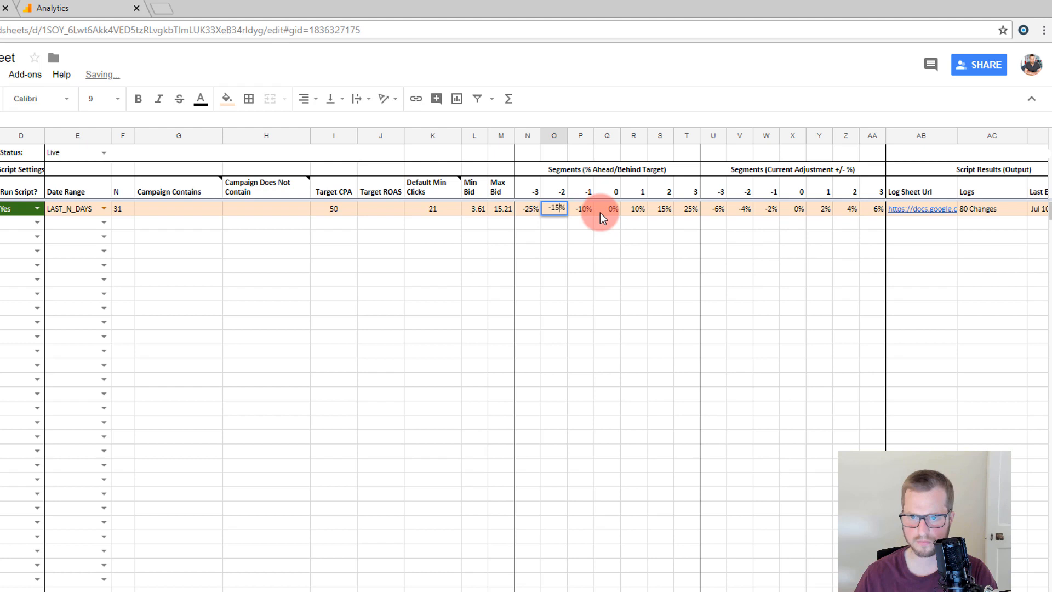
left_click(633, 208)
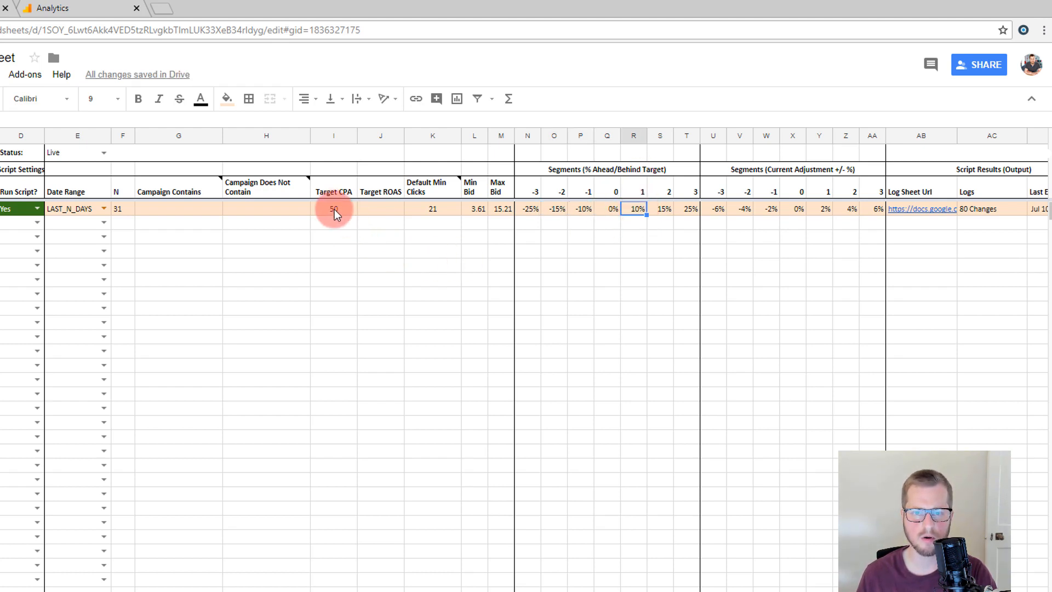
mouse_move(349, 215)
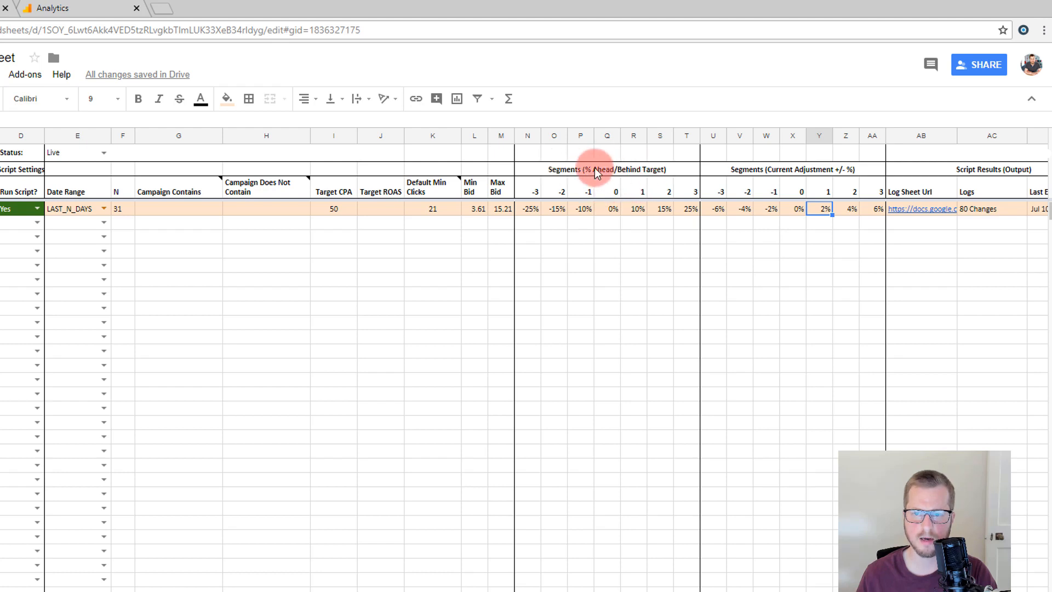
Step: Enter current-adjustment segments -20%, -15%, -10%, 0%, 1%, 2%, 3%
left_click(607, 192)
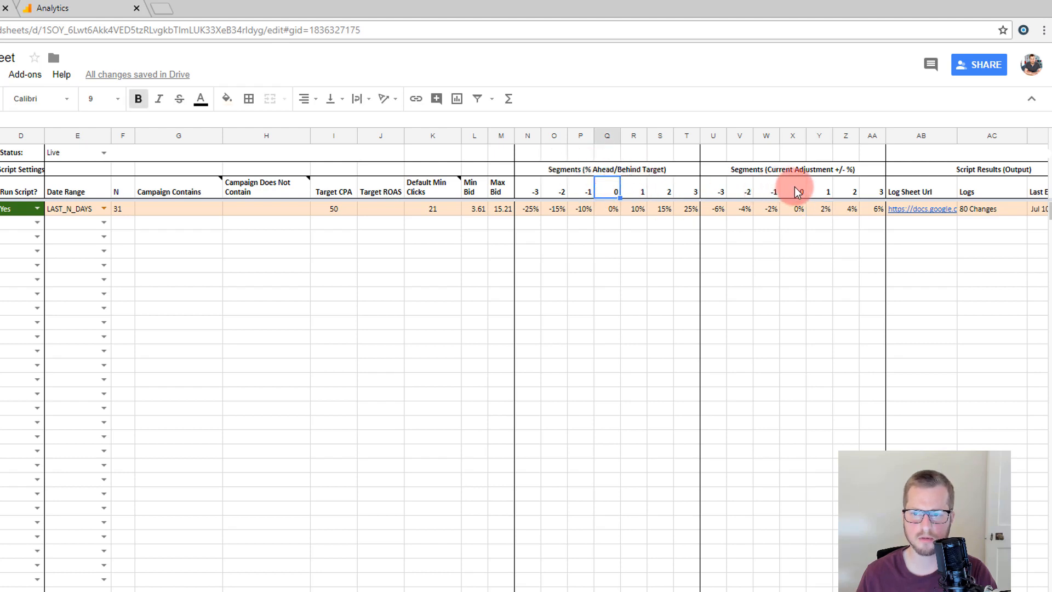
left_click(792, 191)
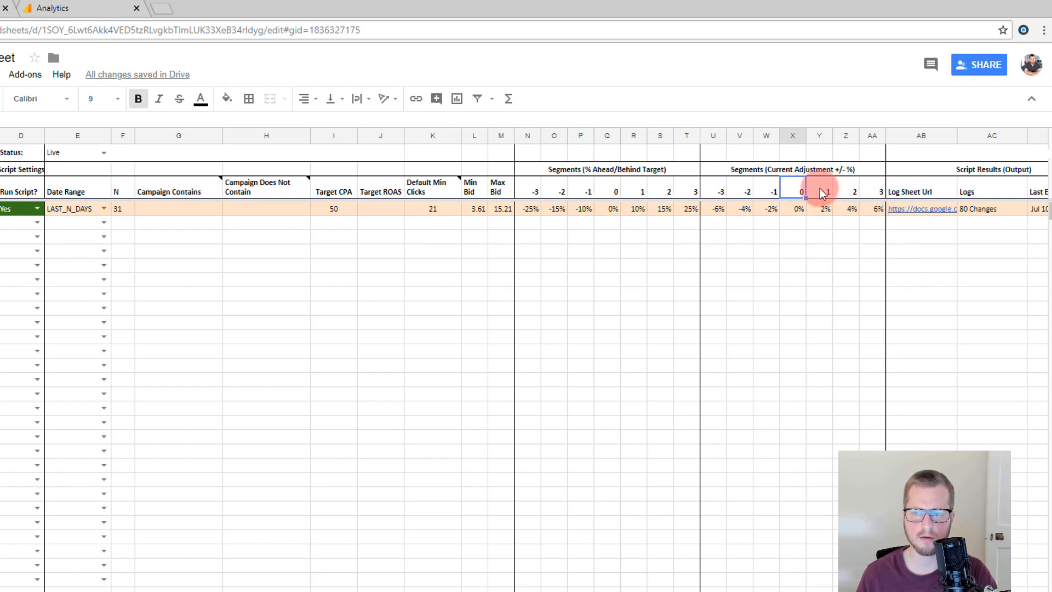
left_click(818, 209)
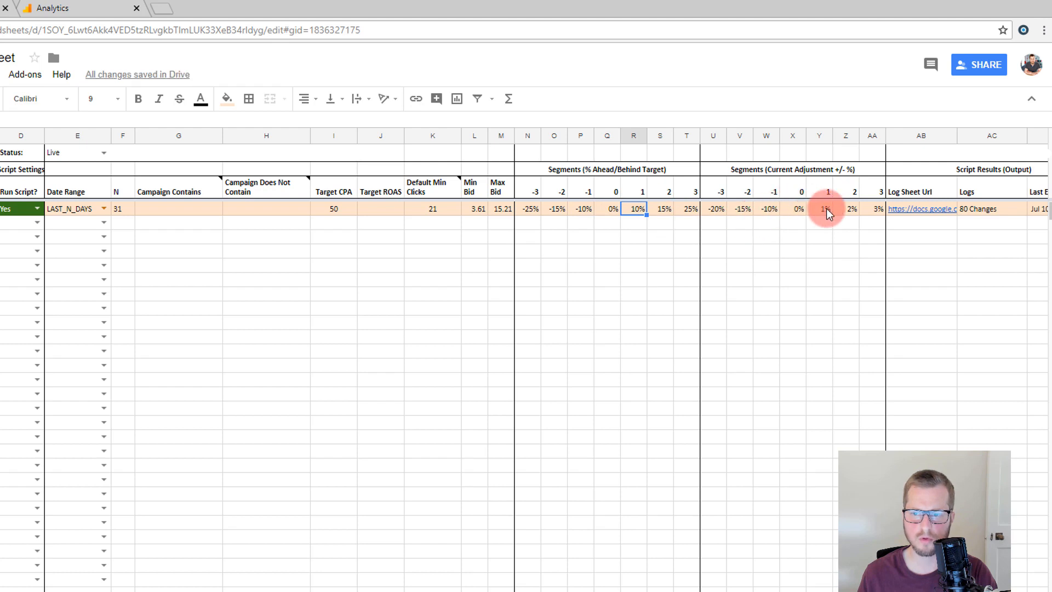
left_click(660, 208)
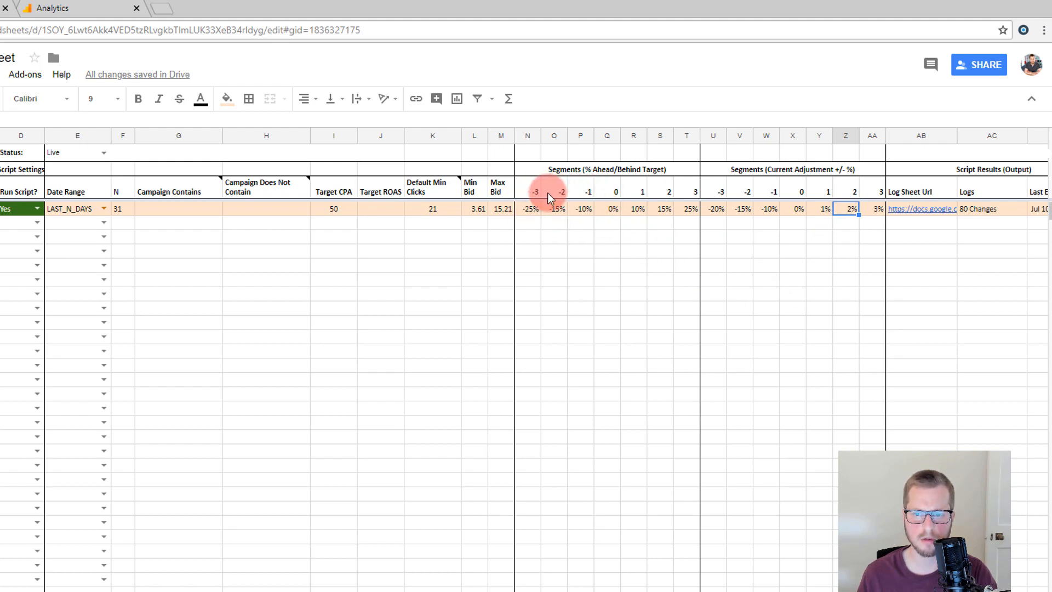
mouse_move(607, 232)
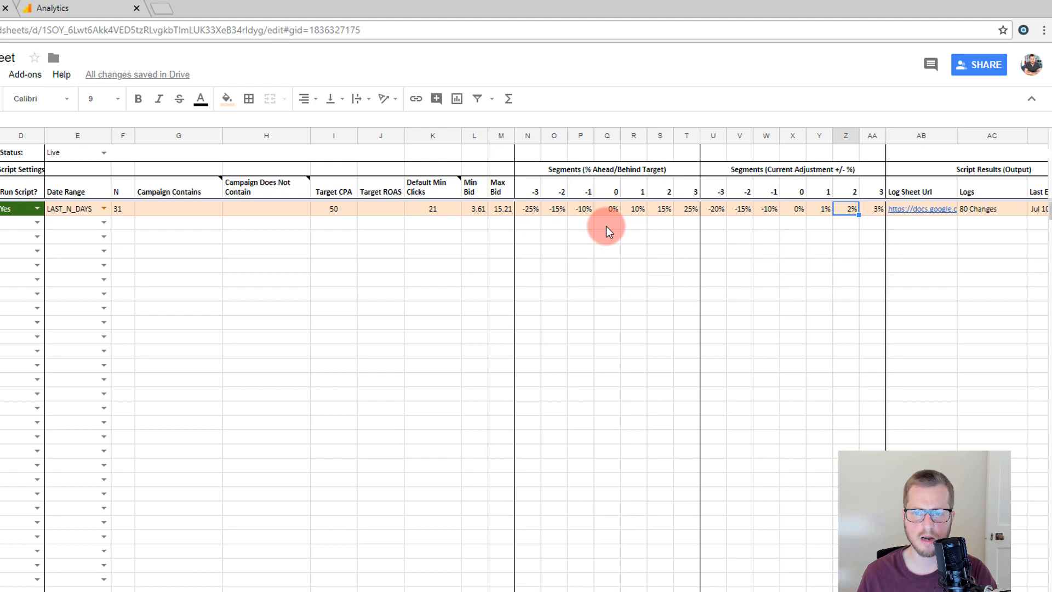
left_click(607, 225)
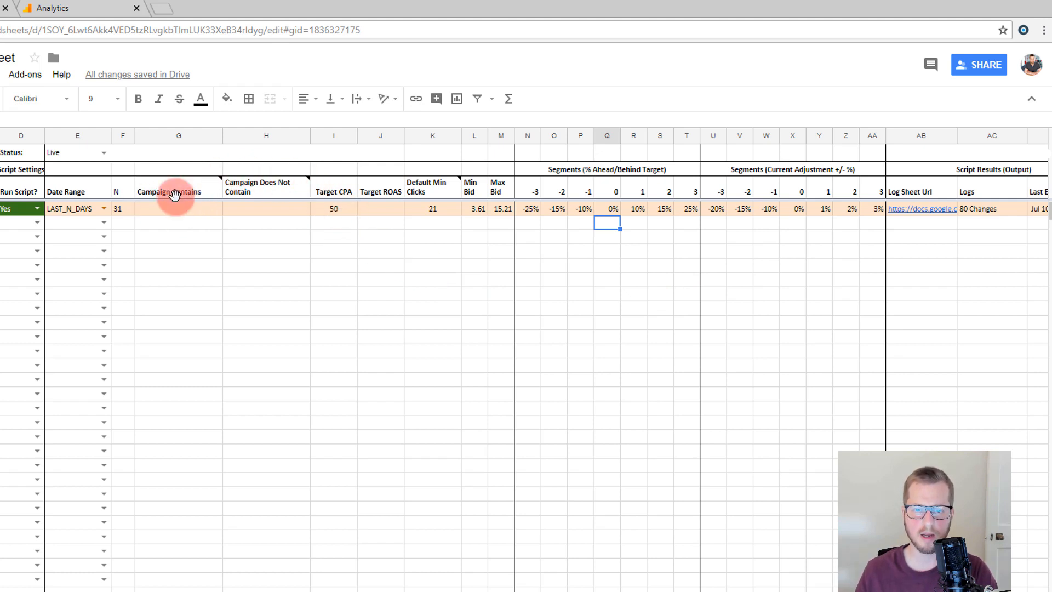
mouse_move(88, 209)
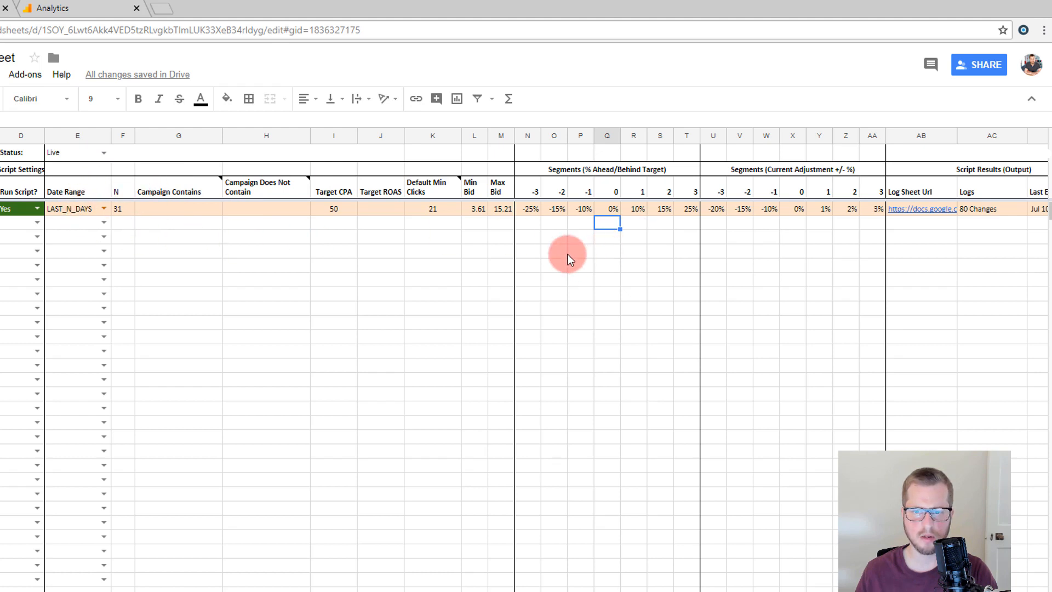
mouse_move(495, 203)
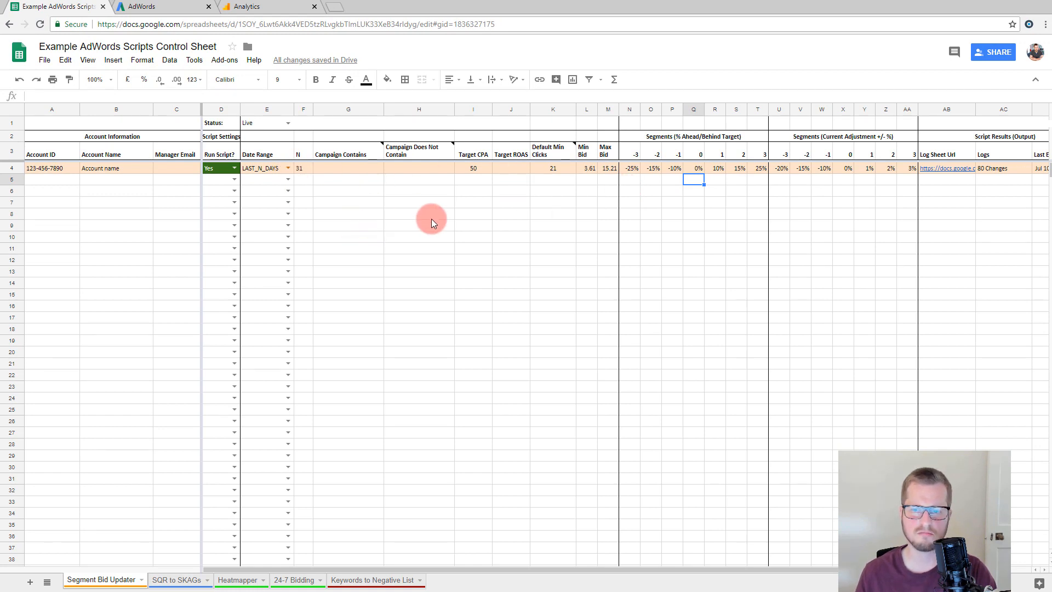
mouse_move(410, 217)
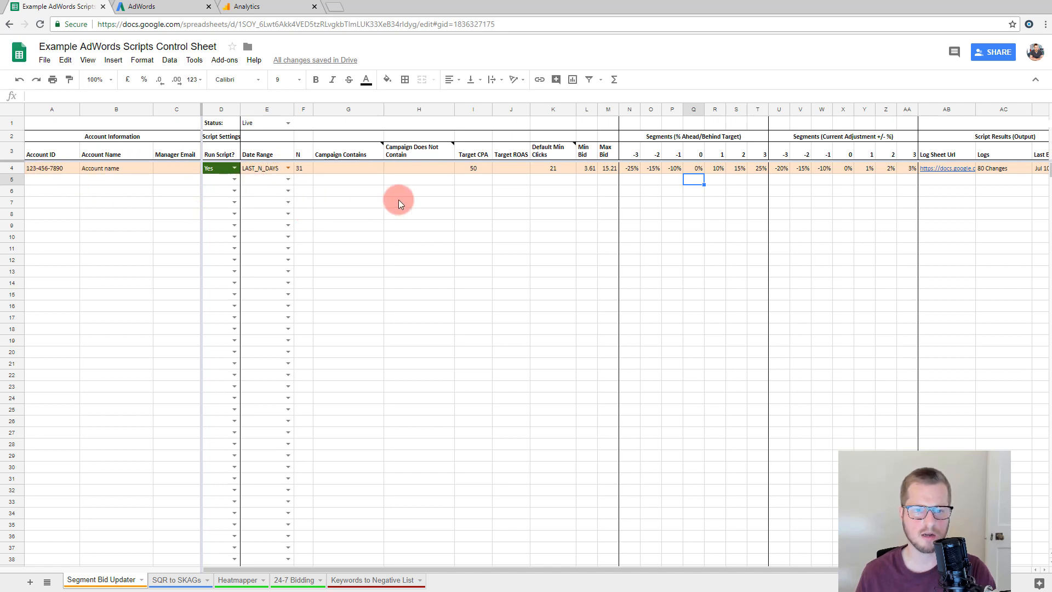
mouse_move(538, 230)
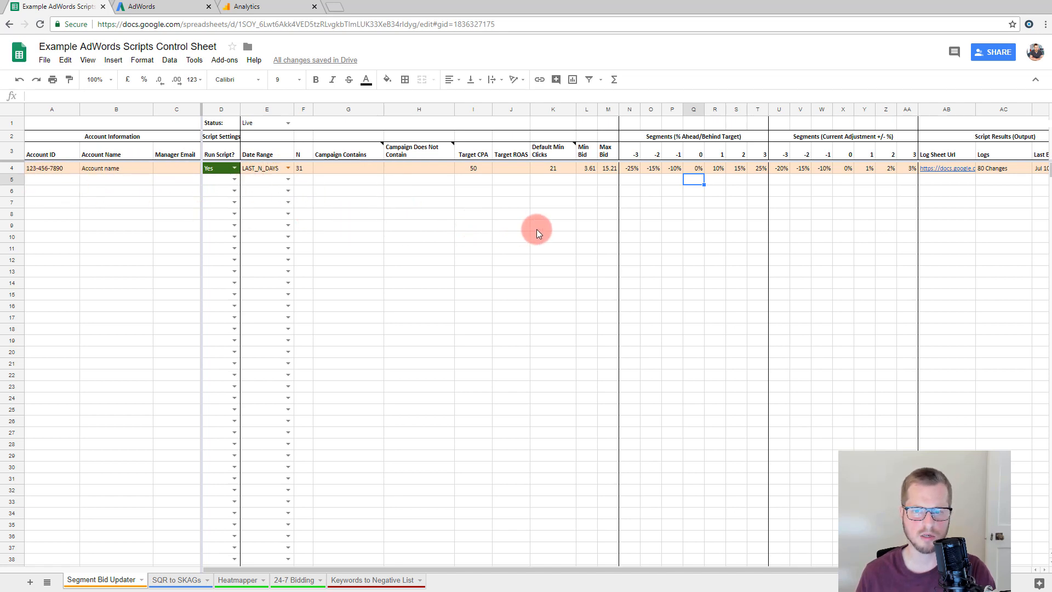
mouse_move(555, 237)
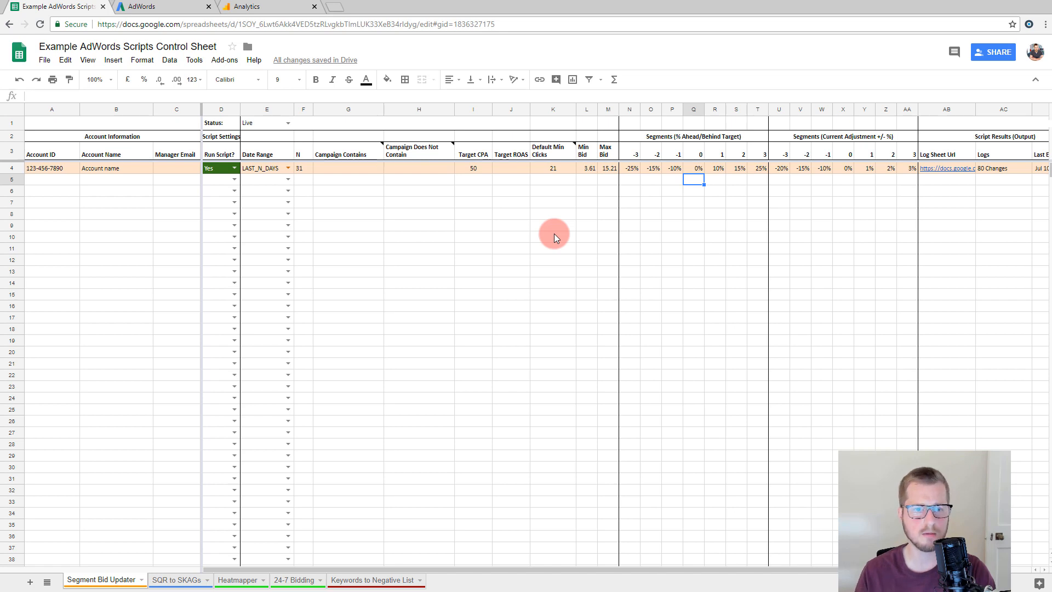
mouse_move(564, 273)
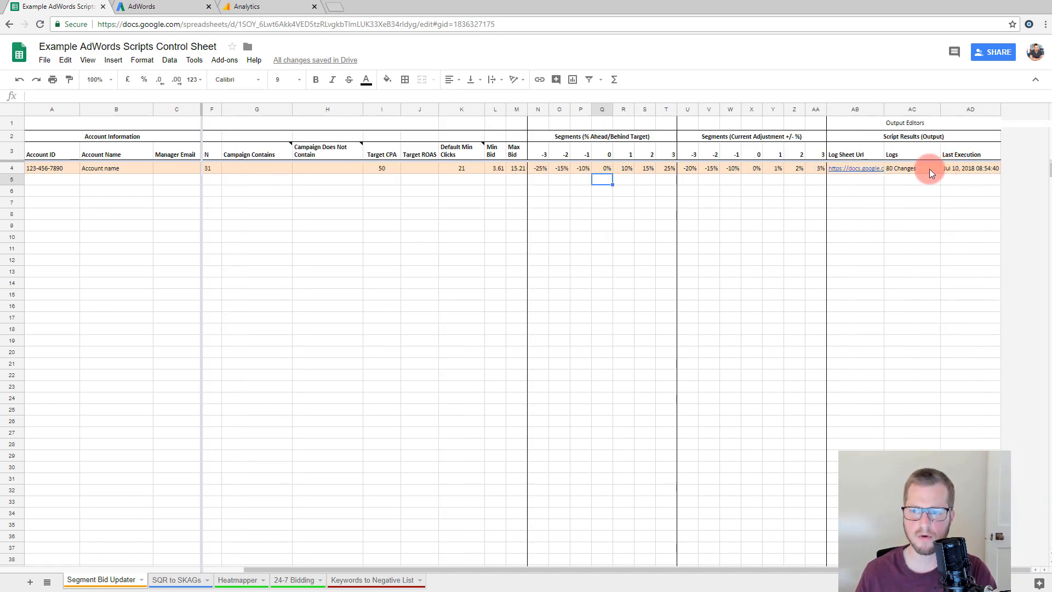
Step: Follow the Log Sheet Url in row 4 to the Segment Bid Updater log
left_click(908, 168)
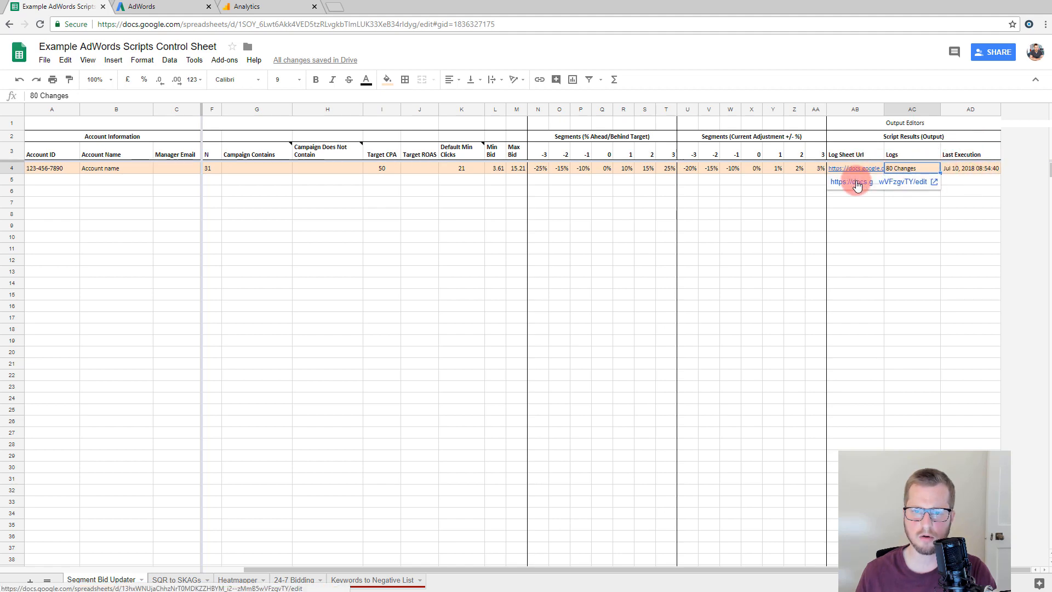
left_click(859, 181)
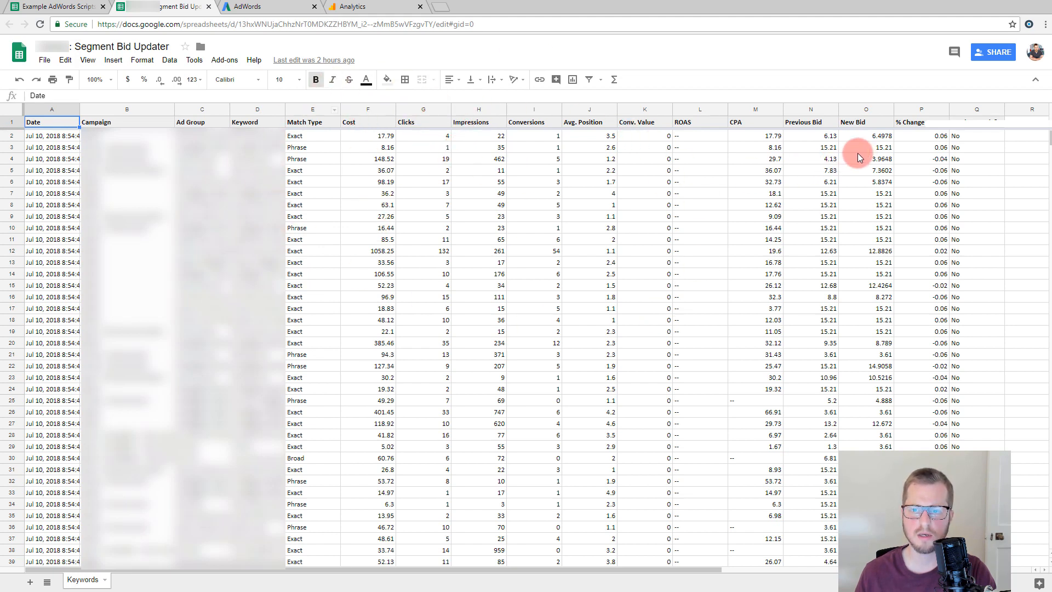
Step: Highlight the log's CPA, Previous Bid and New Bid columns in turn
left_click(756, 109)
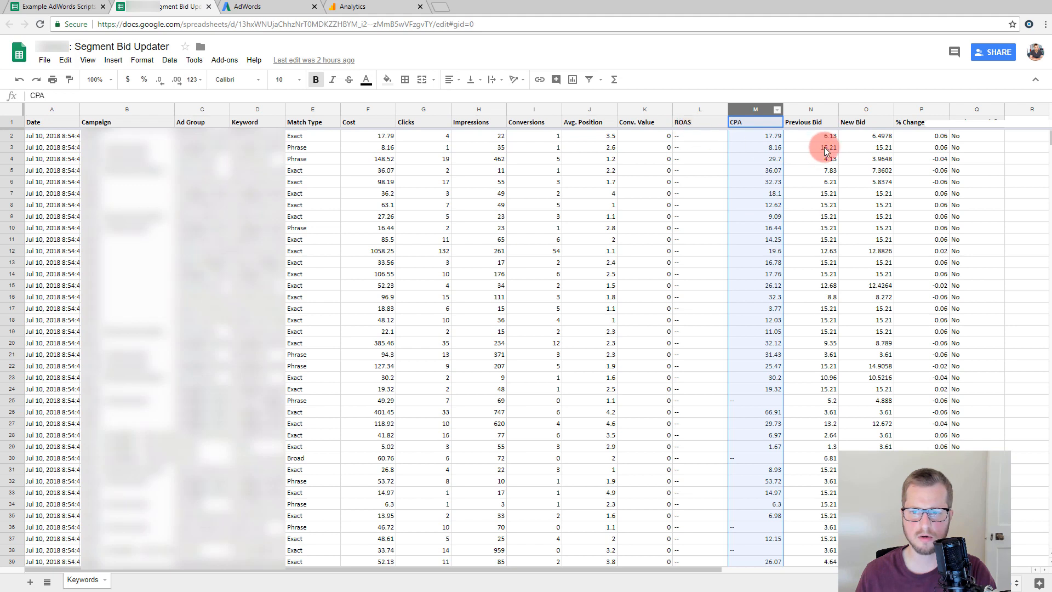
left_click(810, 109)
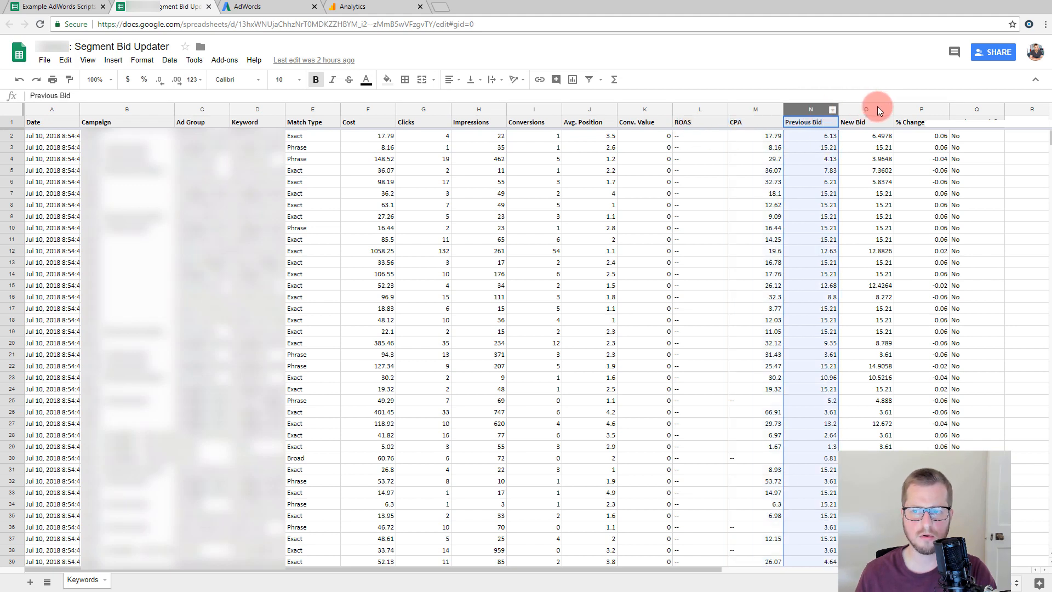
left_click(920, 109)
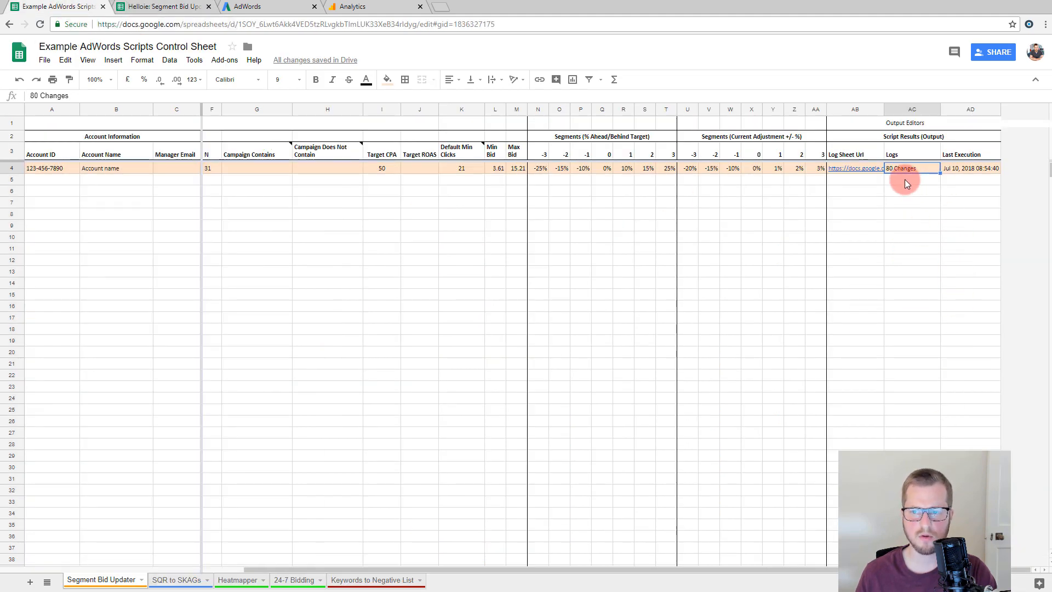
left_click(912, 185)
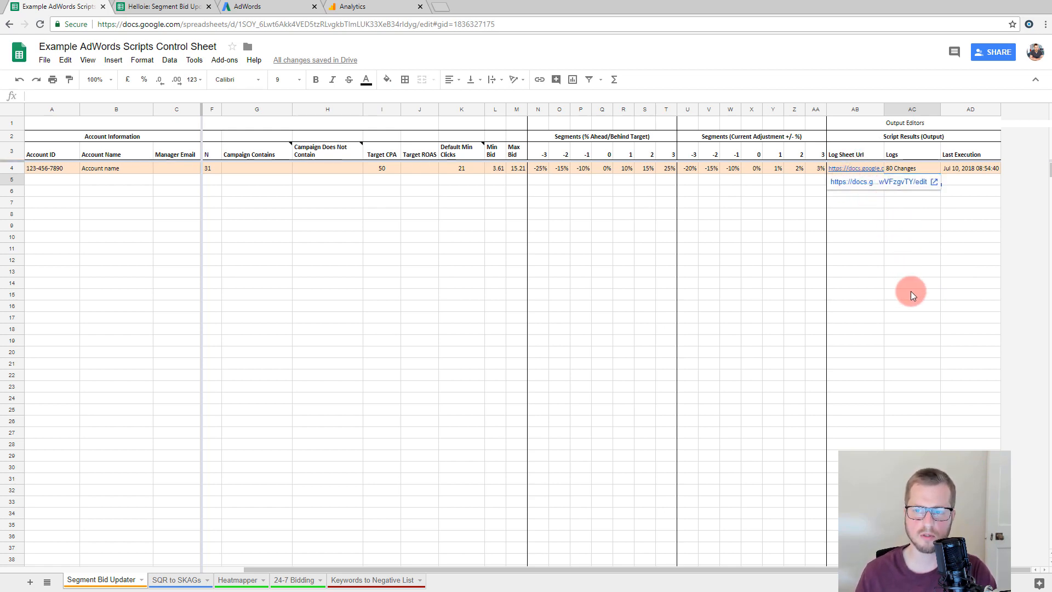
mouse_move(915, 167)
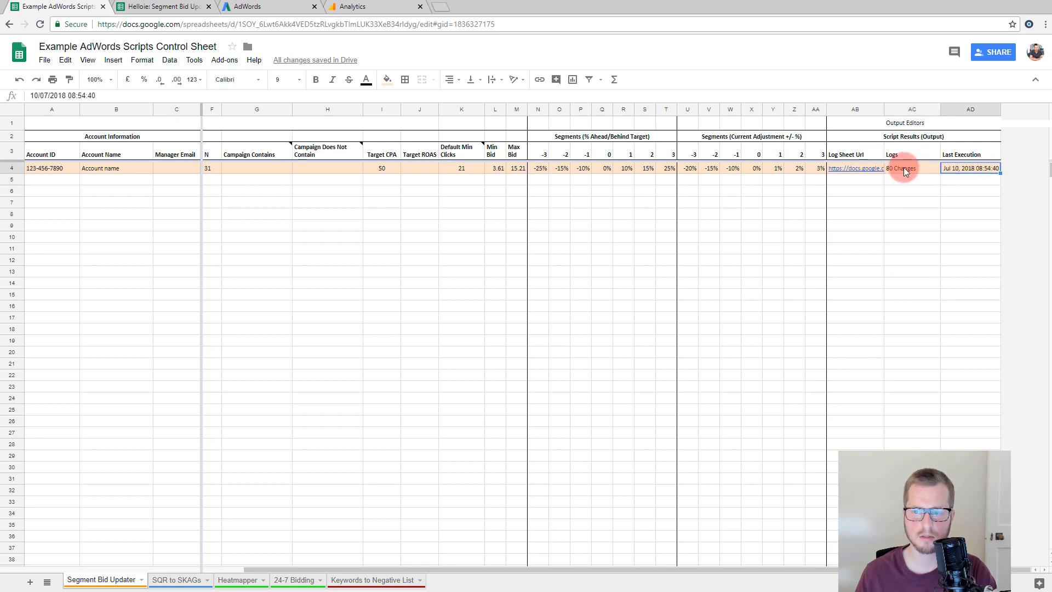
left_click(905, 168)
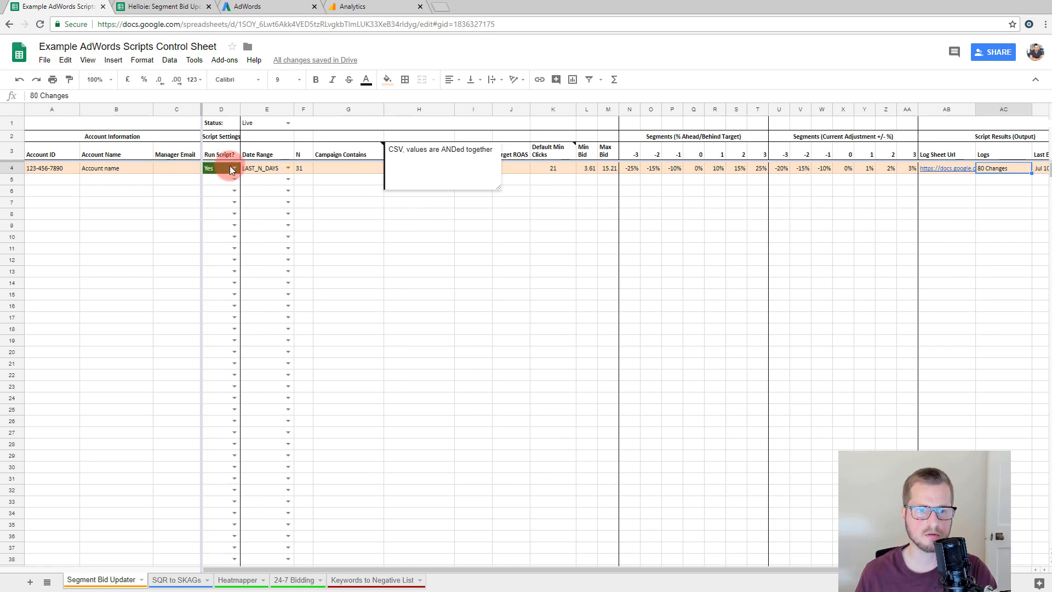
left_click(231, 168)
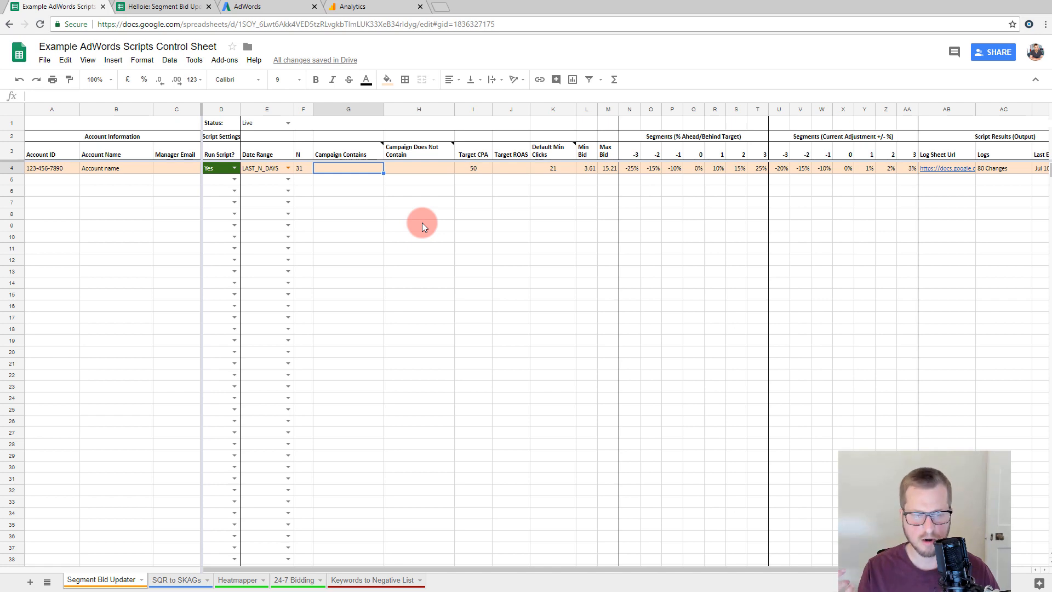
type("EXP")
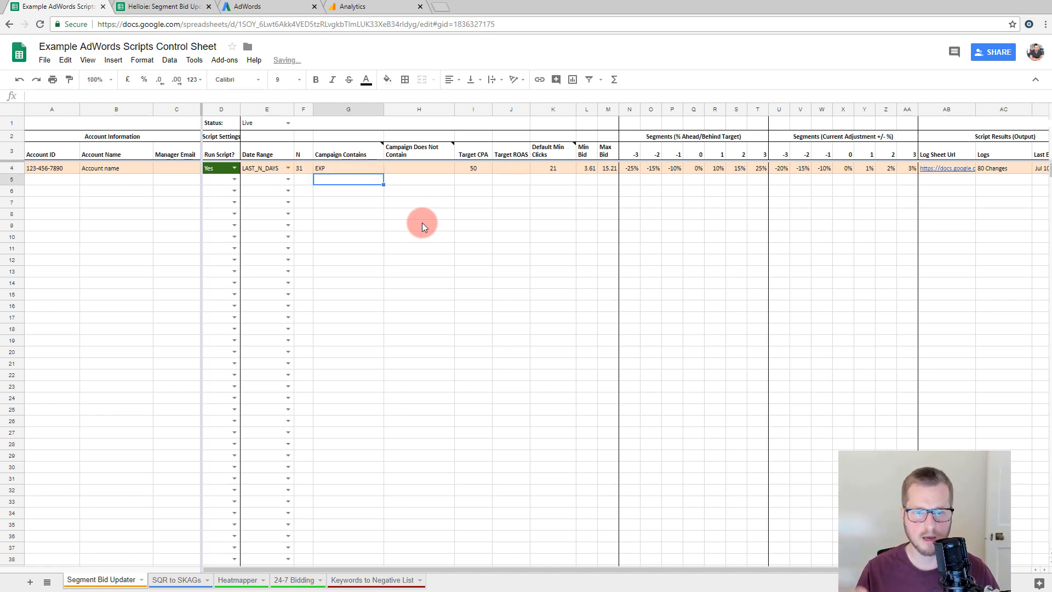
Step: Leave the EXP Campaign Contains entry and select the blank Campaign Does Not Contain cell
left_click(344, 168)
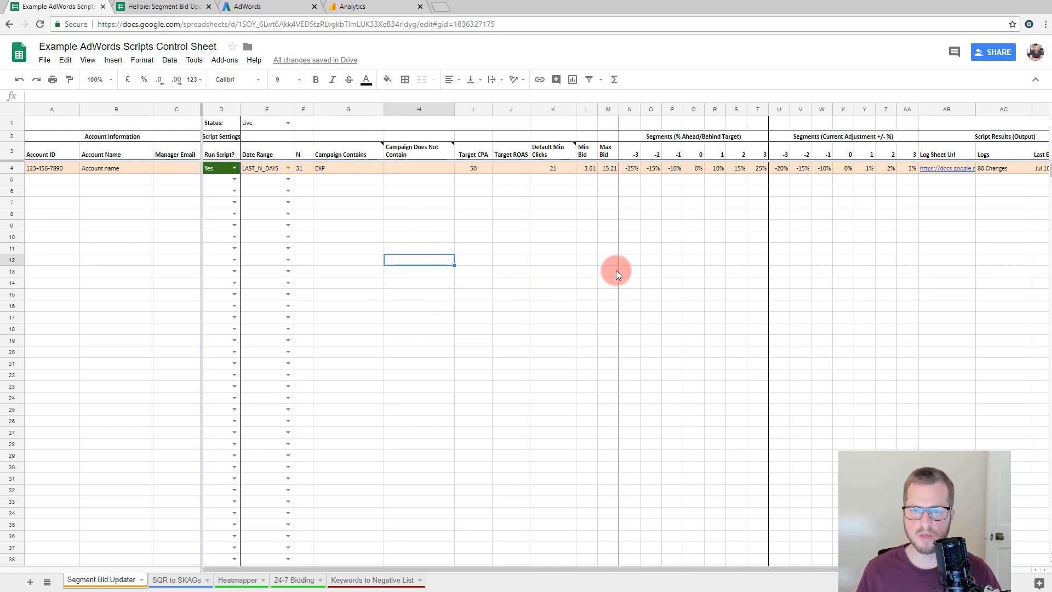
mouse_move(580, 244)
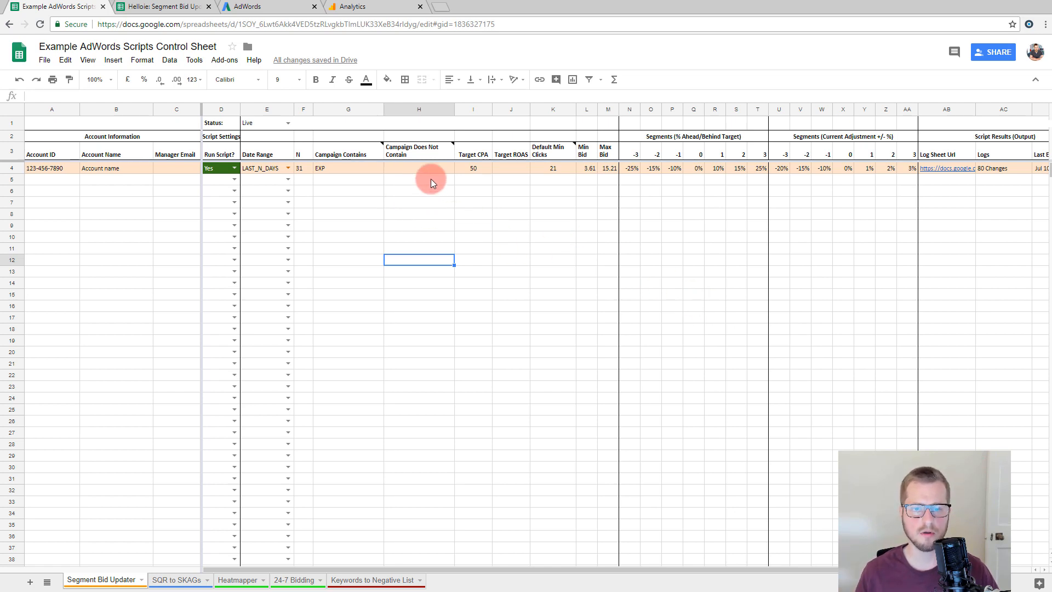
mouse_move(403, 189)
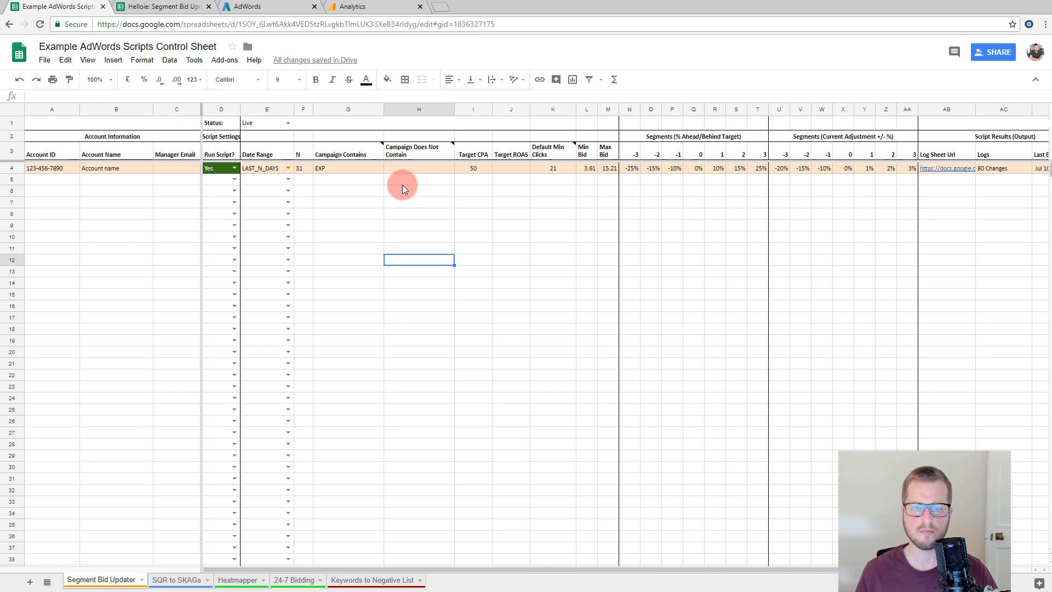
left_click(416, 182)
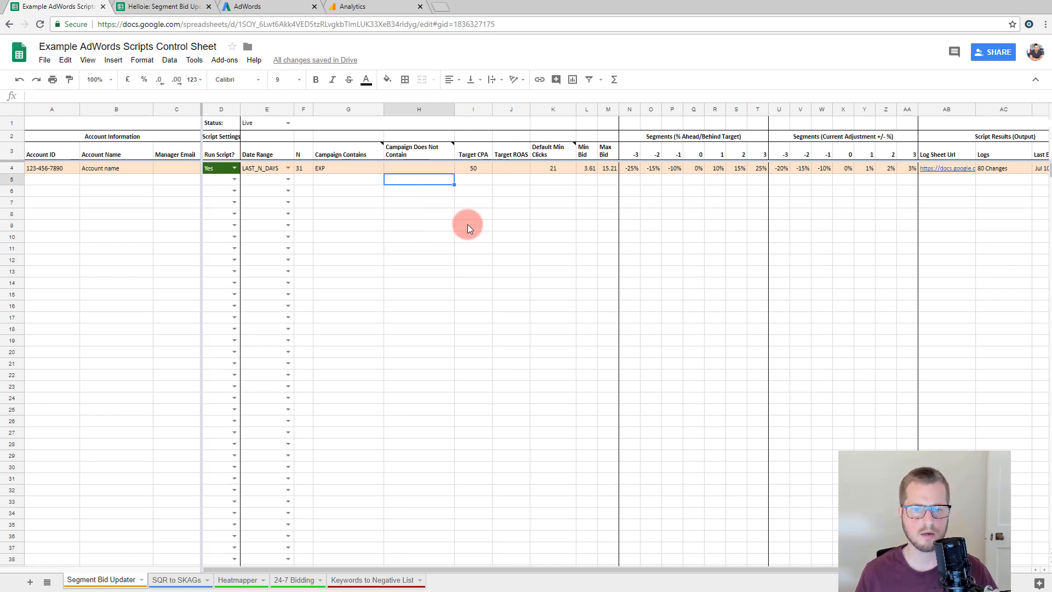
mouse_move(228, 240)
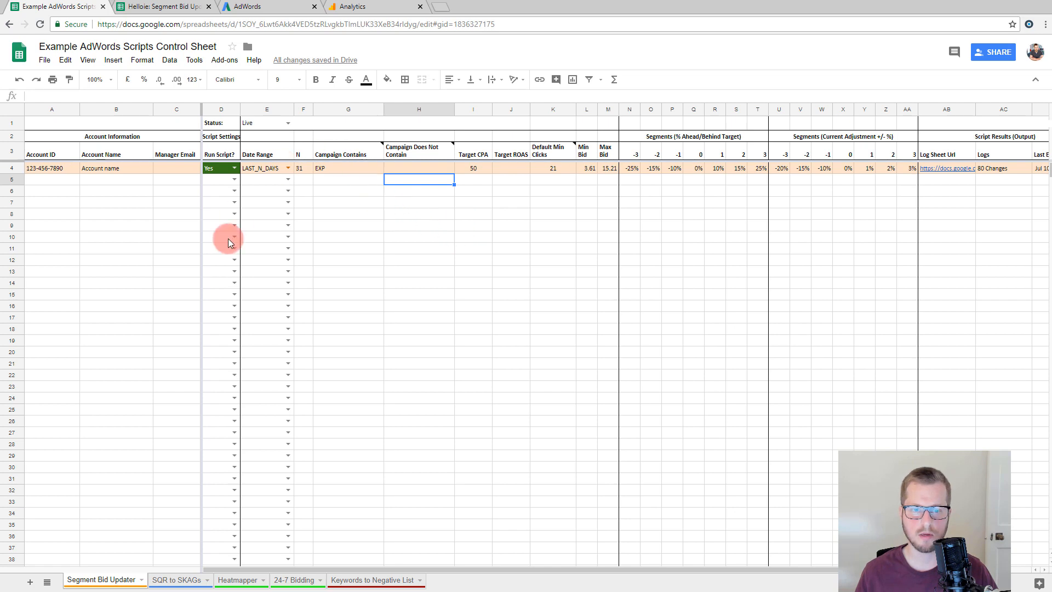
mouse_move(642, 220)
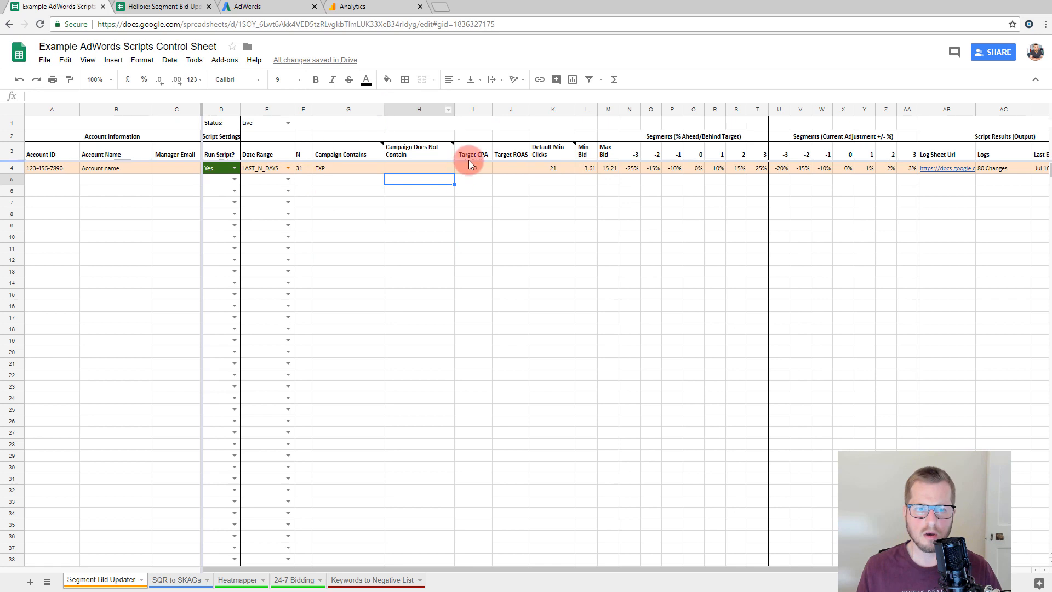
Step: Re-enter 50 as the account's Target CPA in cell I4
type("50")
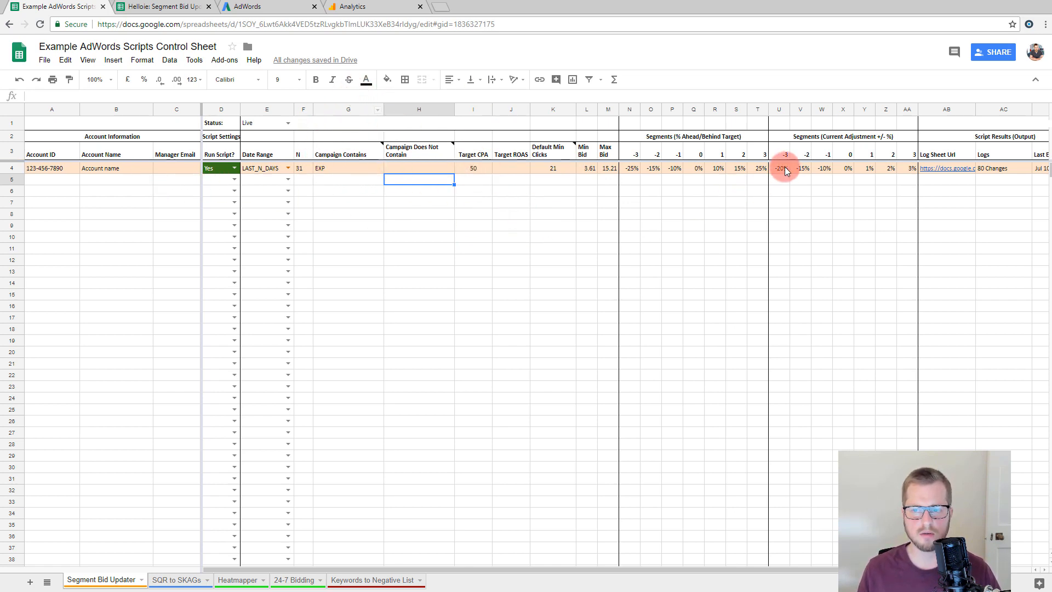
mouse_move(581, 199)
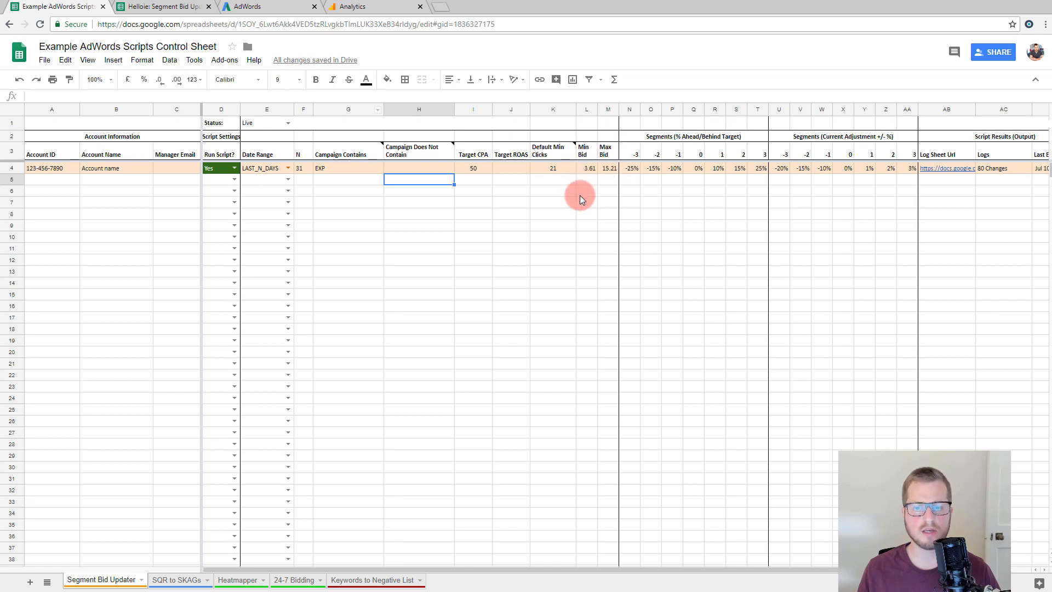
mouse_move(553, 194)
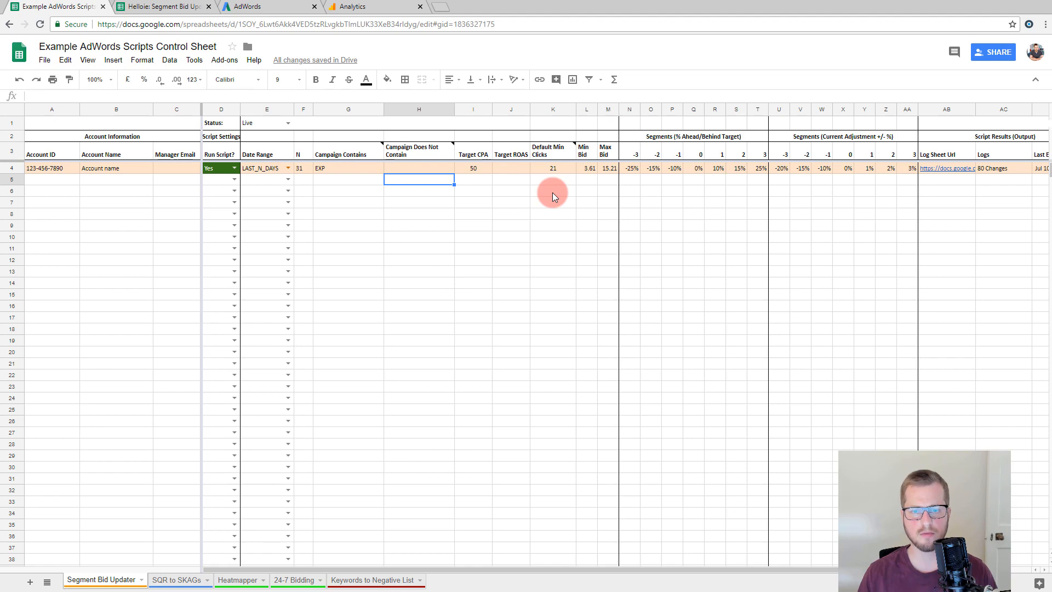
mouse_move(576, 180)
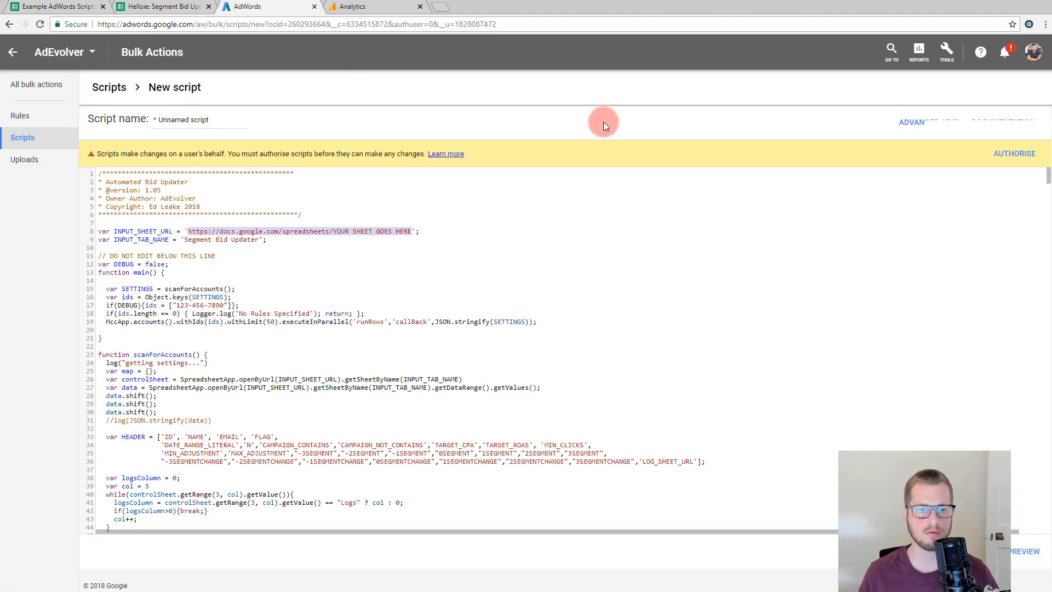
Step: Discard the unsaved script and view the existing keyword bid rule under Rules
left_click(19, 116)
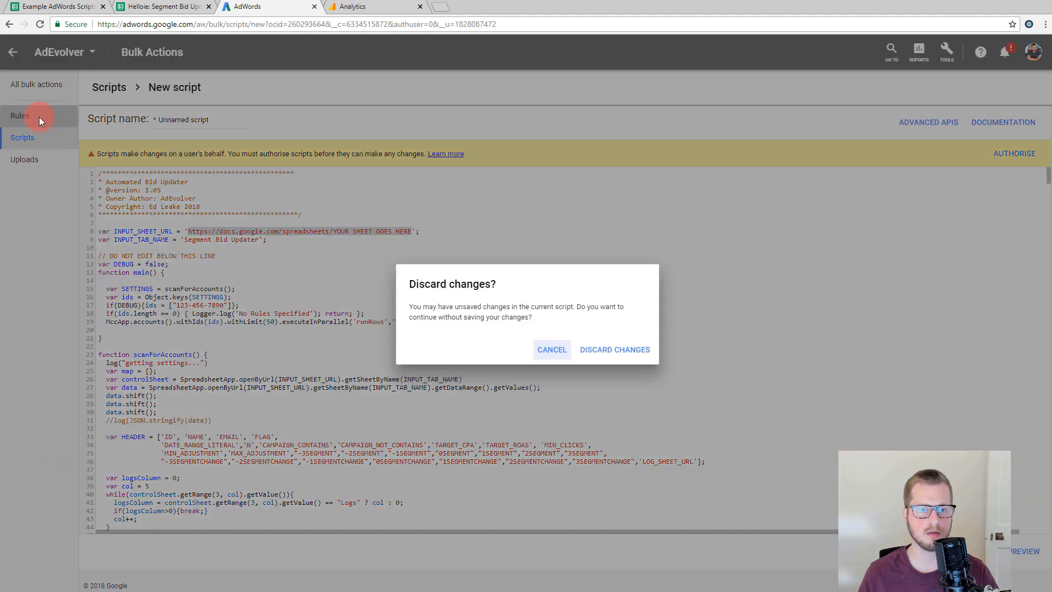
left_click(614, 349)
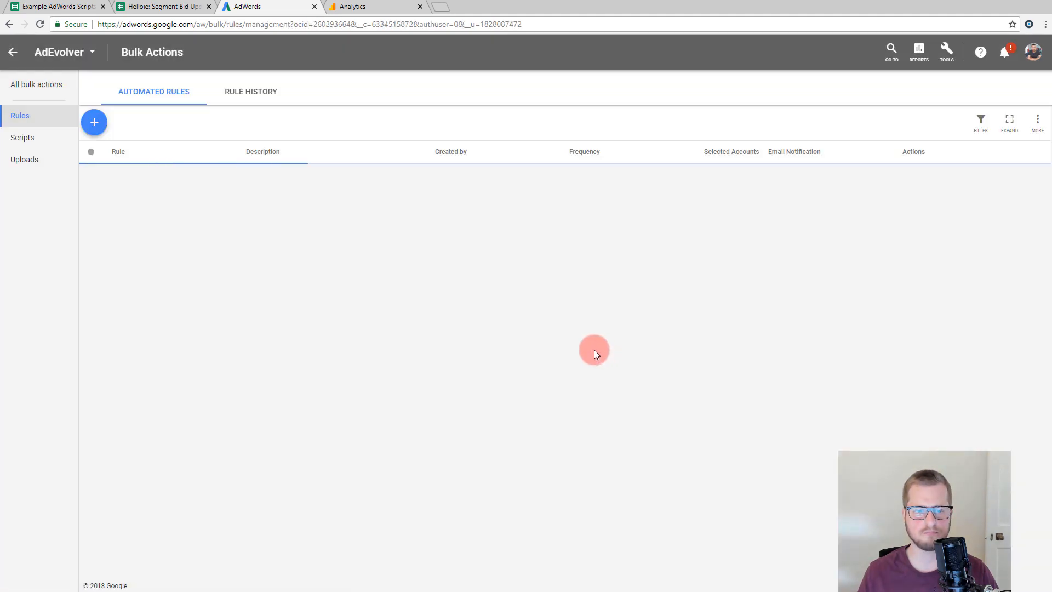
left_click(94, 122)
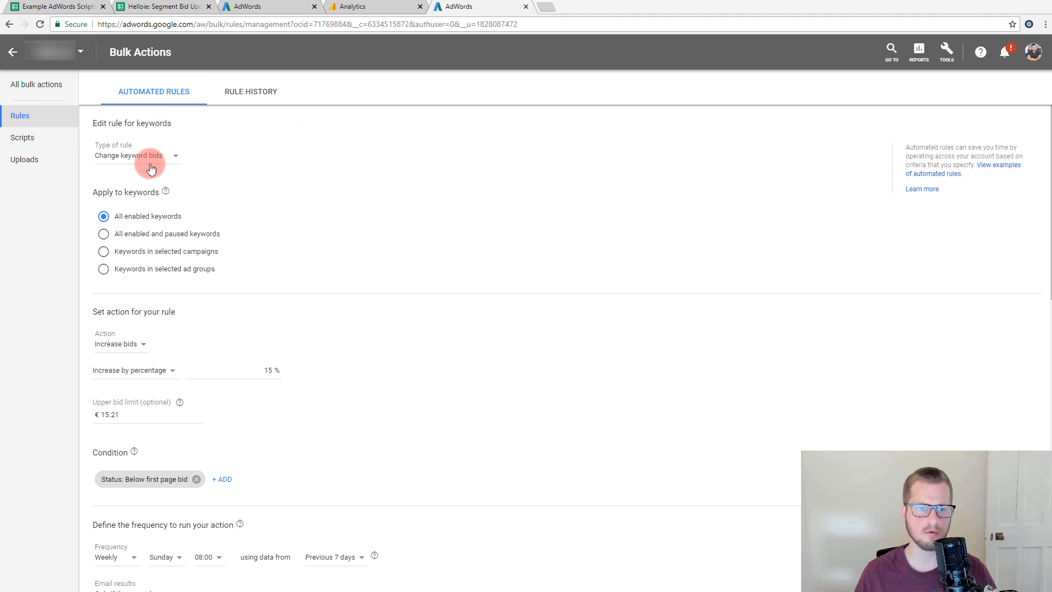
mouse_move(201, 167)
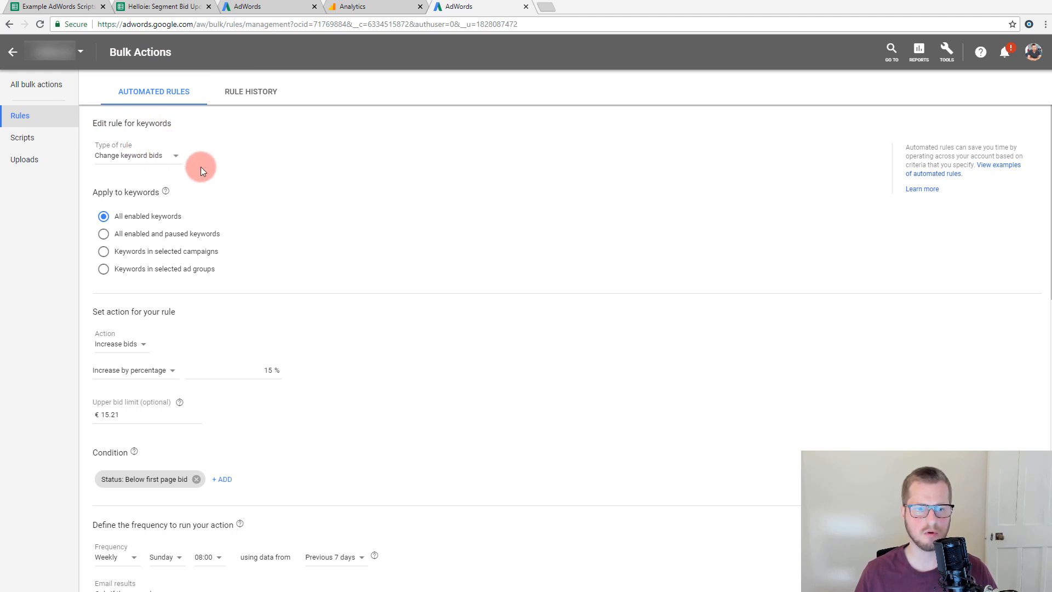
Step: Set the rule's Increase by percentage to 15 and review its action settings
scroll("down", 3)
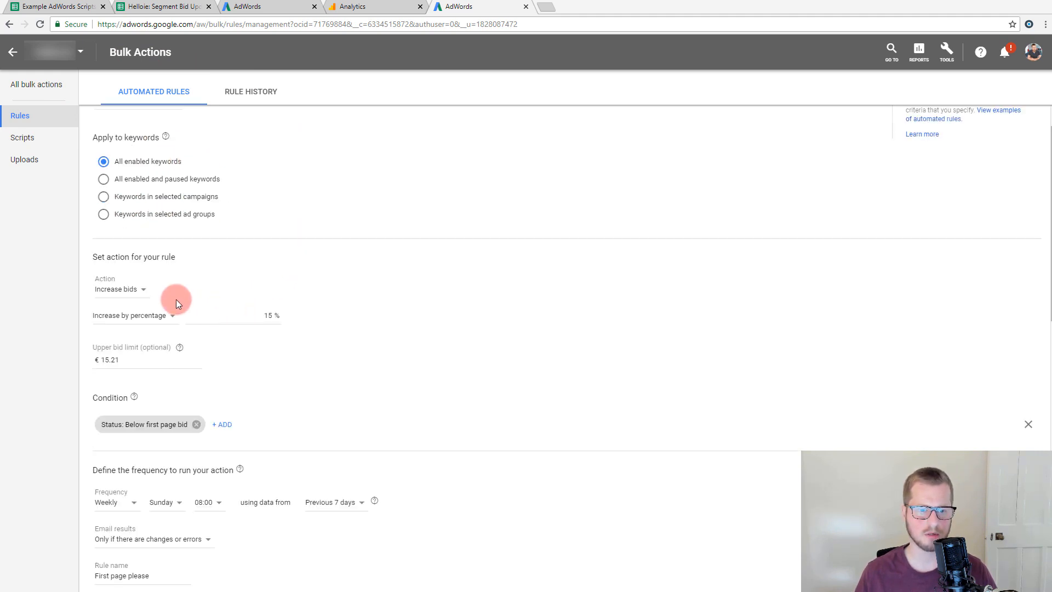
mouse_move(263, 326)
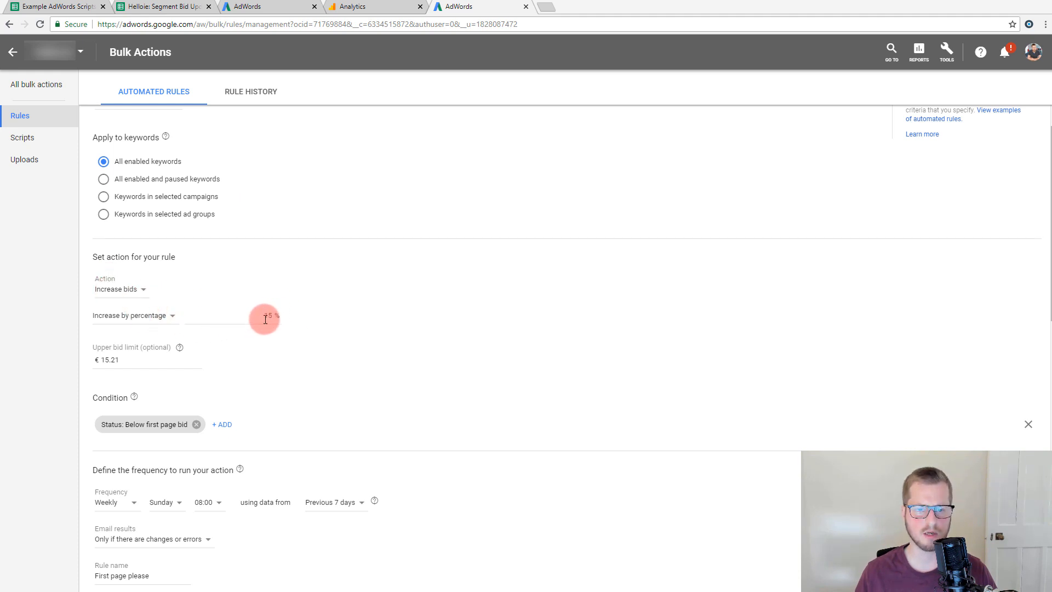
type("15")
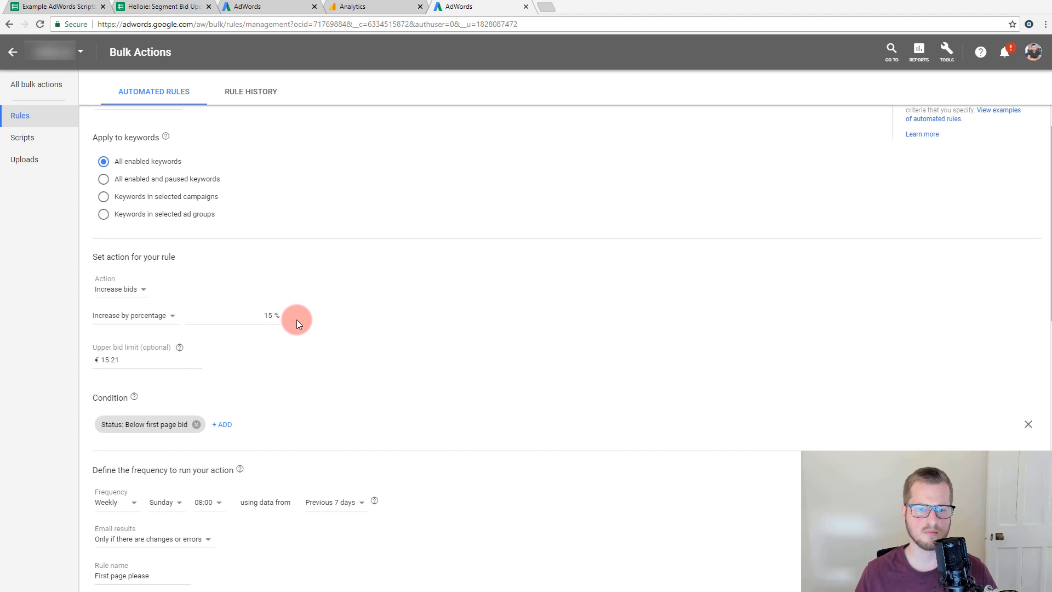
mouse_move(94, 323)
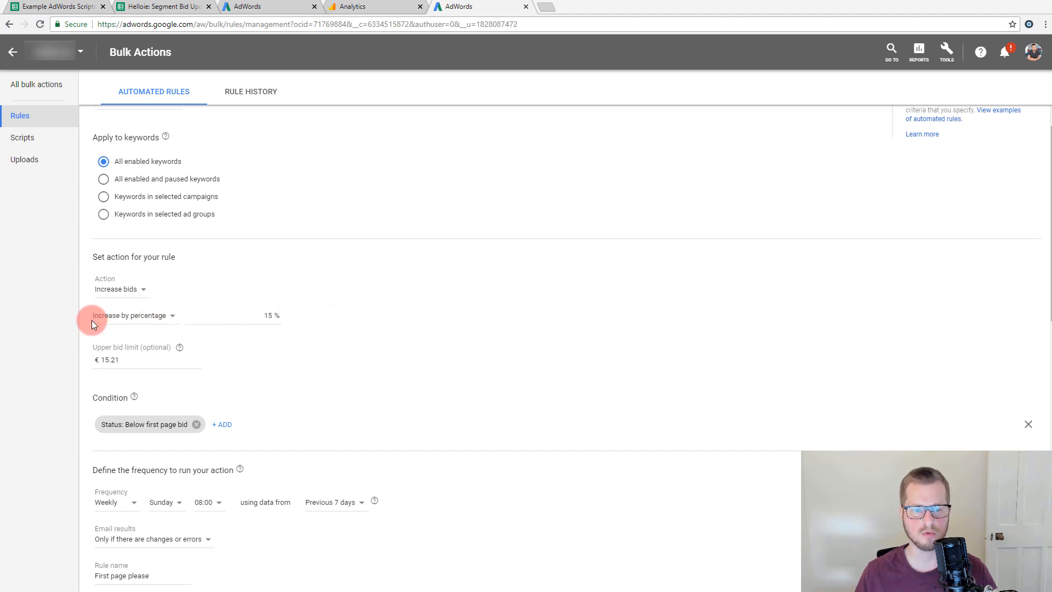
left_click(277, 315)
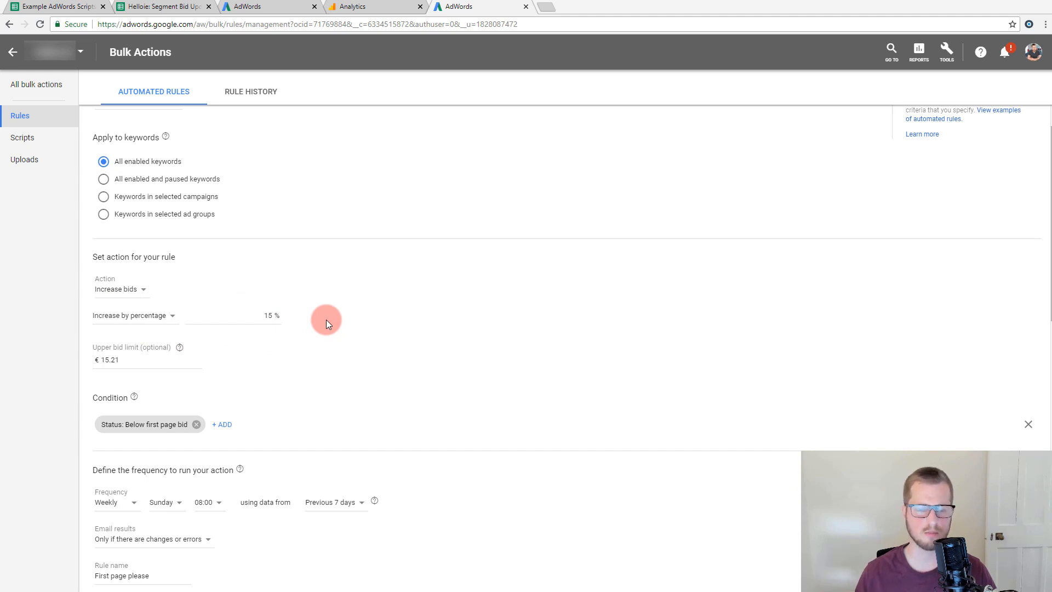
left_click(134, 359)
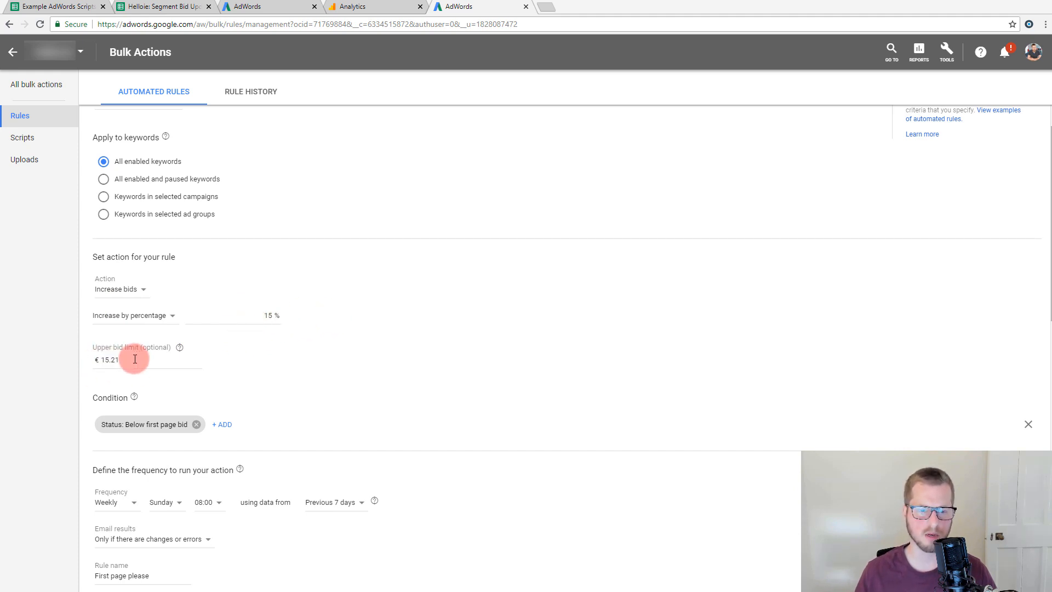
scroll("down", 3)
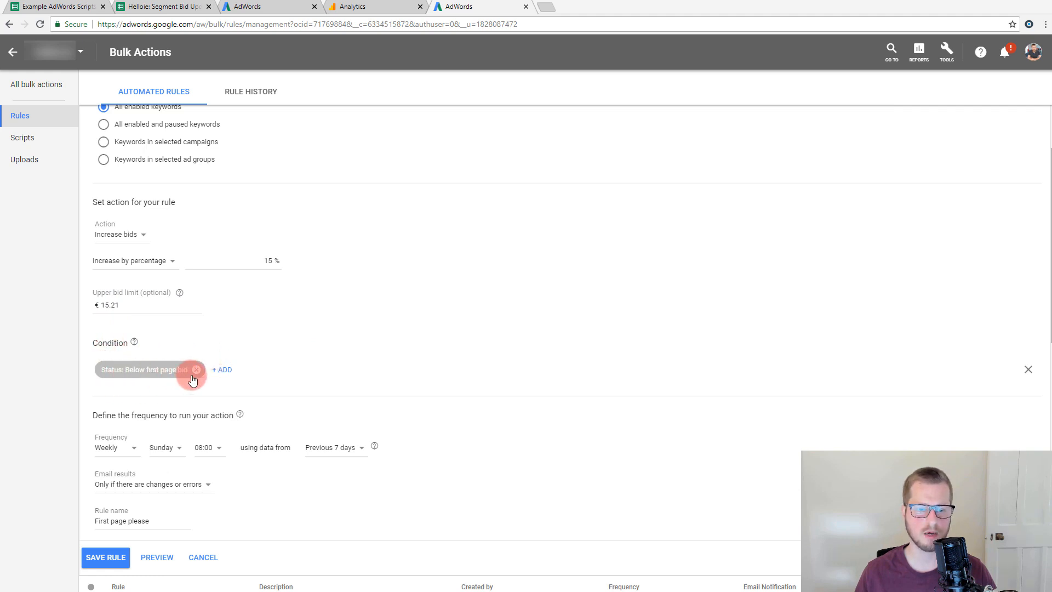
mouse_move(109, 442)
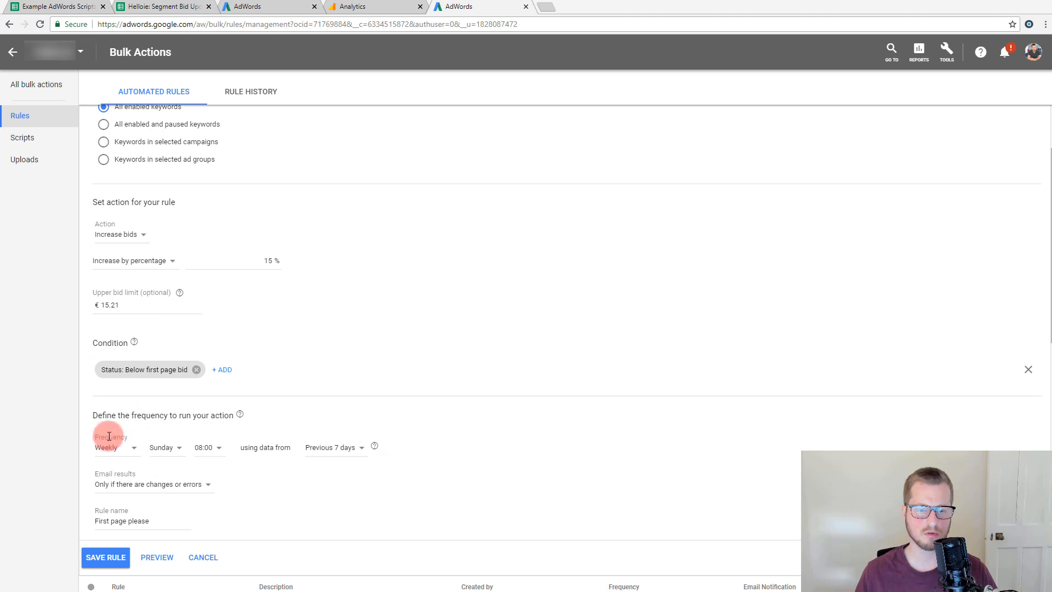
mouse_move(463, 431)
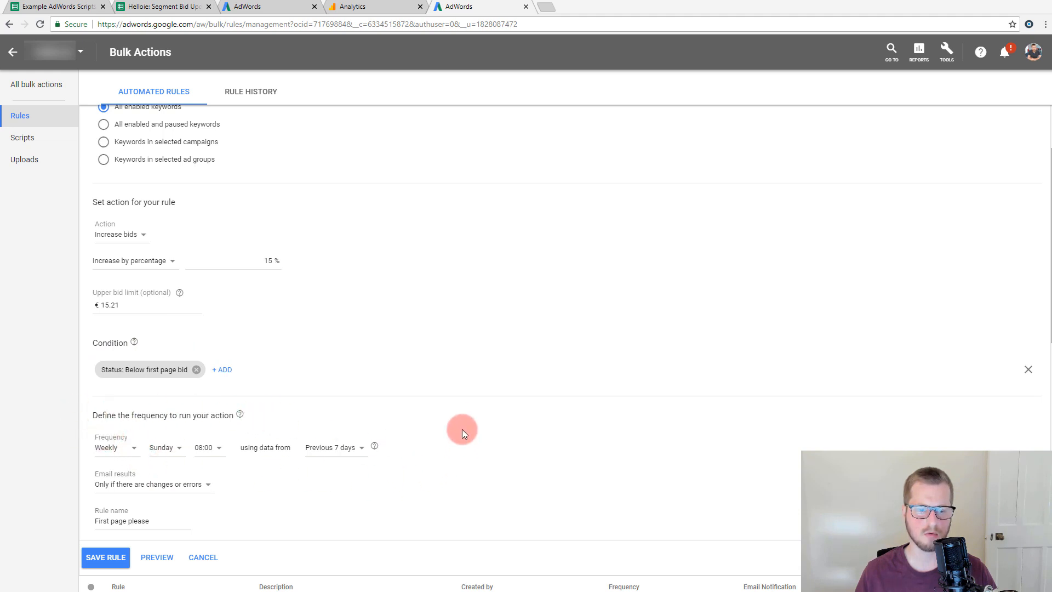
mouse_move(450, 416)
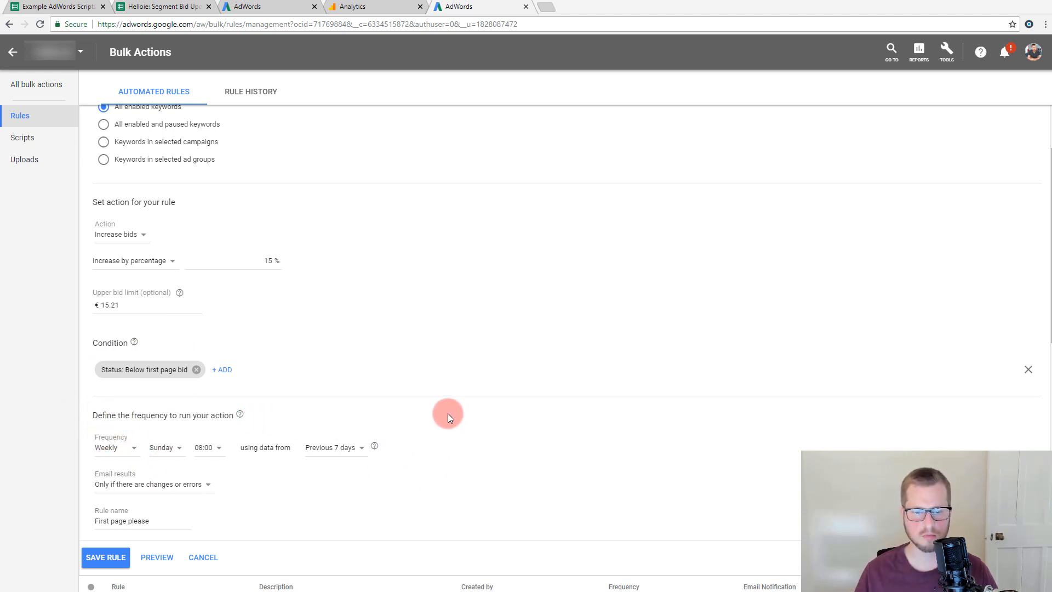
left_click(115, 448)
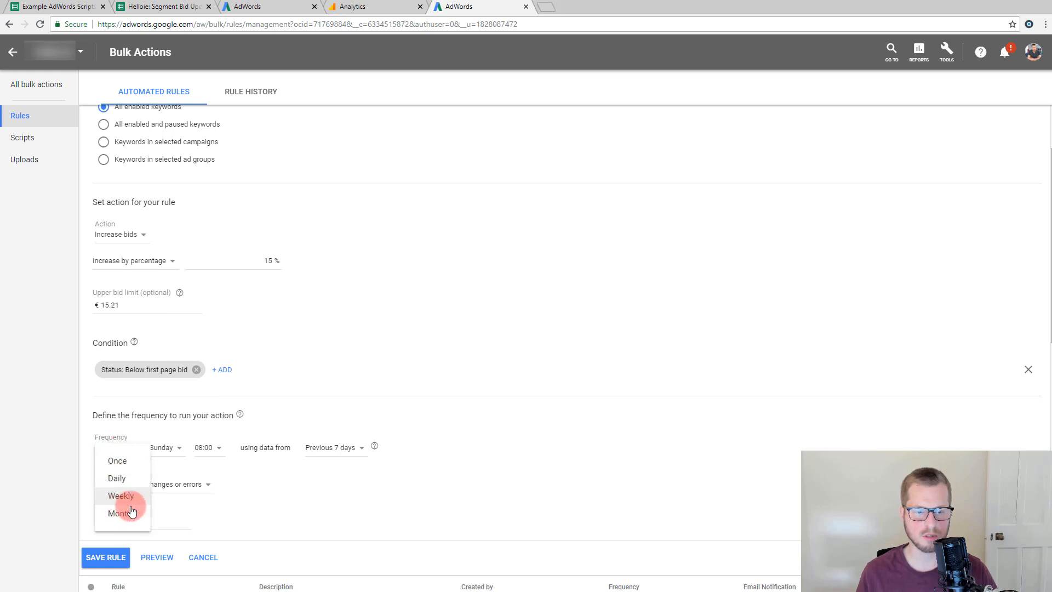
left_click(120, 495)
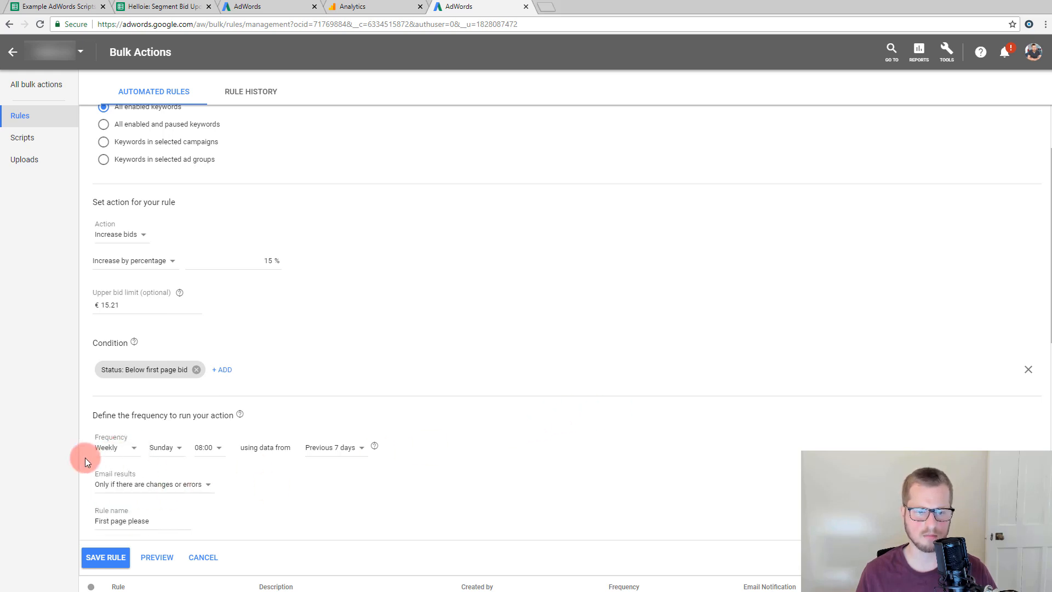
mouse_move(414, 402)
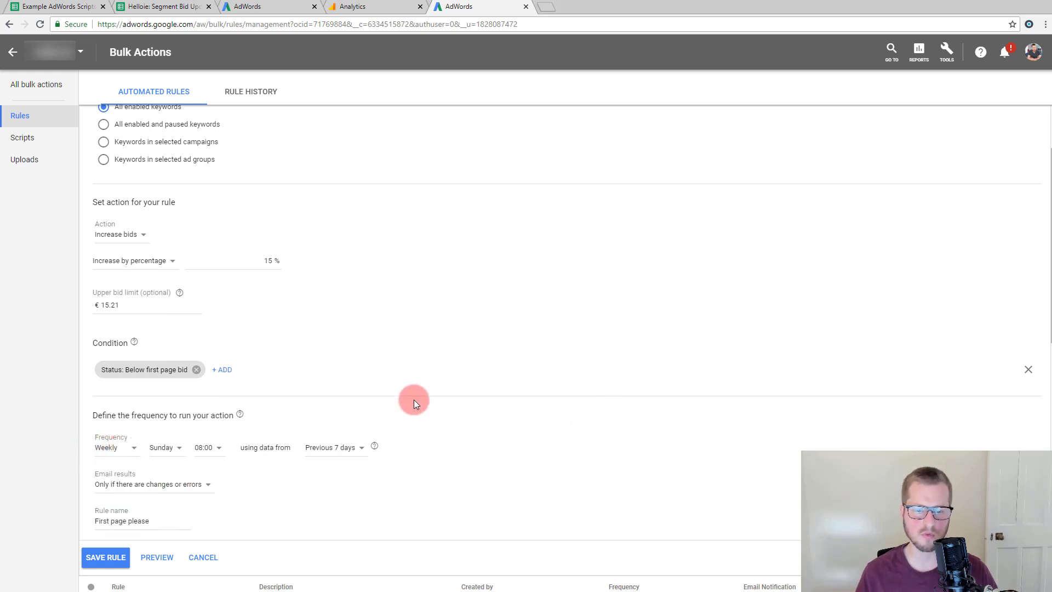
mouse_move(378, 427)
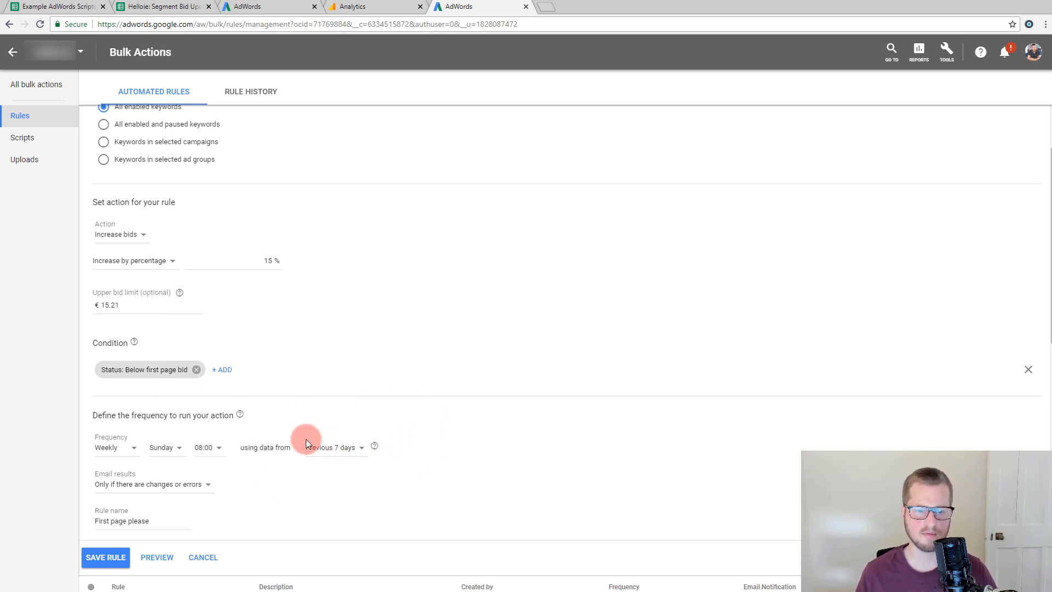
mouse_move(397, 408)
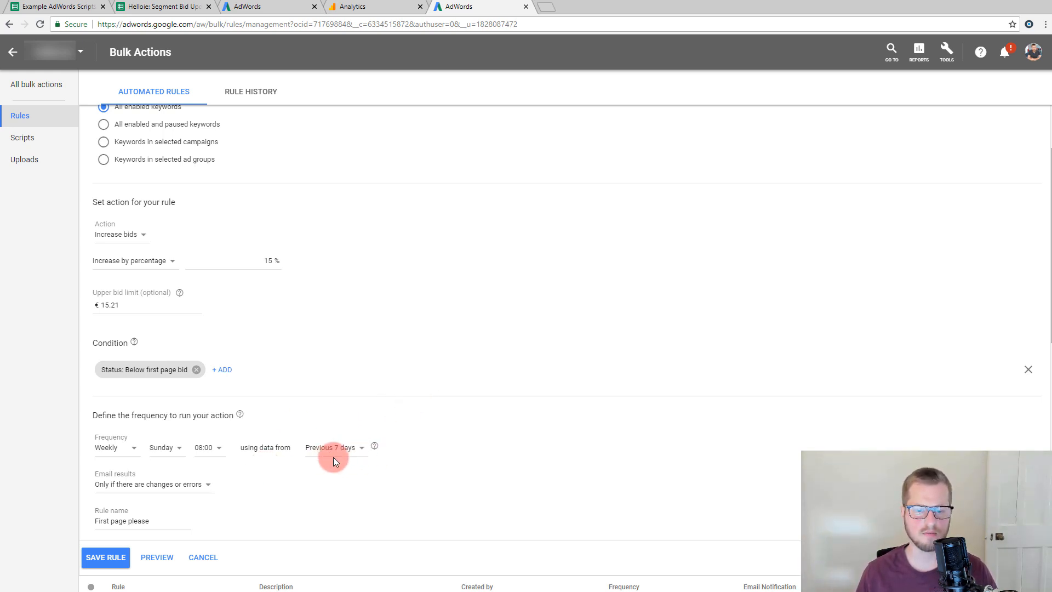
mouse_move(436, 397)
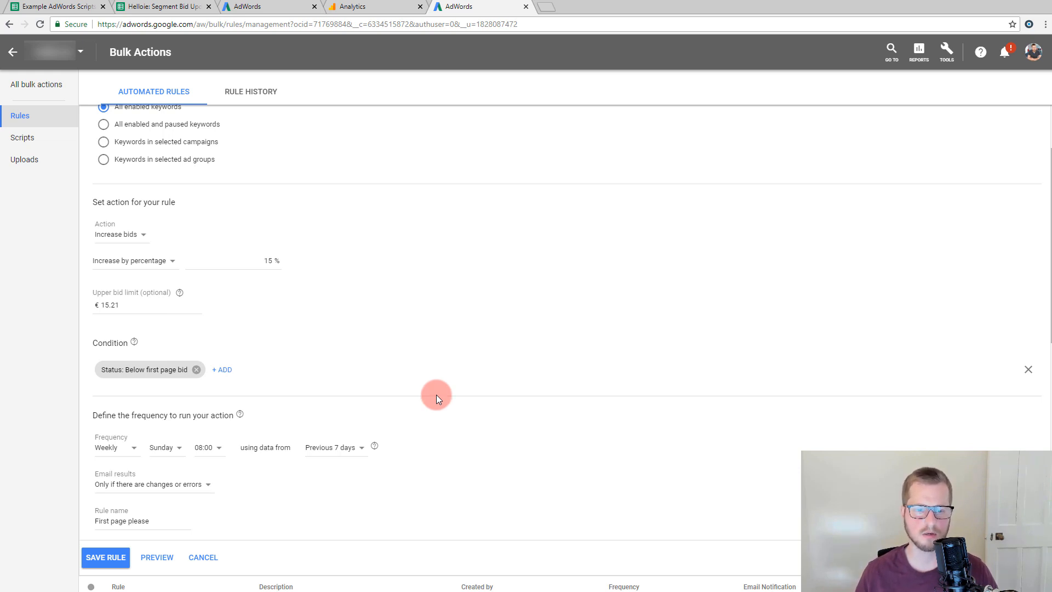
mouse_move(206, 463)
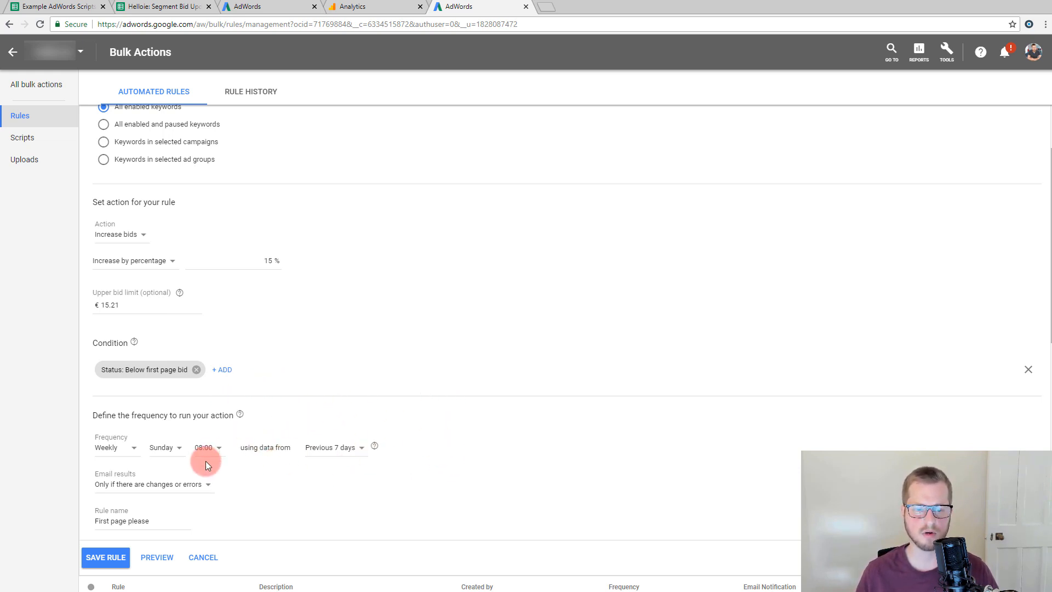
Step: Base the rule's 'using data from' range on the Previous 30 days
left_click(112, 448)
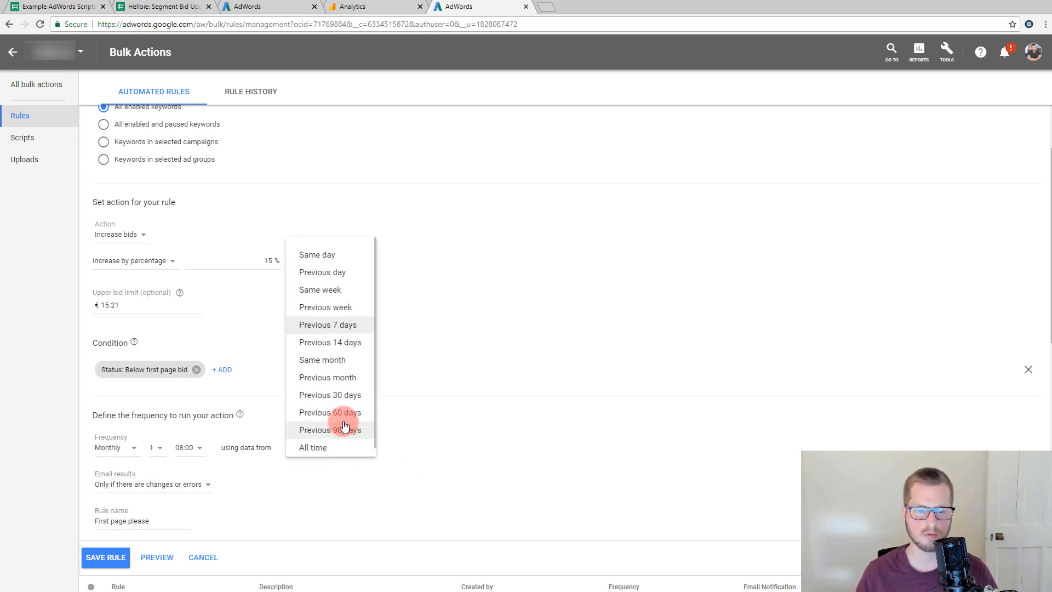
left_click(330, 395)
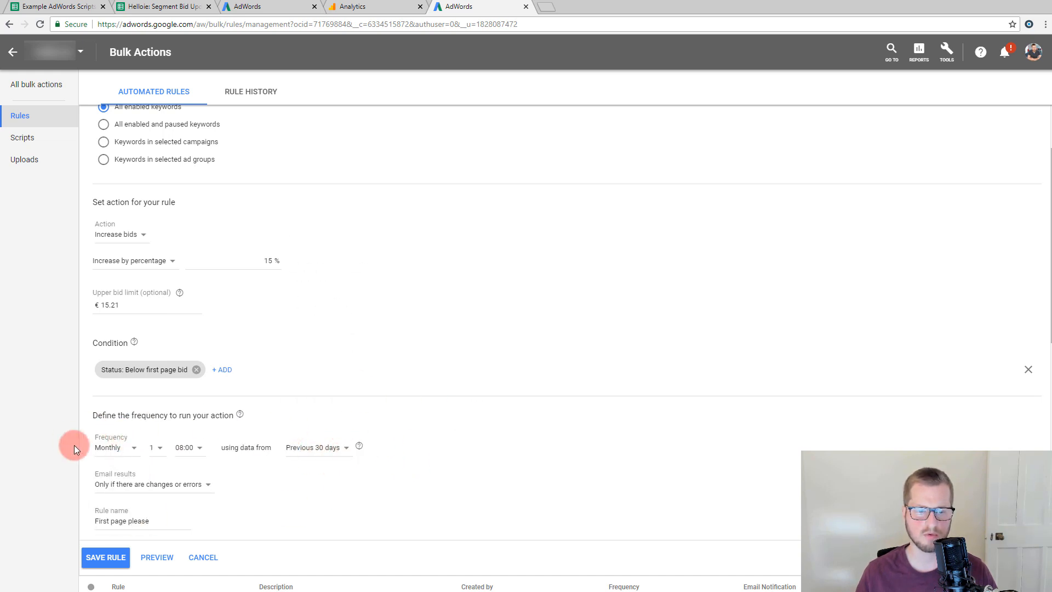
mouse_move(429, 412)
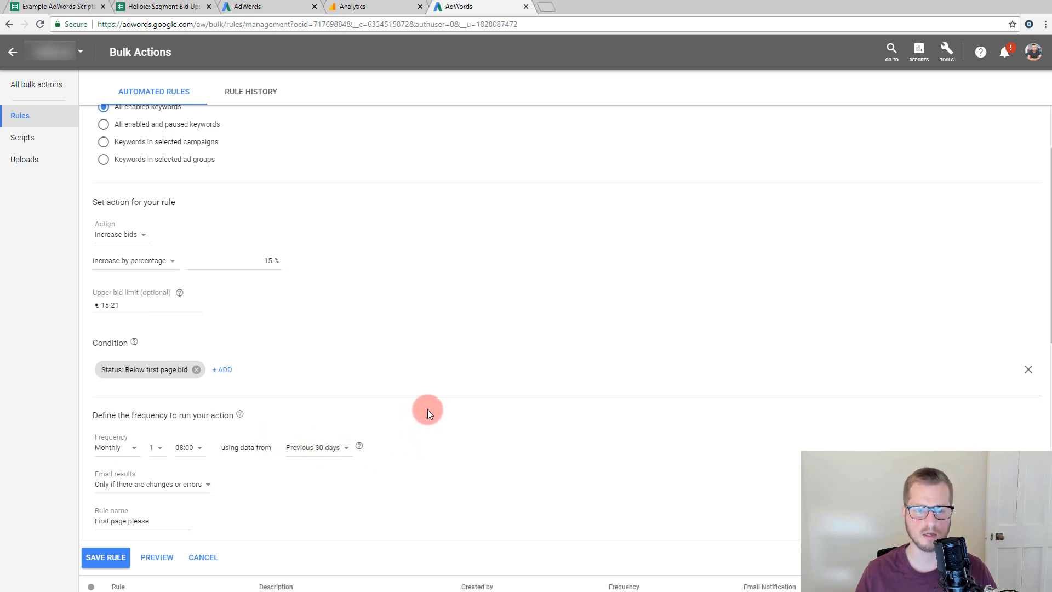
mouse_move(288, 378)
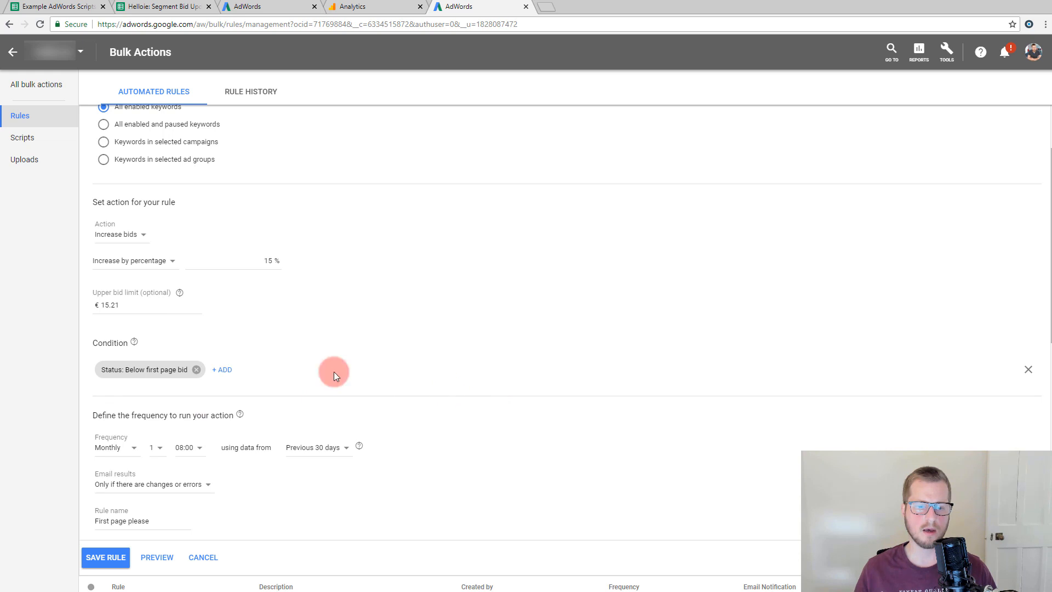
mouse_move(469, 360)
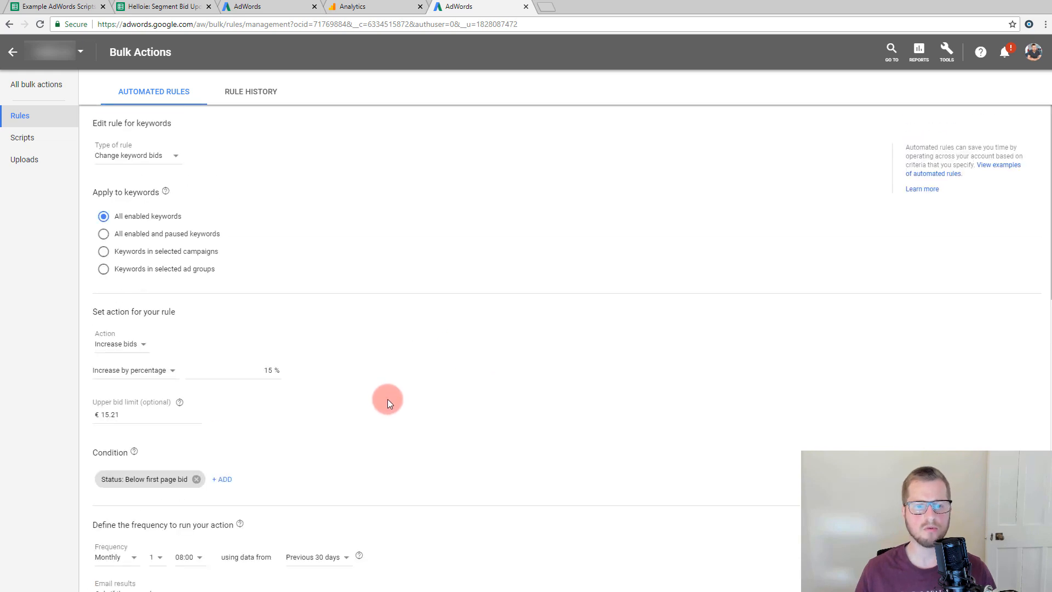
mouse_move(209, 213)
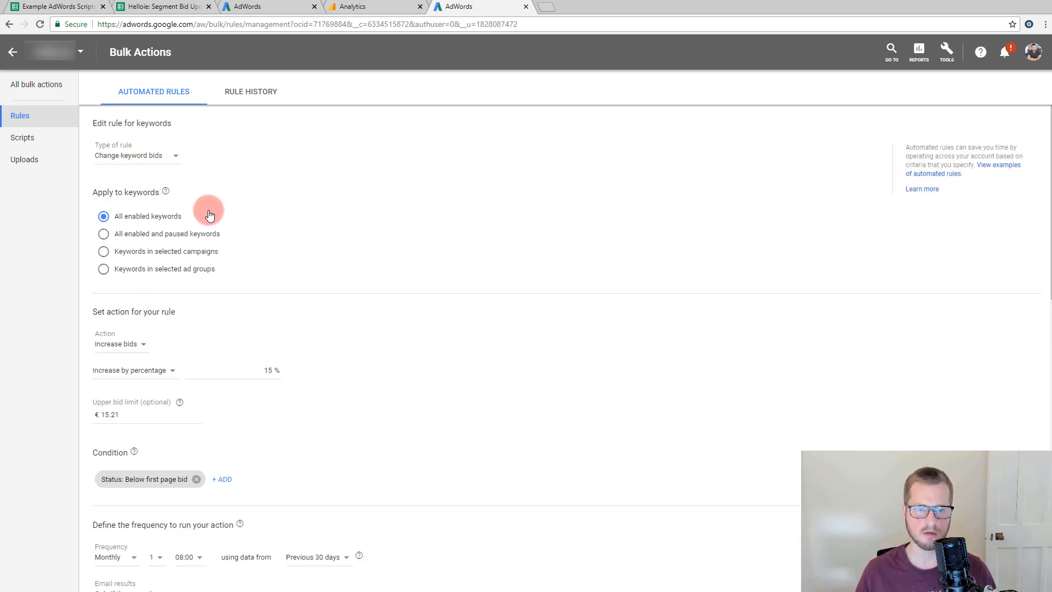
mouse_move(147, 384)
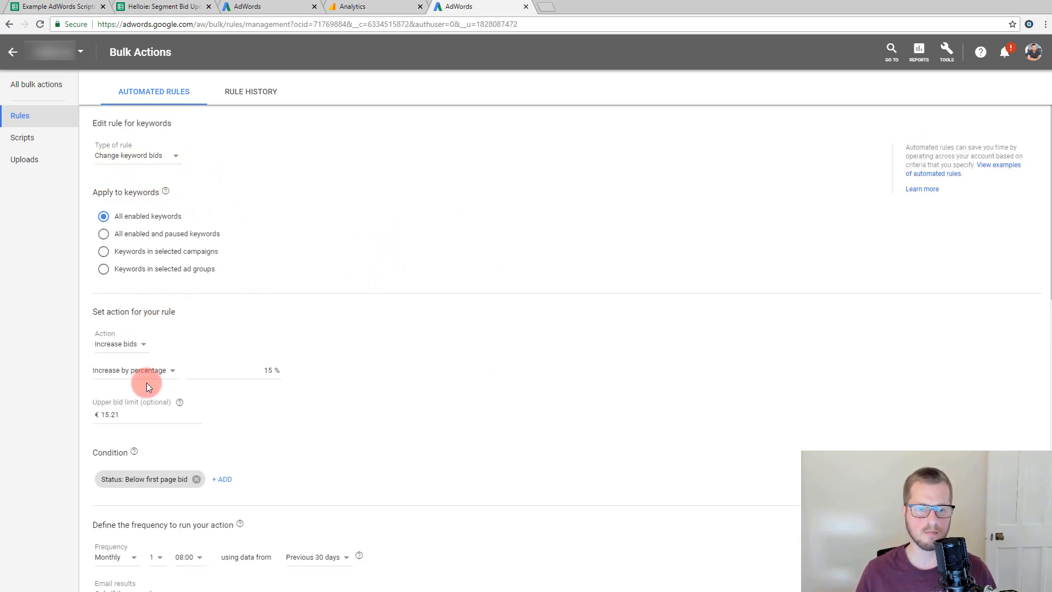
scroll("down", 3)
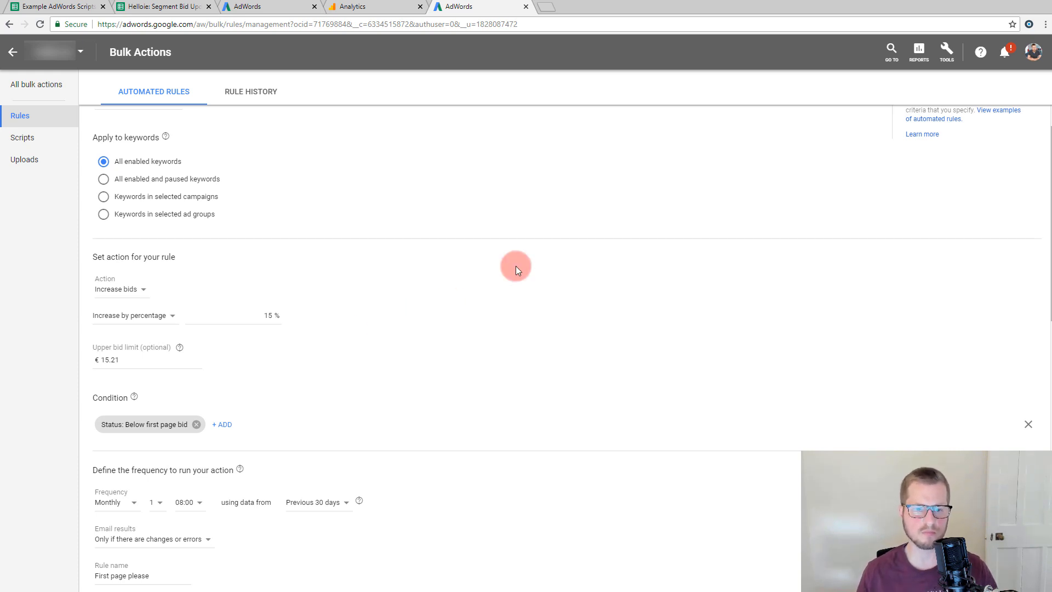
mouse_move(519, 270)
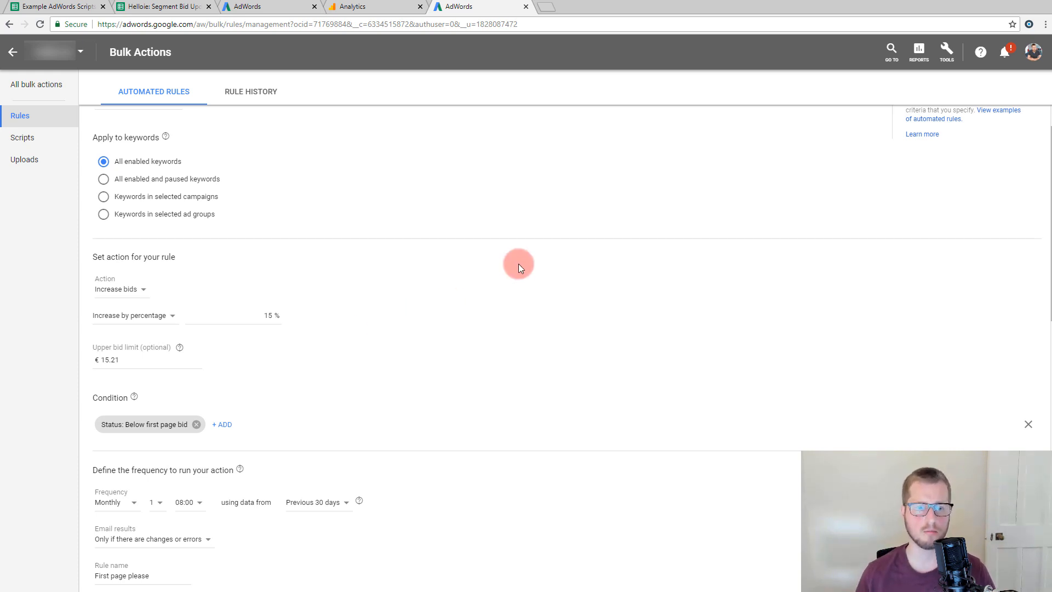